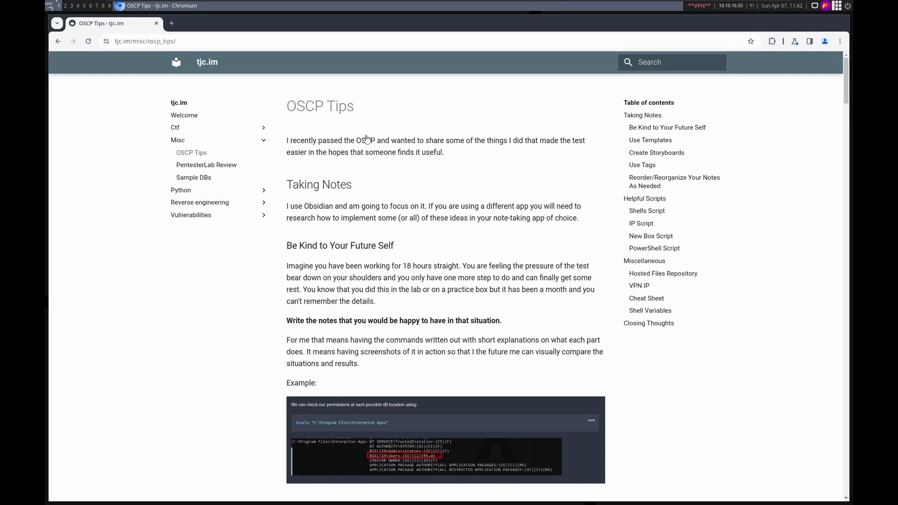
pyautogui.moveTo(410, 203)
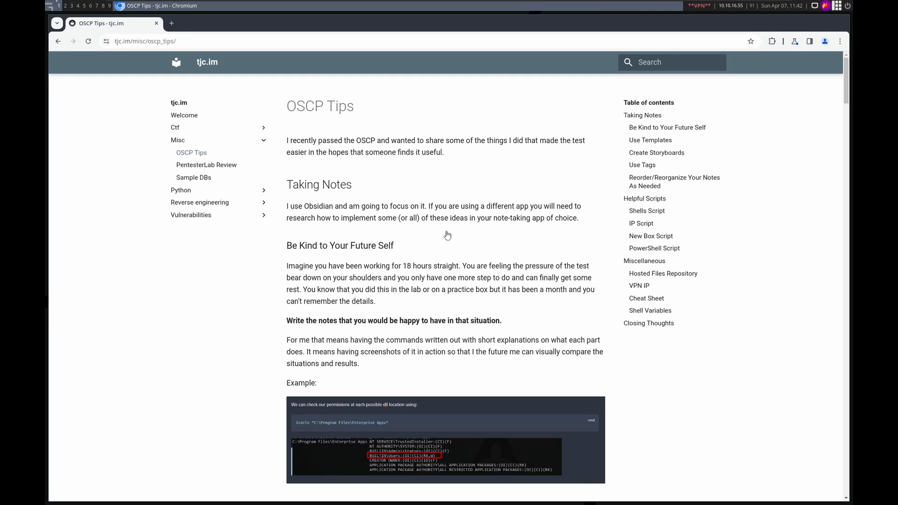
pyautogui.moveTo(436, 213)
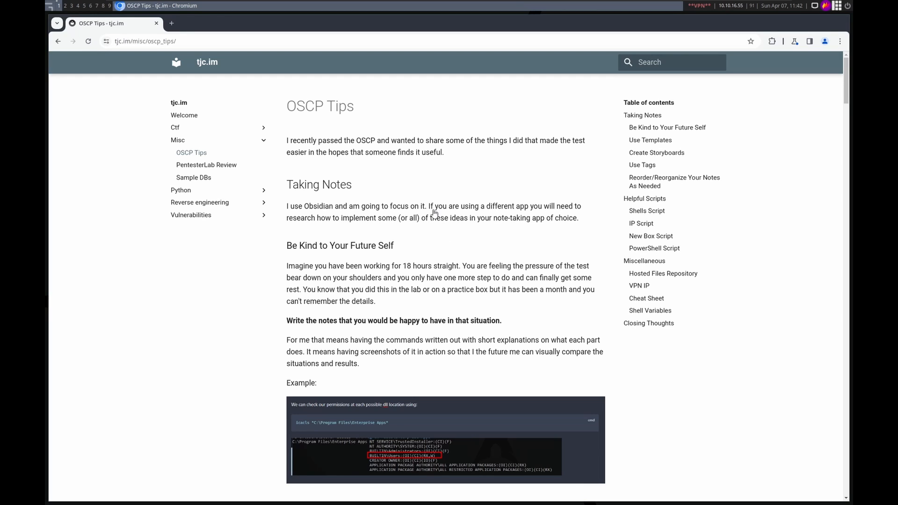
pyautogui.moveTo(389, 254)
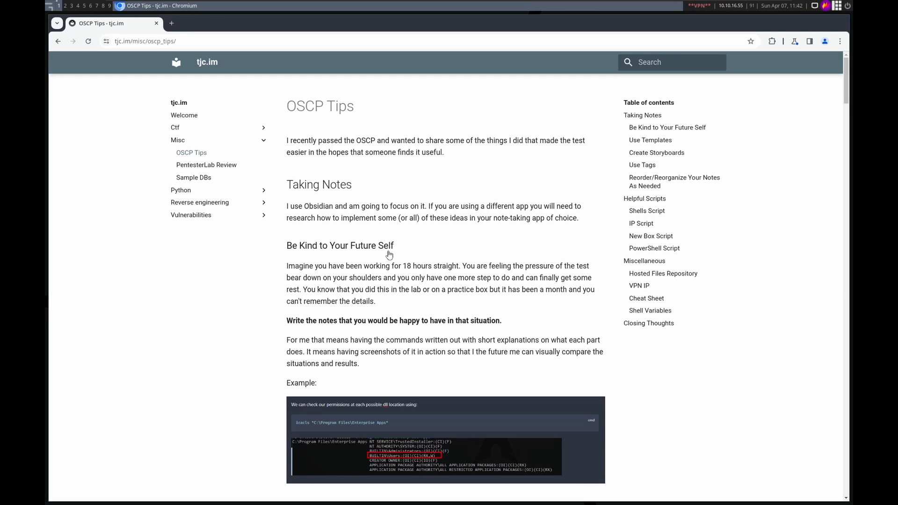
pyautogui.moveTo(312, 192)
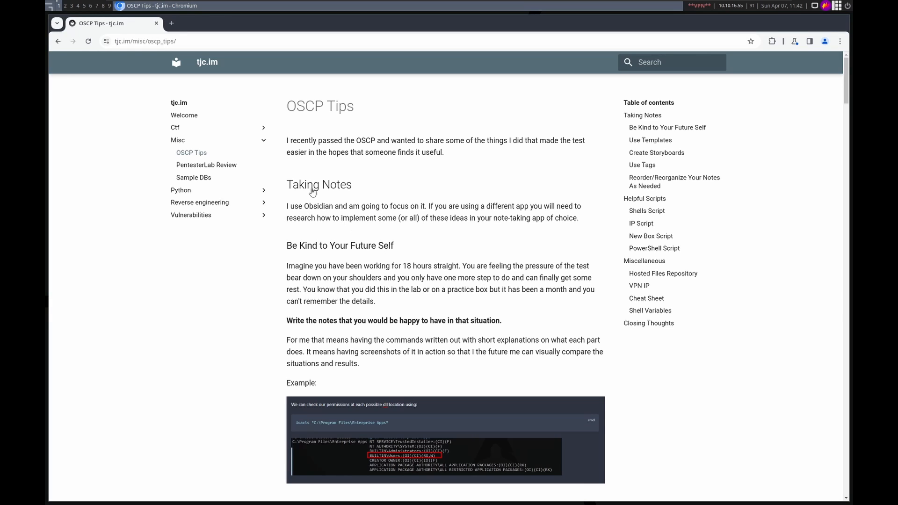
pyautogui.moveTo(364, 207)
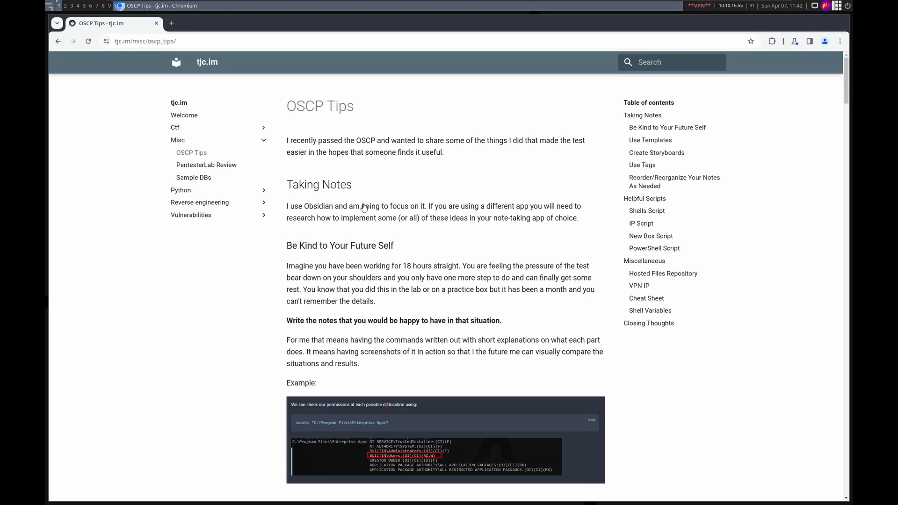
pyautogui.moveTo(352, 245)
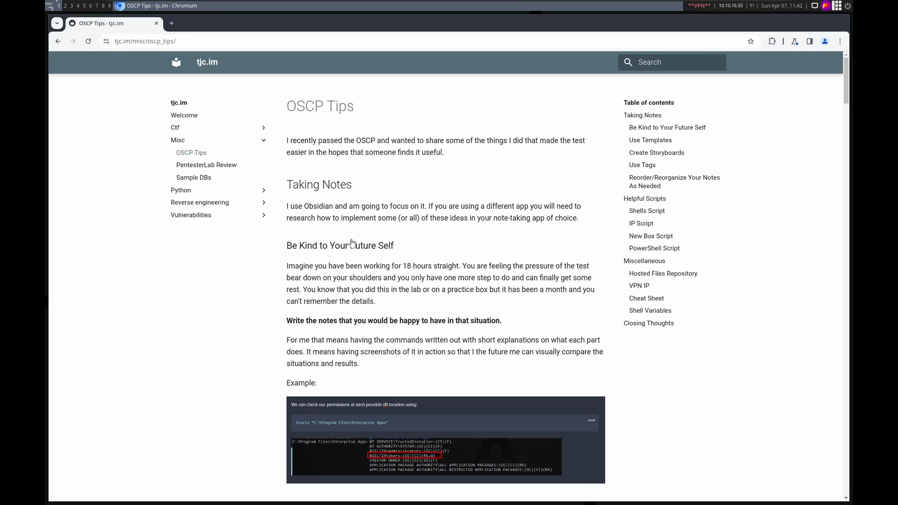
pyautogui.moveTo(391, 240)
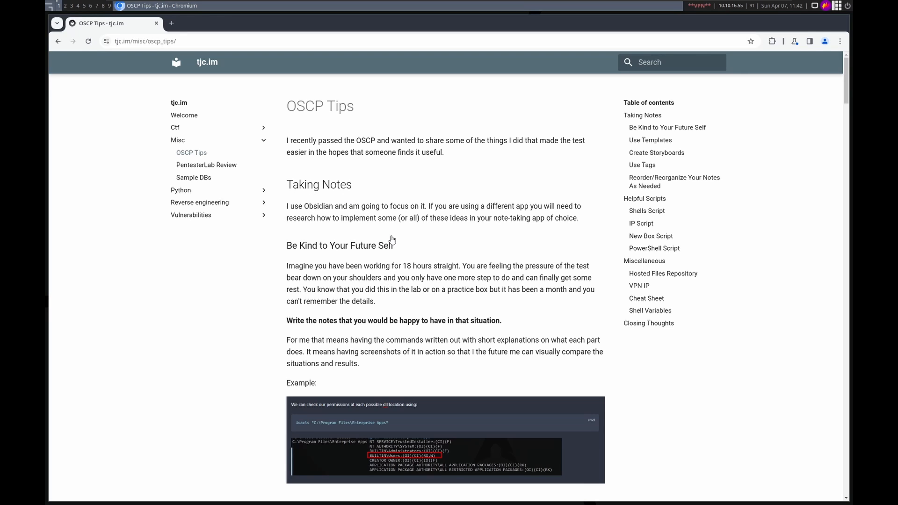
pyautogui.moveTo(461, 275)
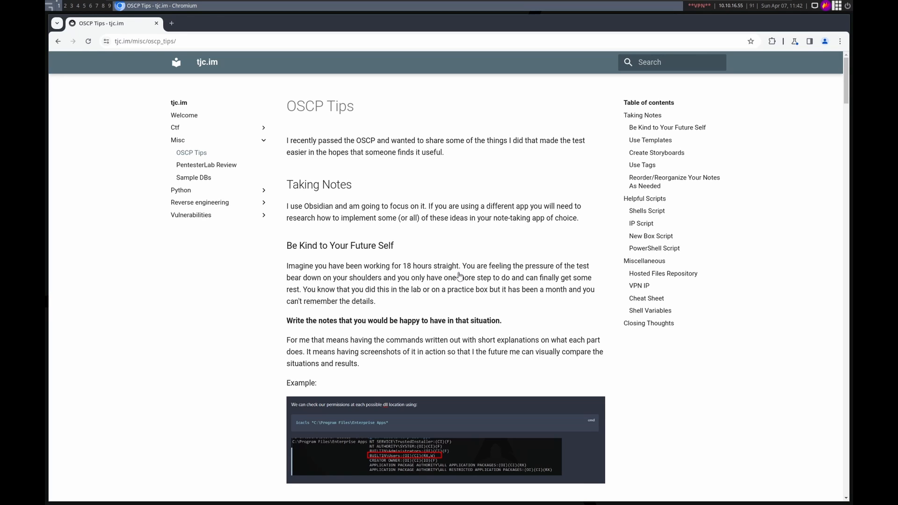
pyautogui.moveTo(332, 338)
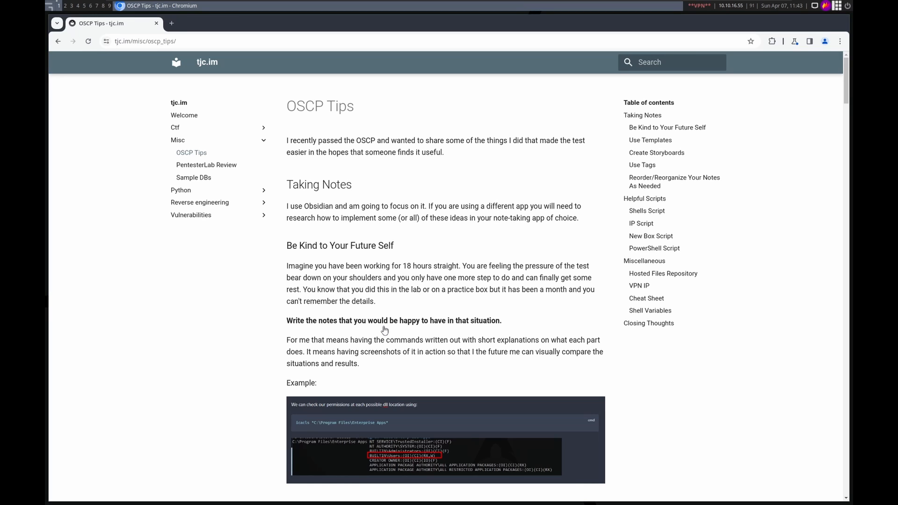
# Step: Scroll past the Be Kind to Your Future Self example to the Use Templates HTTP template
pyautogui.scroll(-3)
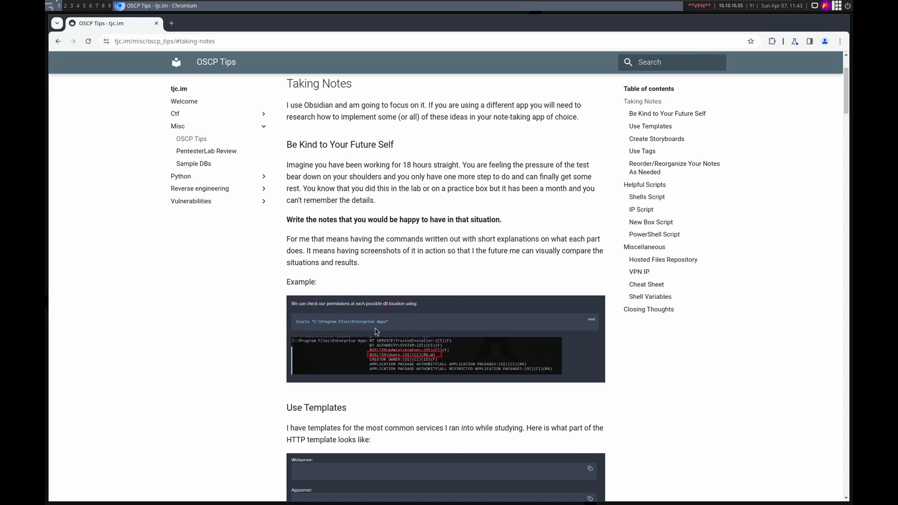
pyautogui.moveTo(429, 367)
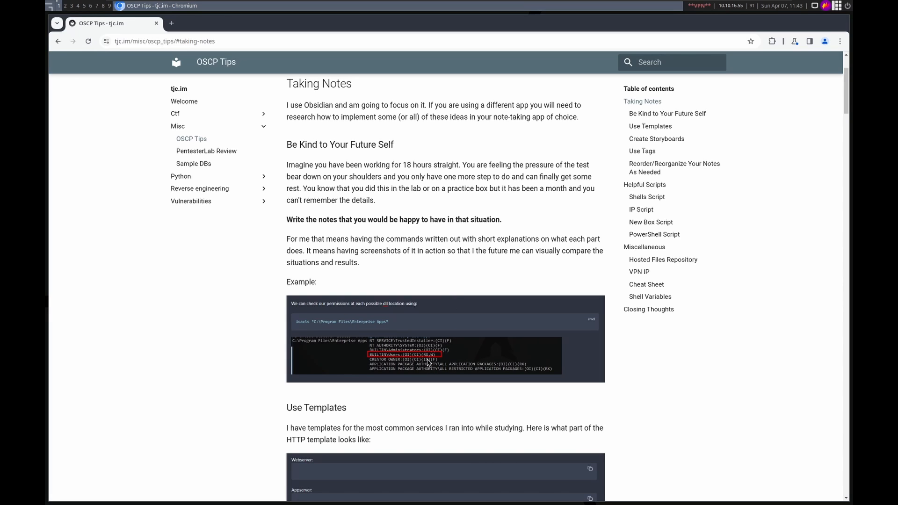
pyautogui.moveTo(371, 329)
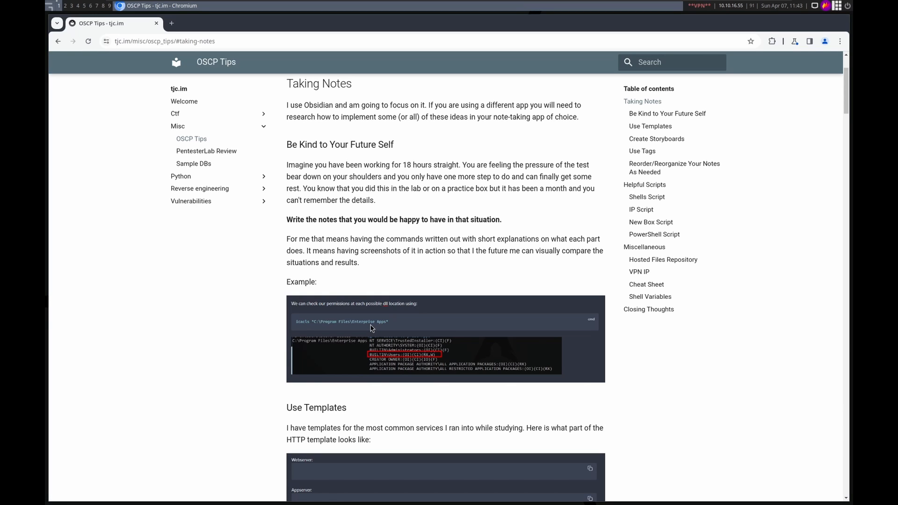
pyautogui.moveTo(405, 296)
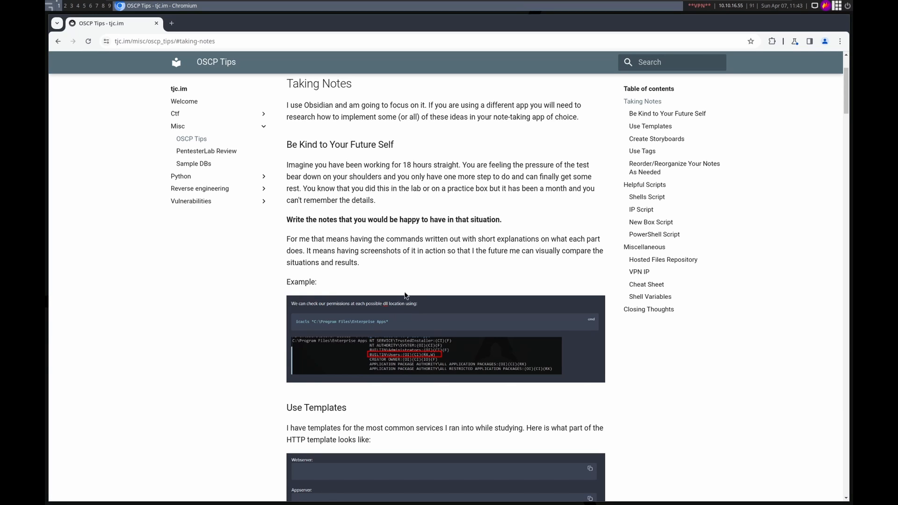
pyautogui.scroll(-3)
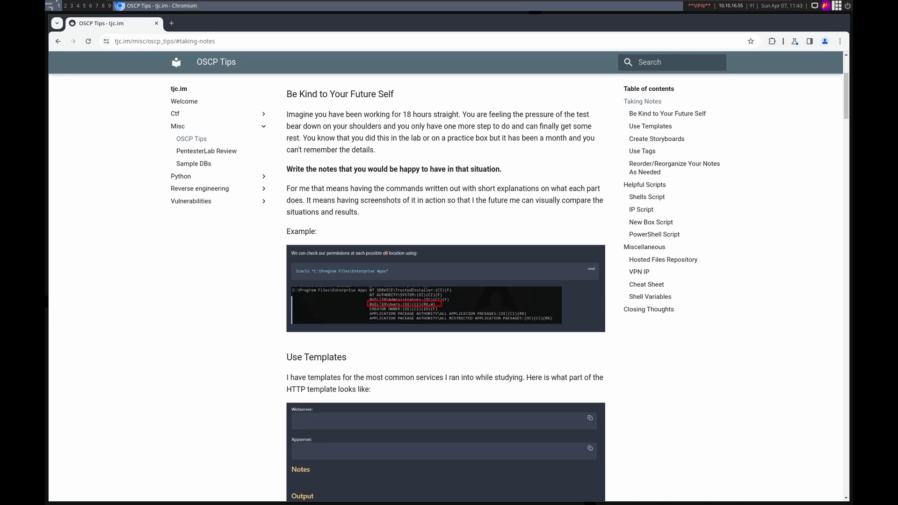
pyautogui.scroll(-3)
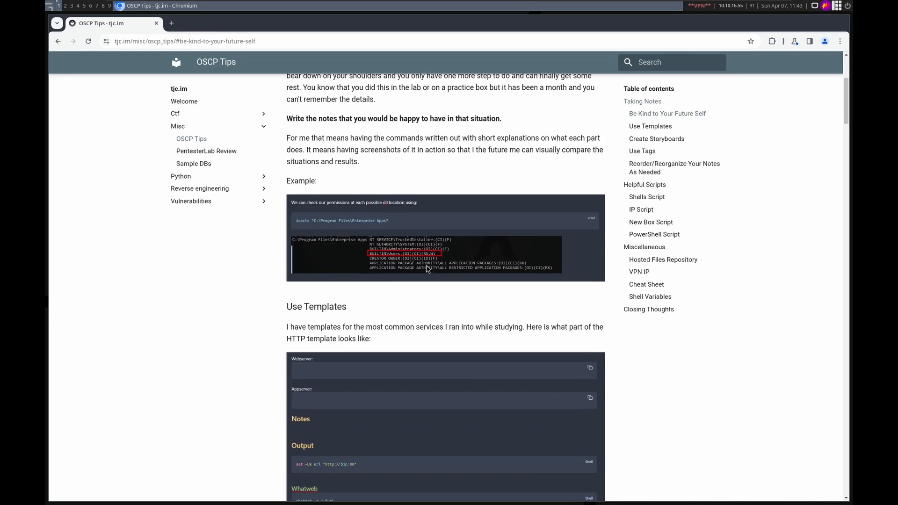
pyautogui.moveTo(385, 234)
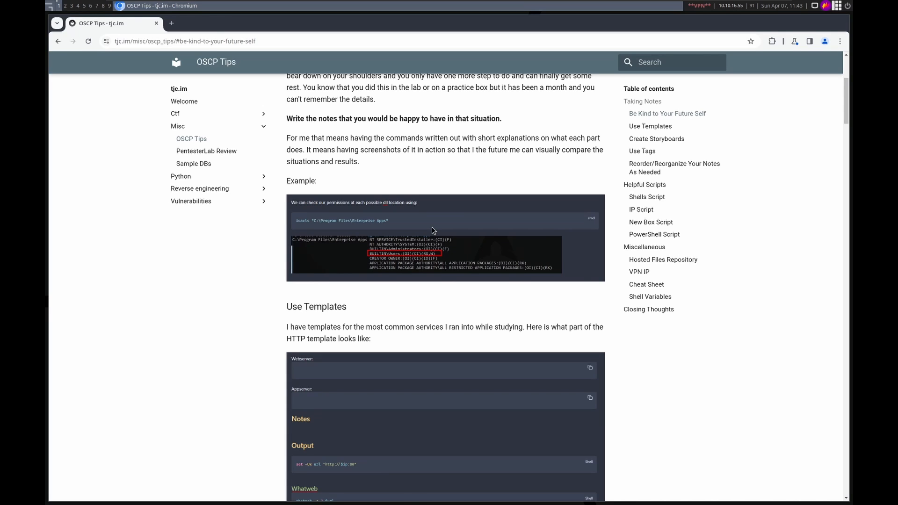
pyautogui.scroll(-3)
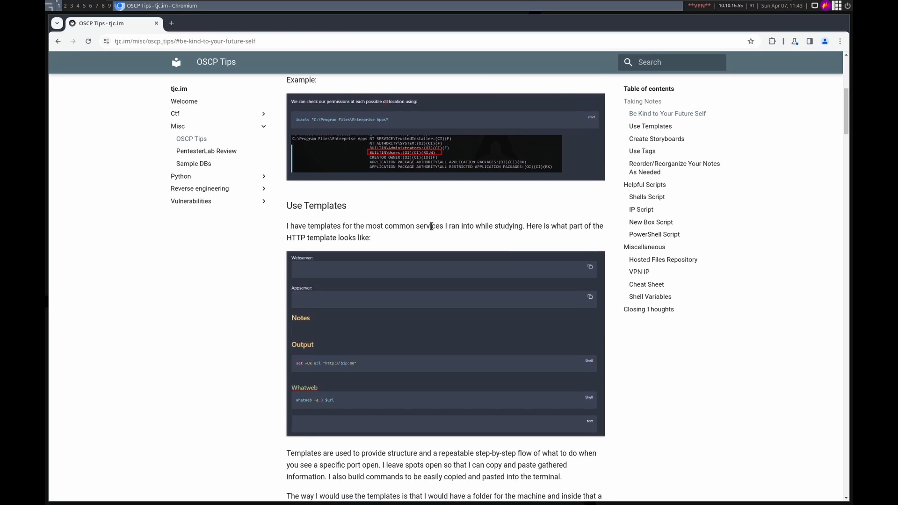
# Step: Scroll to the per-machine template explanation and the CTF-200-01 folder structure example
pyautogui.scroll(-3)
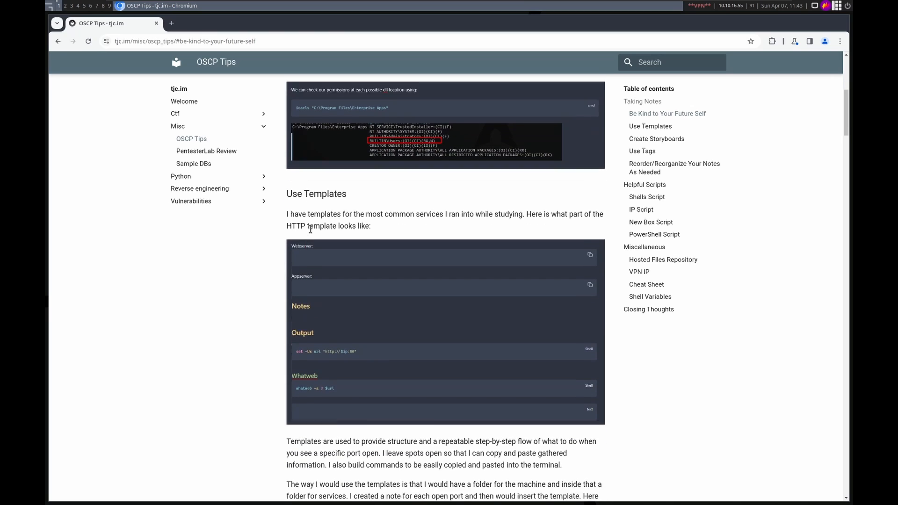
pyautogui.scroll(-3)
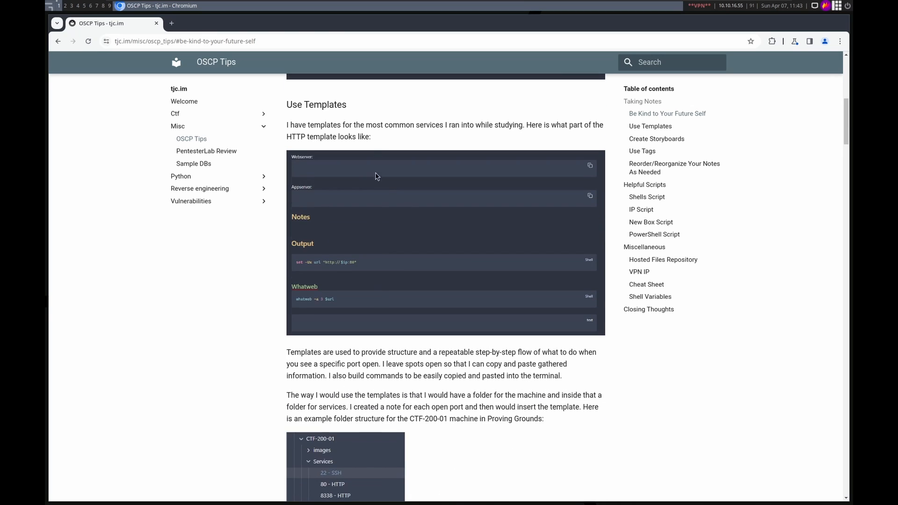
pyautogui.moveTo(409, 260)
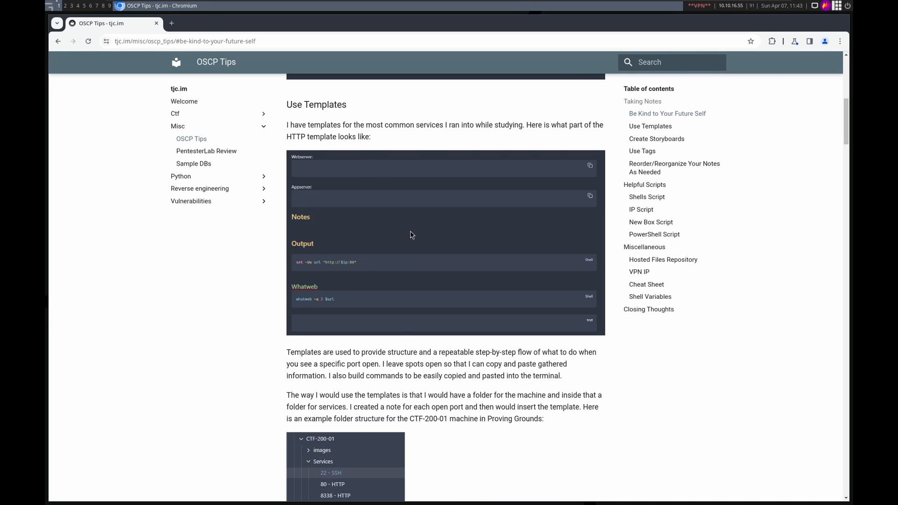
pyautogui.moveTo(312, 171)
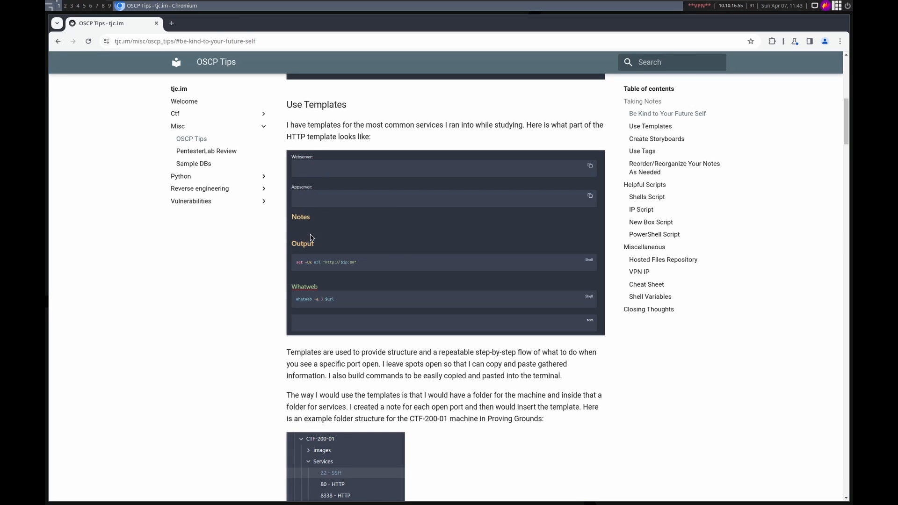
pyautogui.moveTo(319, 235)
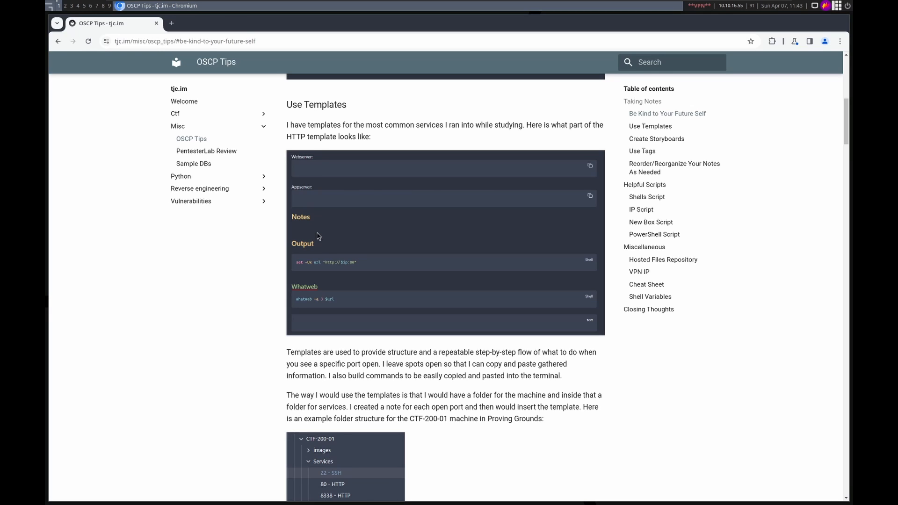
pyautogui.moveTo(343, 269)
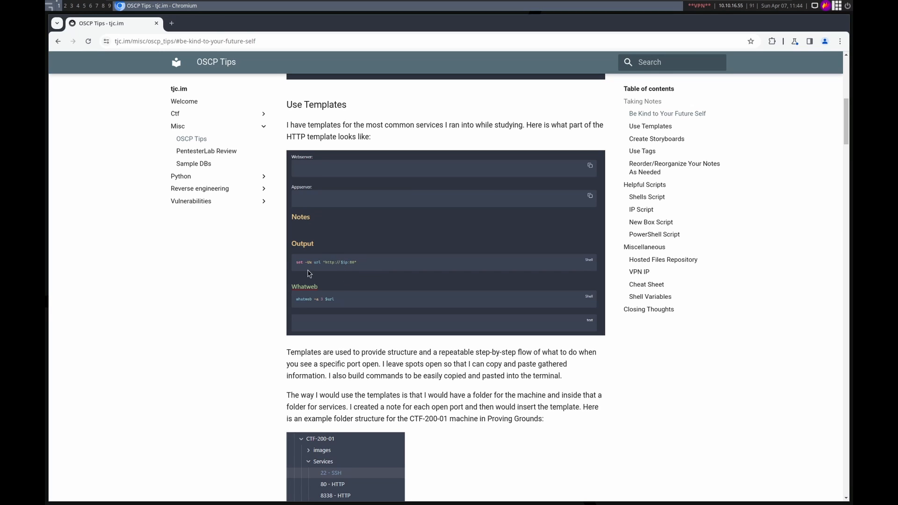
pyautogui.moveTo(307, 267)
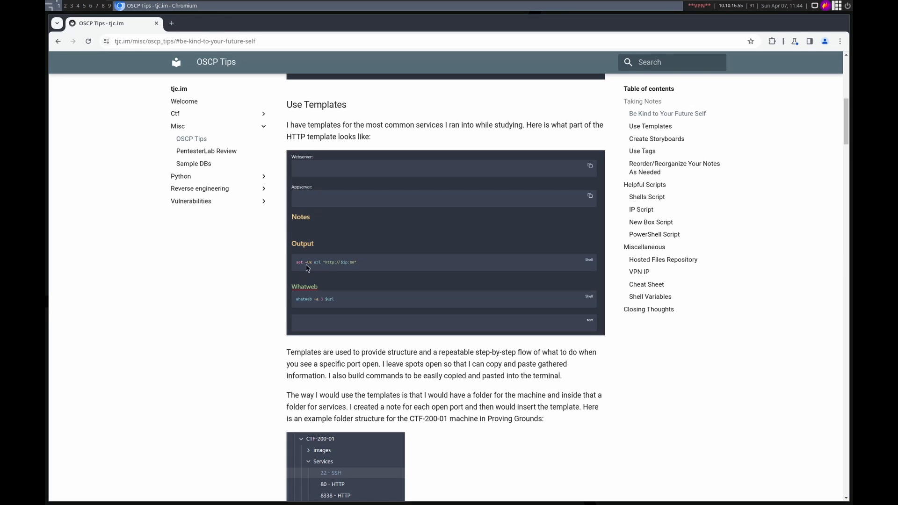
pyautogui.moveTo(314, 269)
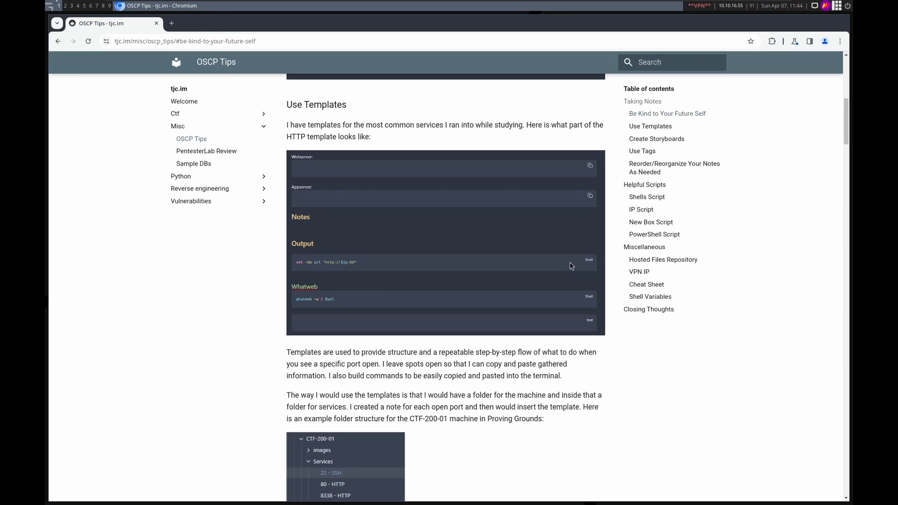
pyautogui.moveTo(321, 273)
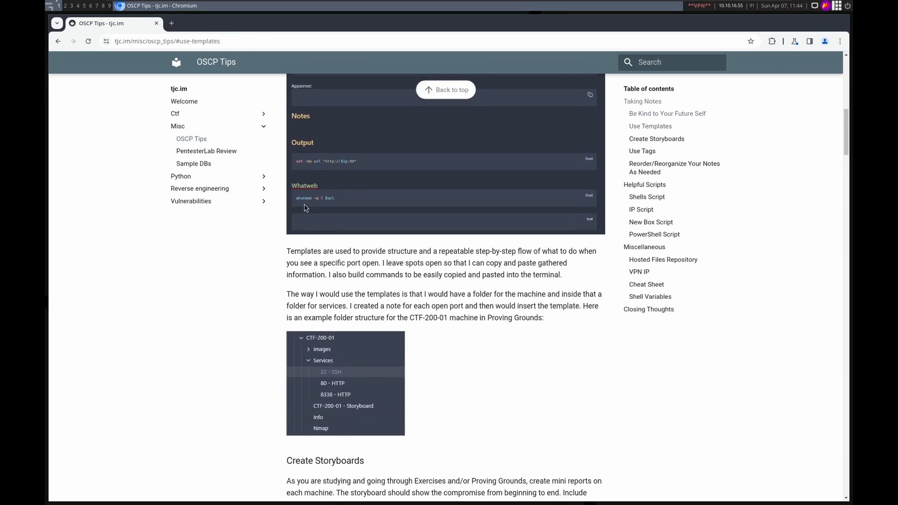
pyautogui.moveTo(337, 163)
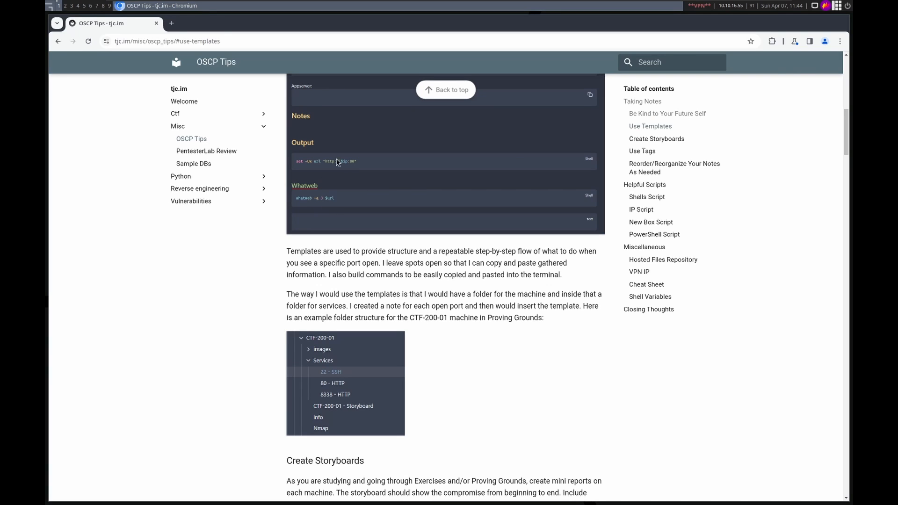
pyautogui.moveTo(311, 205)
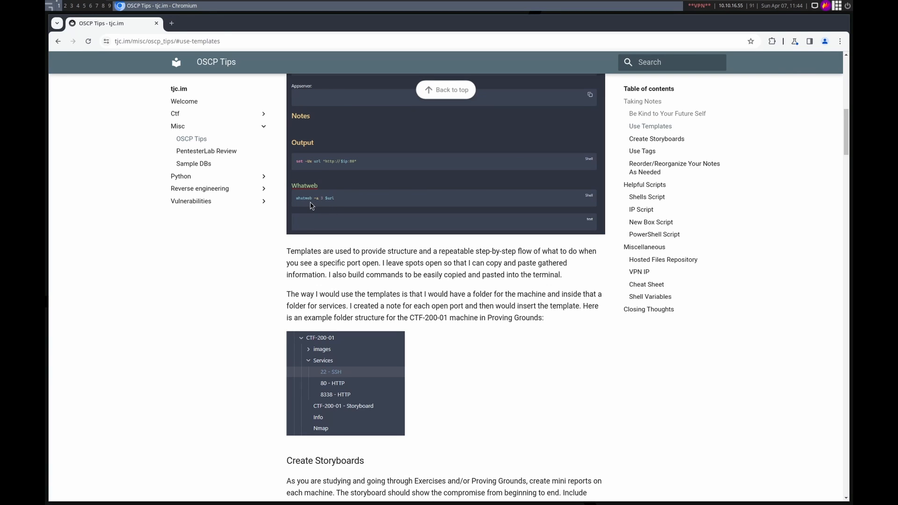
pyautogui.moveTo(334, 207)
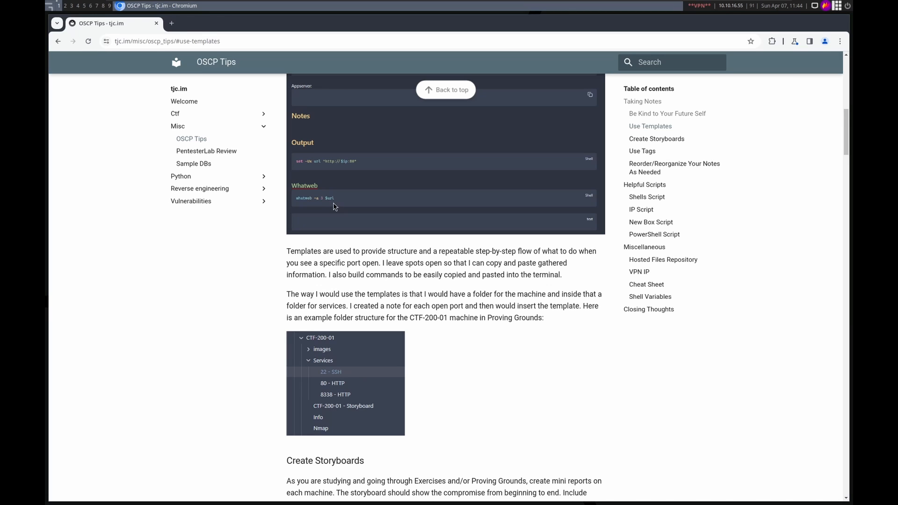
# Step: Scroll through Create Storyboards down to the Shakabrah storyboard screenshots and Use Tags heading
pyautogui.scroll(-3)
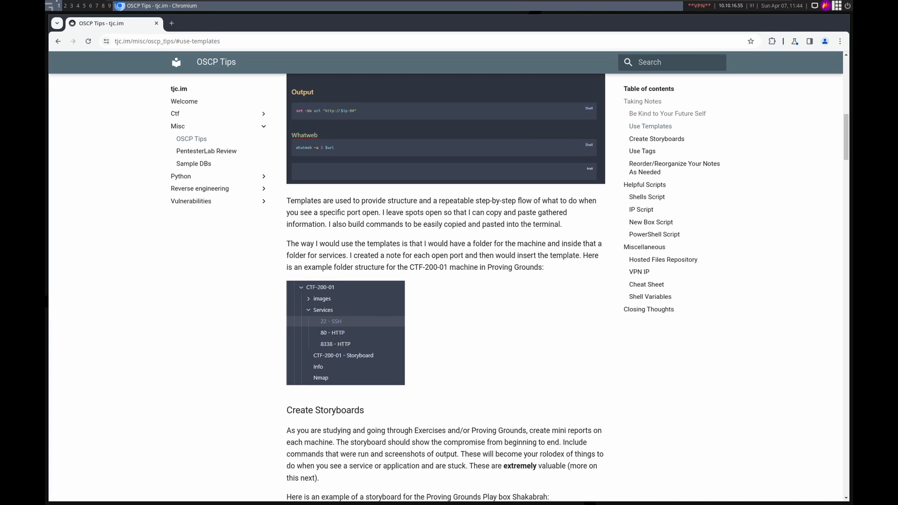
pyautogui.moveTo(428, 196)
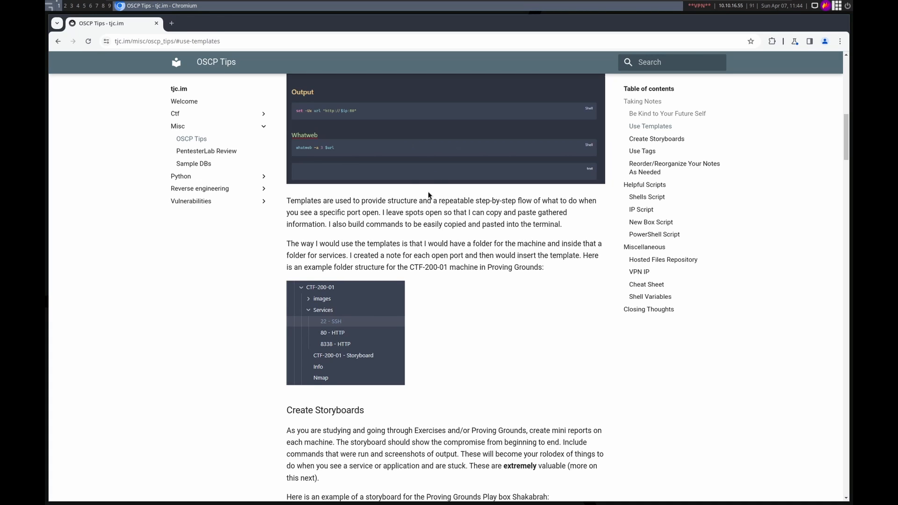
pyautogui.scroll(-3)
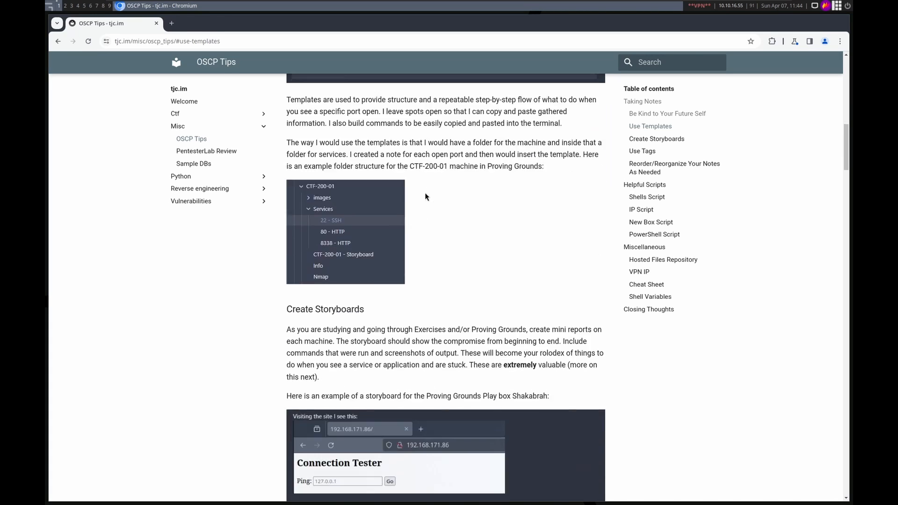
pyautogui.moveTo(348, 225)
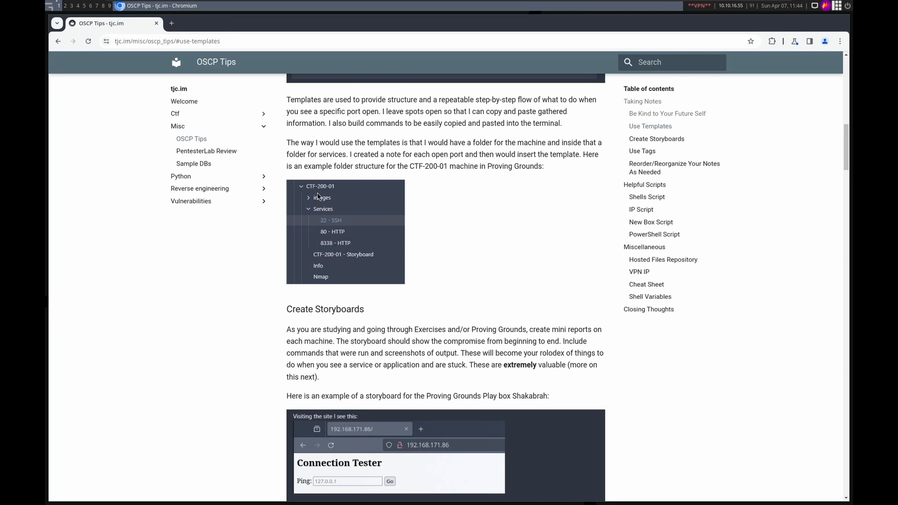
pyautogui.moveTo(331, 279)
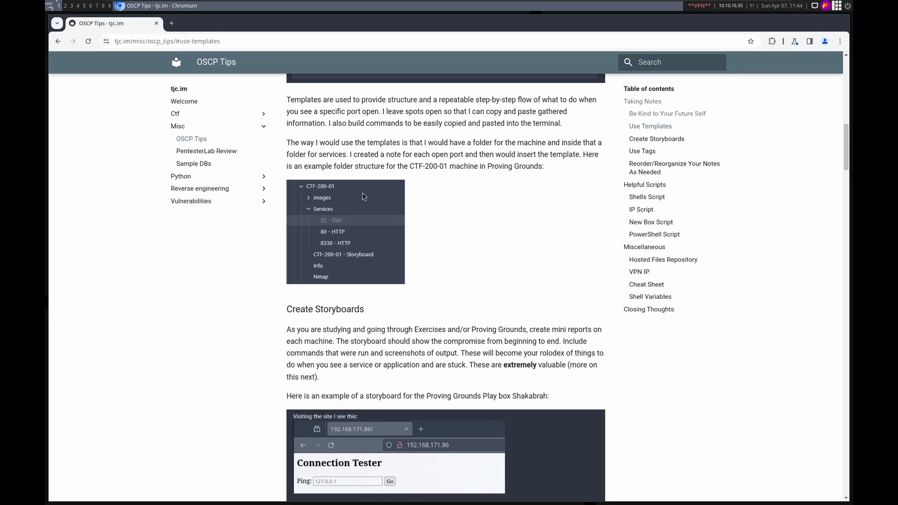
pyautogui.moveTo(306, 191)
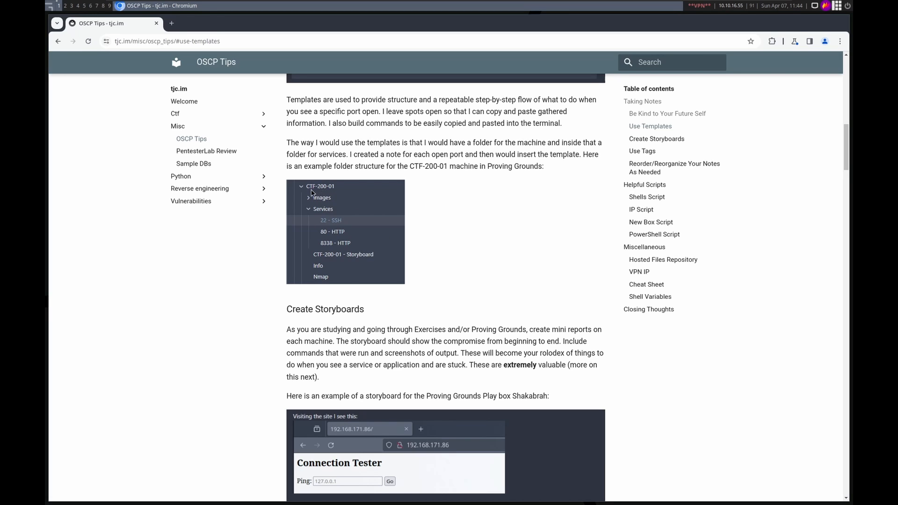
pyautogui.moveTo(335, 222)
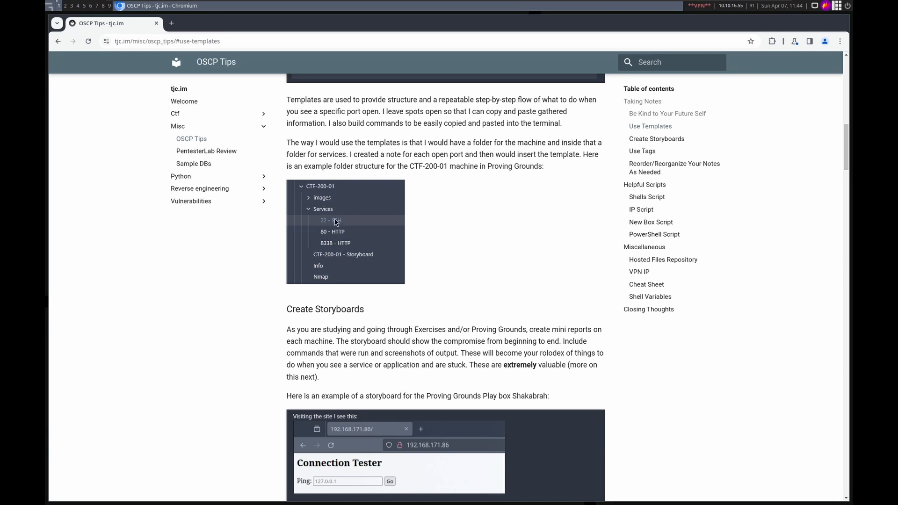
pyautogui.moveTo(341, 221)
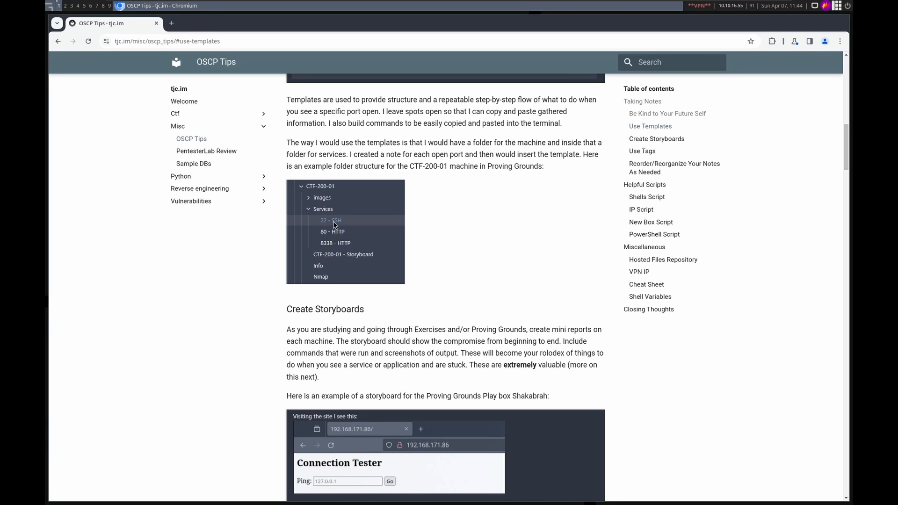
pyautogui.moveTo(340, 232)
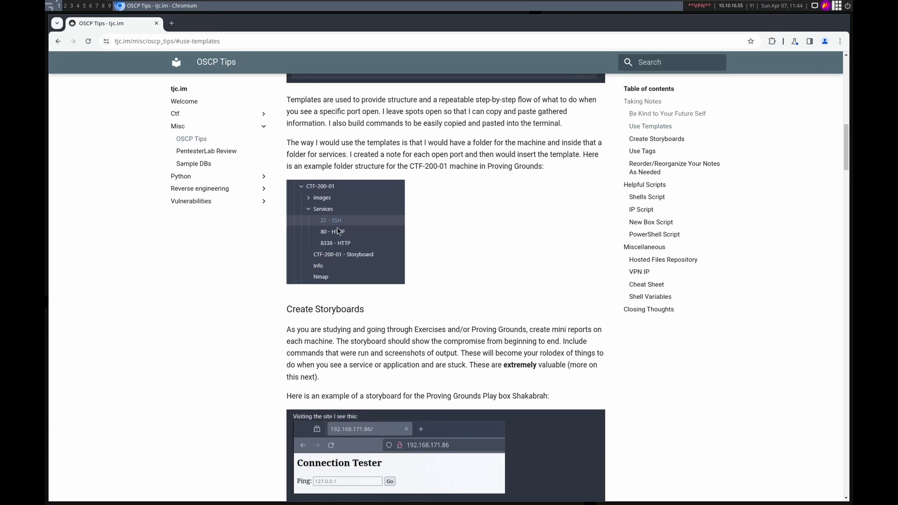
pyautogui.moveTo(341, 260)
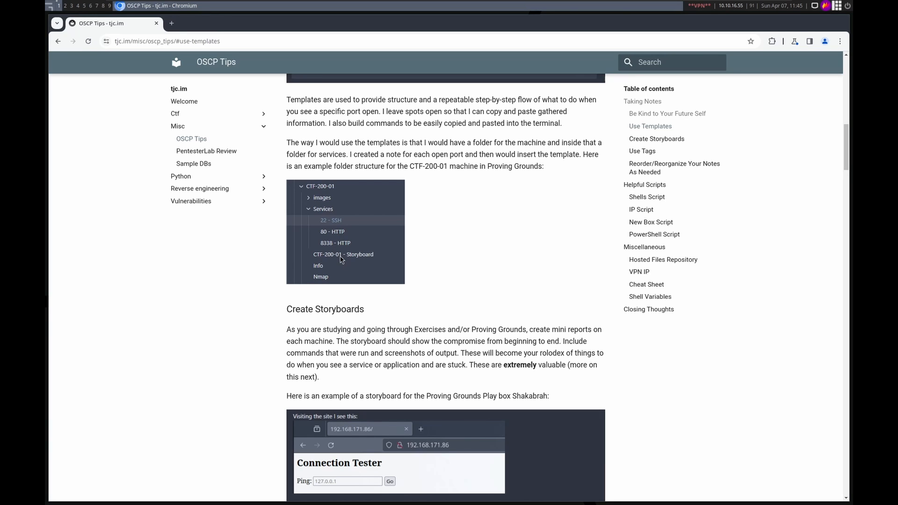
pyautogui.moveTo(341, 266)
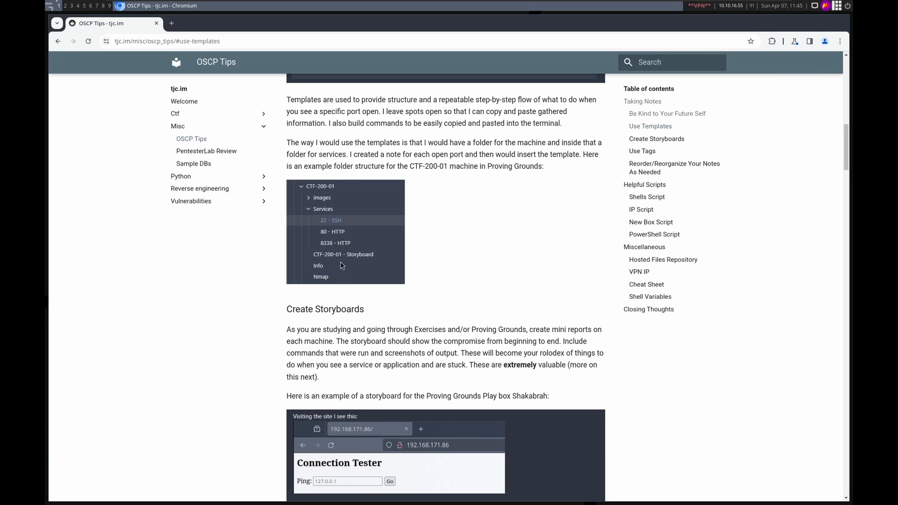
pyautogui.moveTo(330, 276)
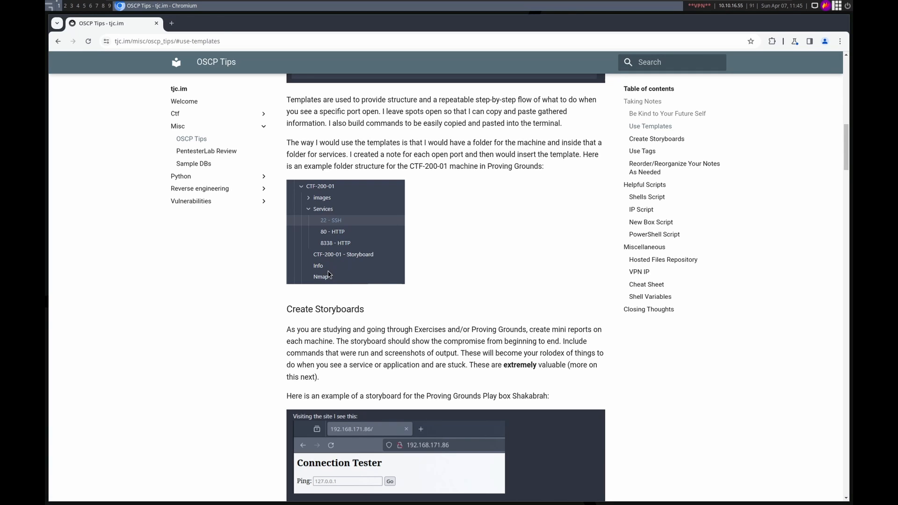
pyautogui.moveTo(338, 281)
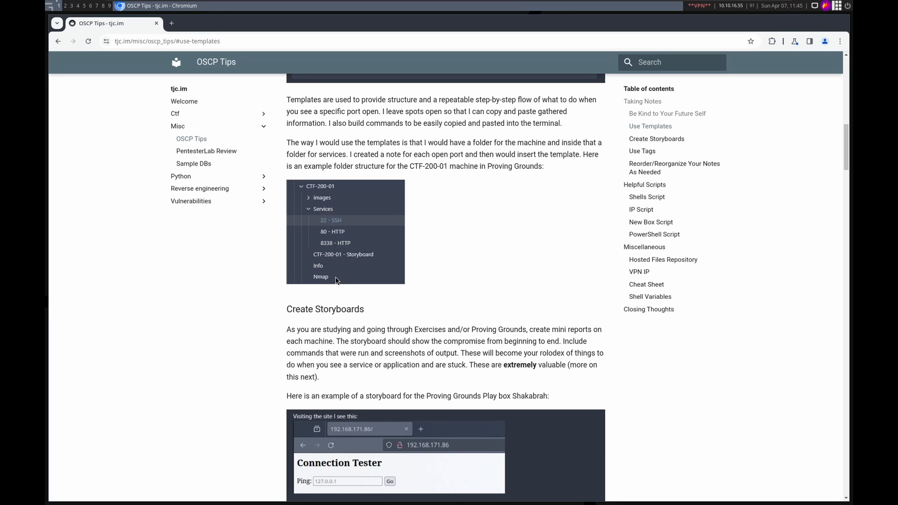
pyautogui.scroll(-3)
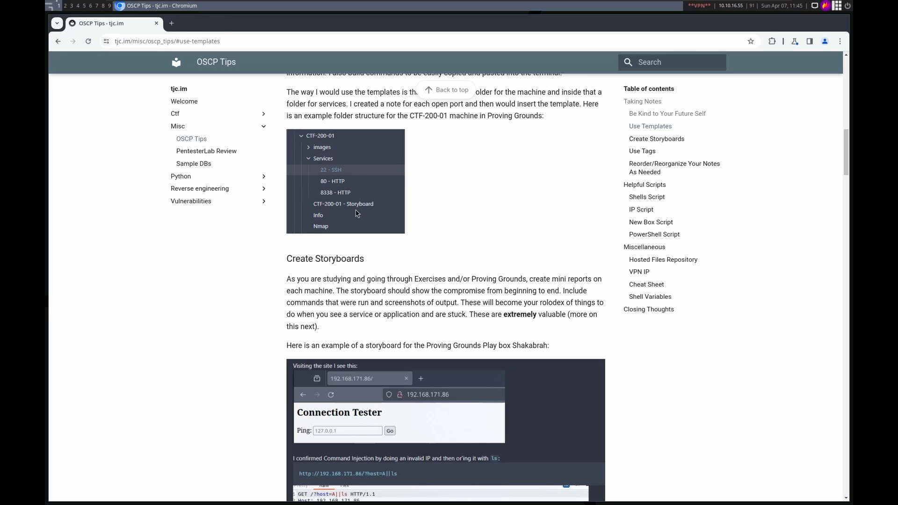
pyautogui.moveTo(336, 220)
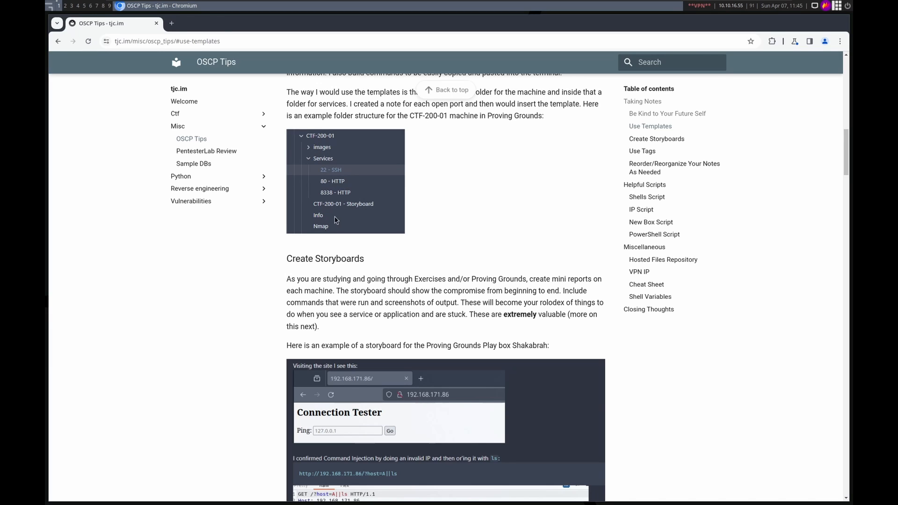
pyautogui.moveTo(326, 169)
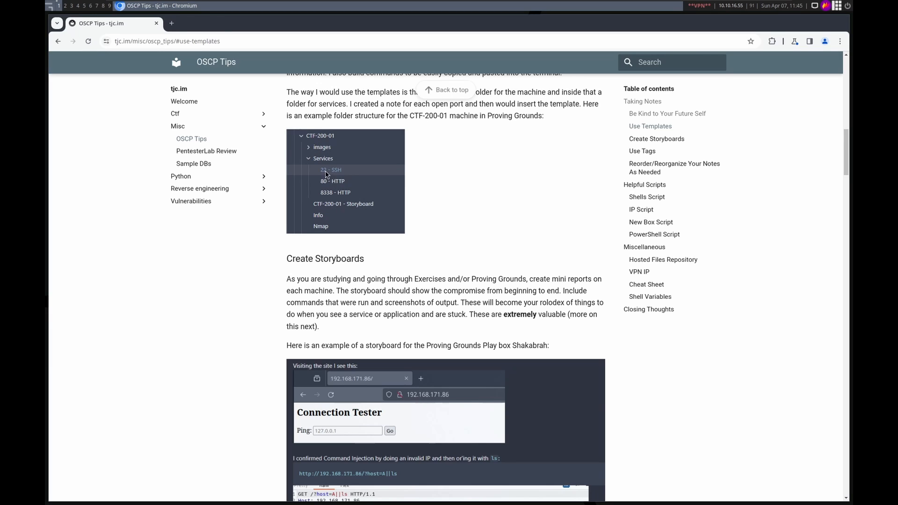
pyautogui.moveTo(335, 176)
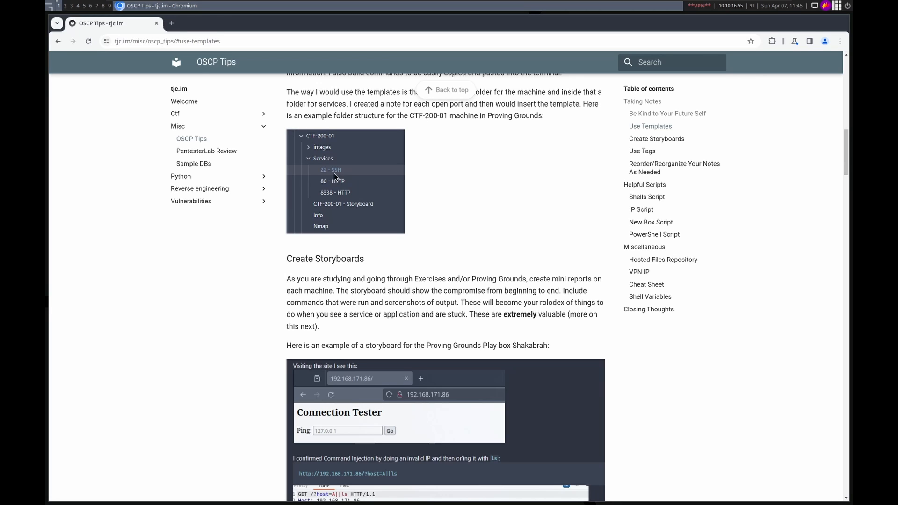
pyautogui.moveTo(356, 186)
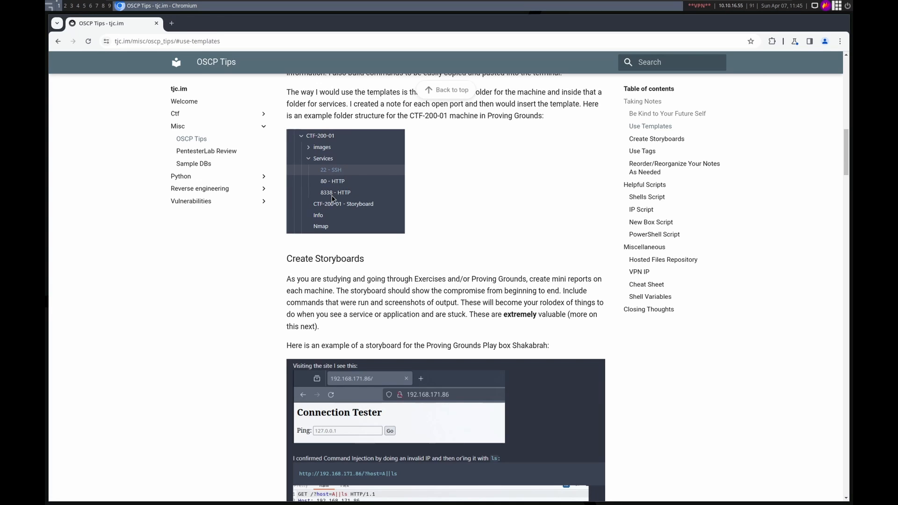
pyautogui.scroll(-3)
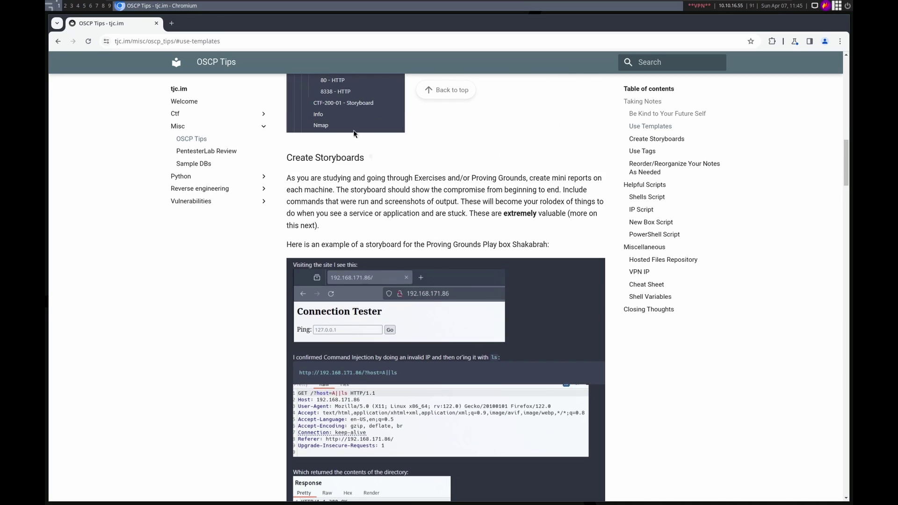
pyautogui.moveTo(351, 189)
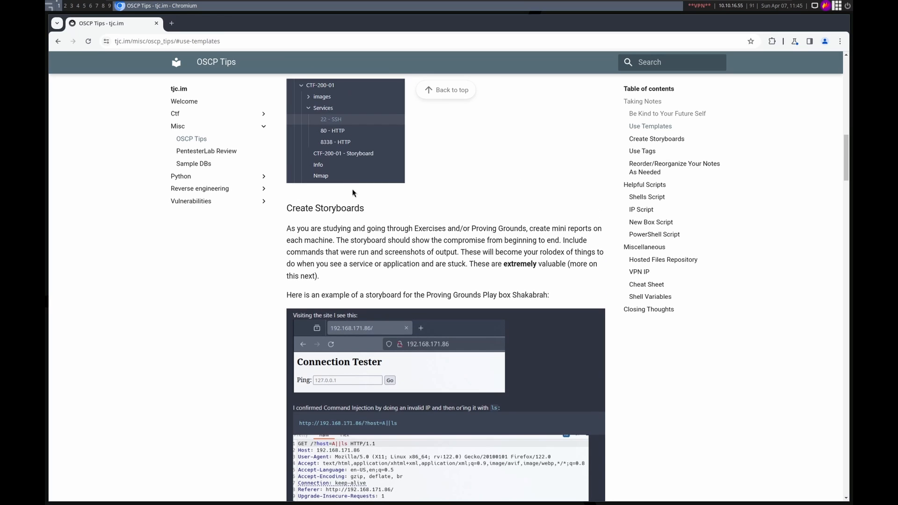
pyautogui.scroll(-3)
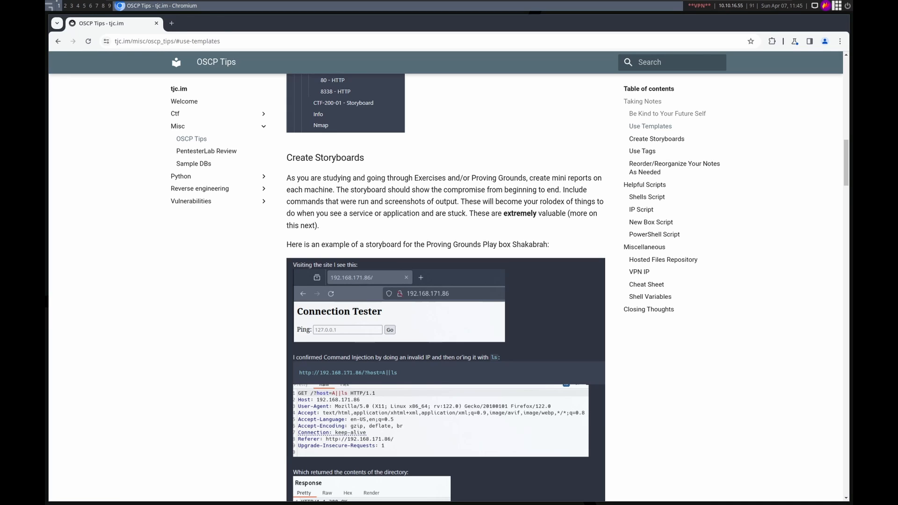
pyautogui.scroll(-3)
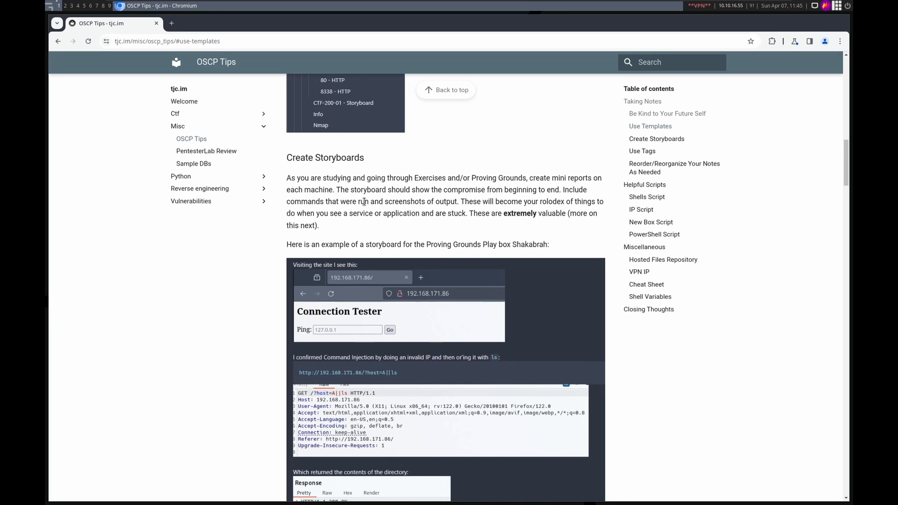
pyautogui.scroll(-3)
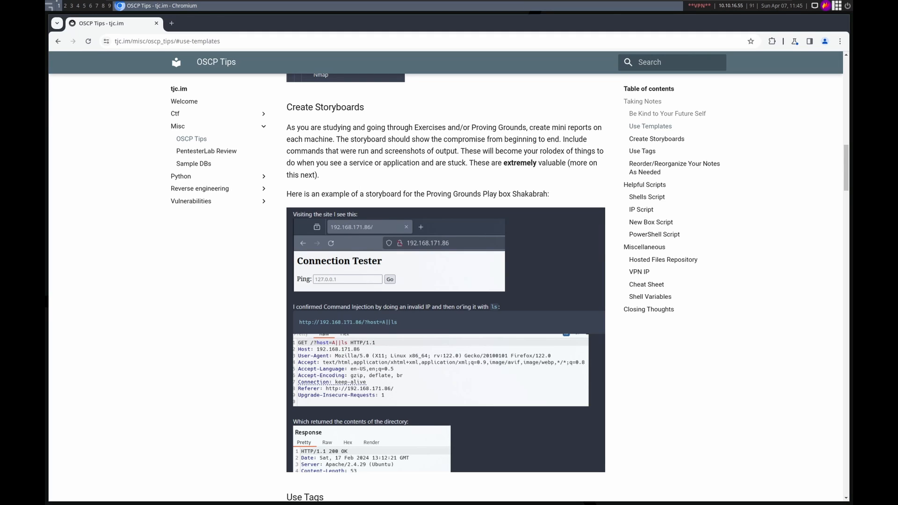
pyautogui.moveTo(399, 232)
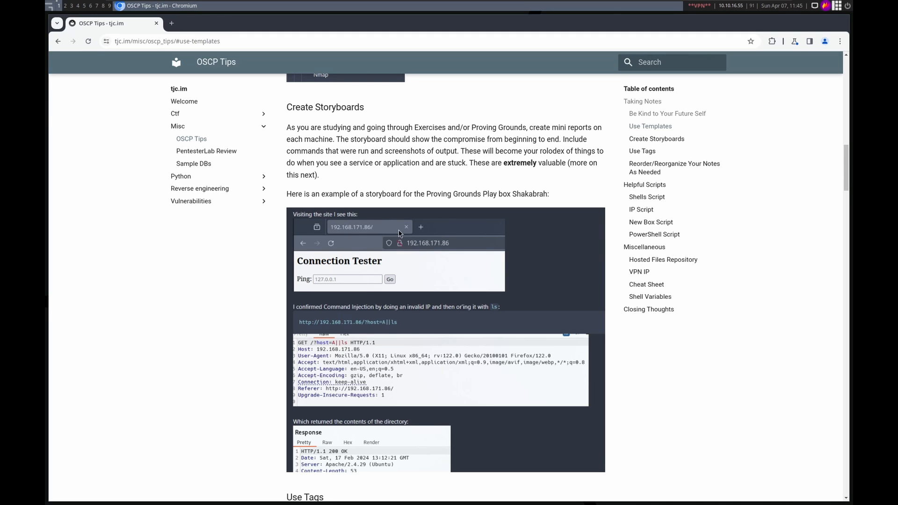
pyautogui.moveTo(517, 211)
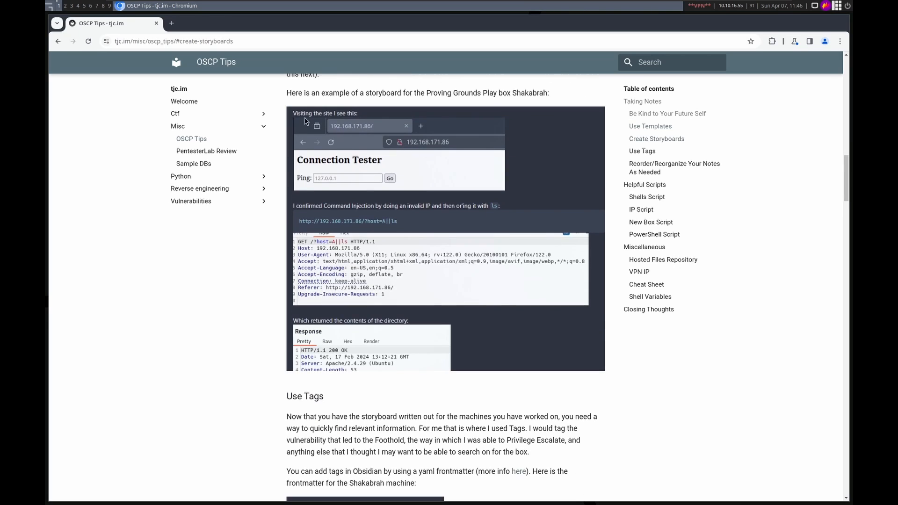
pyautogui.moveTo(334, 123)
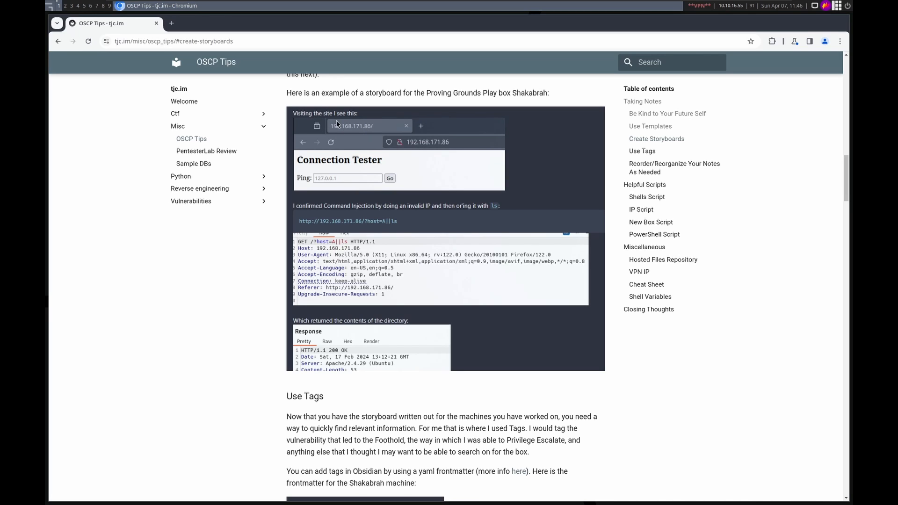
pyautogui.moveTo(341, 131)
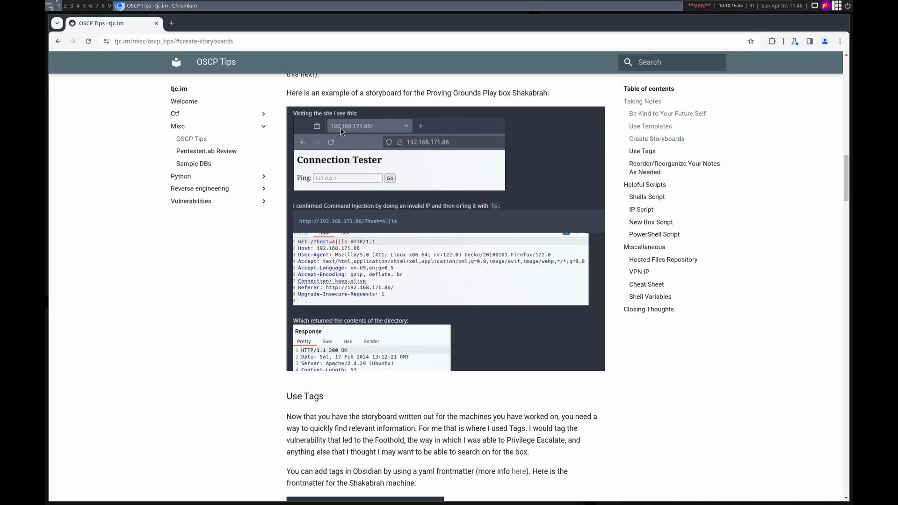
pyautogui.moveTo(462, 155)
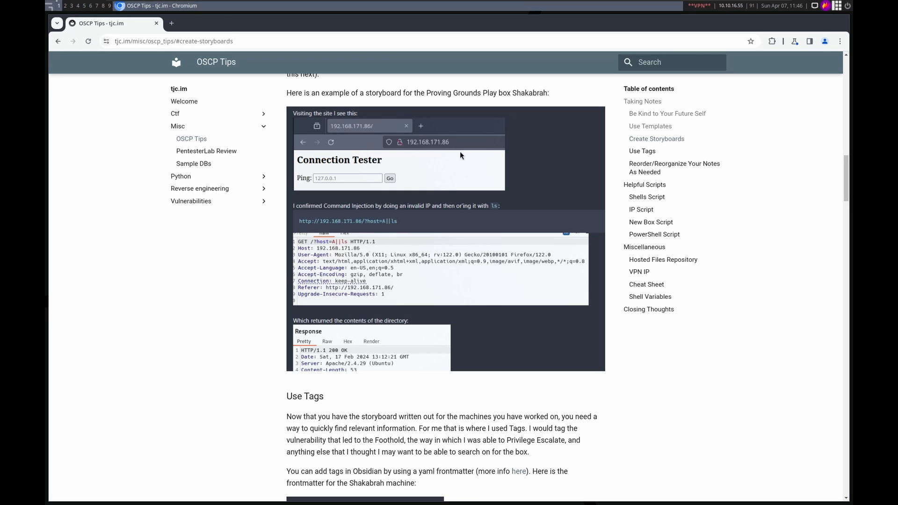
pyautogui.moveTo(358, 178)
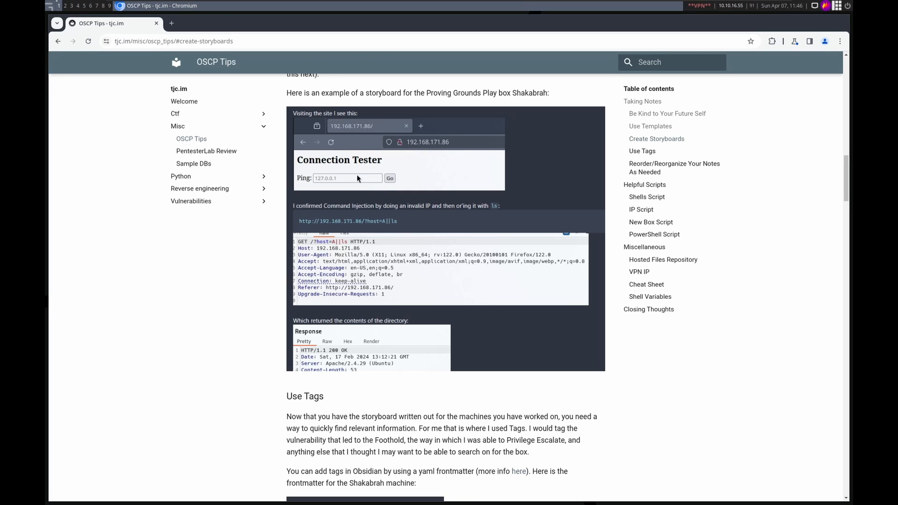
pyautogui.moveTo(359, 215)
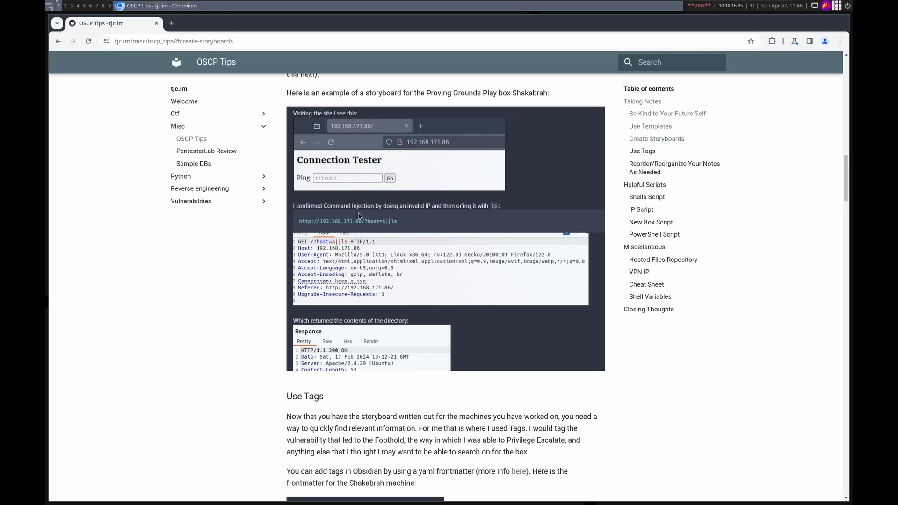
pyautogui.moveTo(402, 225)
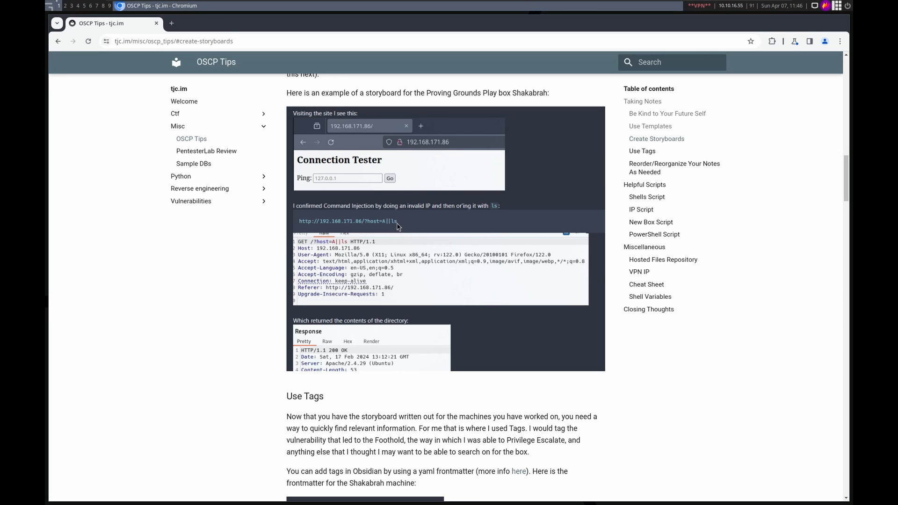
pyautogui.moveTo(384, 289)
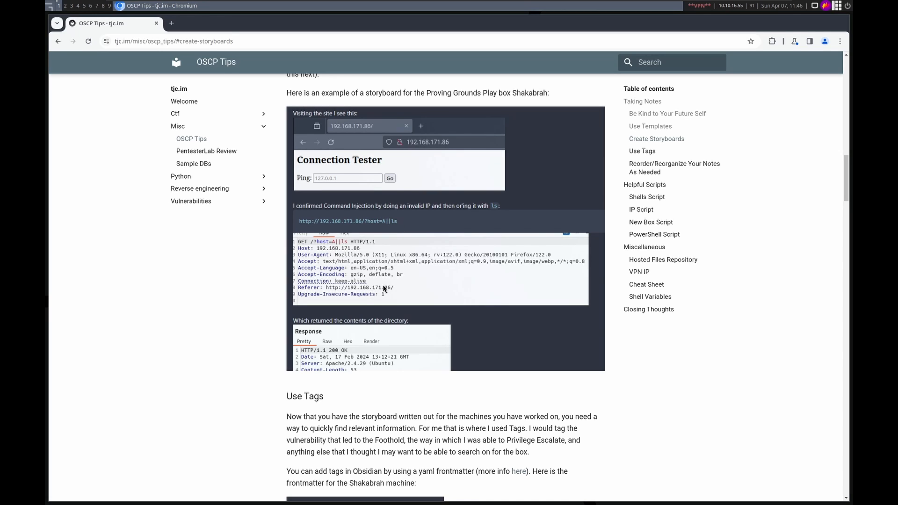
pyautogui.moveTo(354, 266)
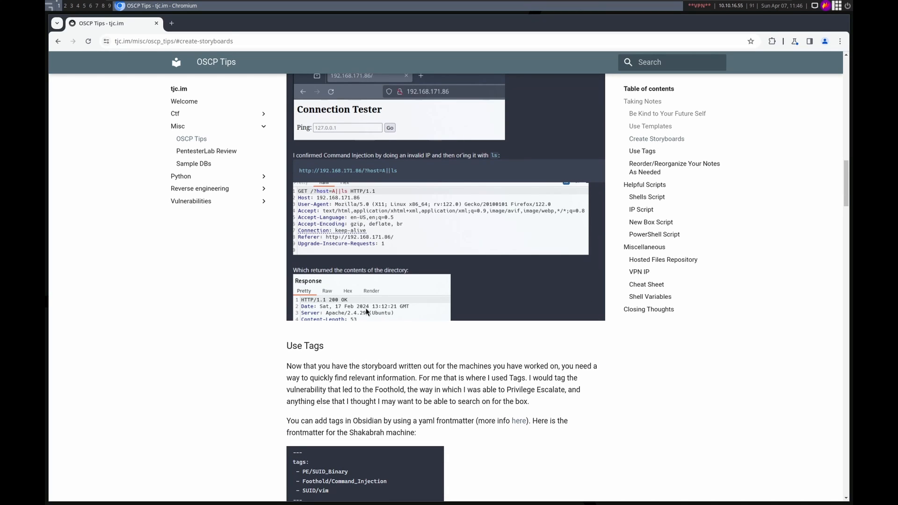
pyautogui.moveTo(374, 313)
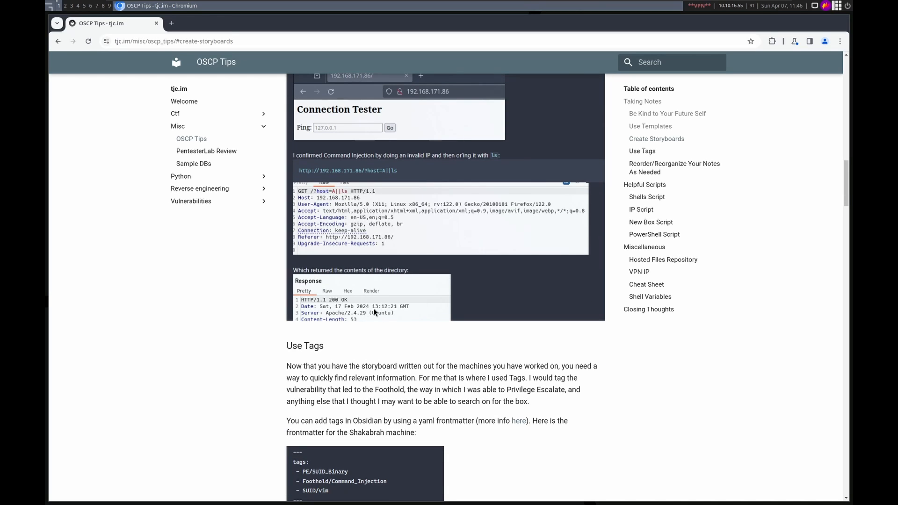
pyautogui.moveTo(394, 263)
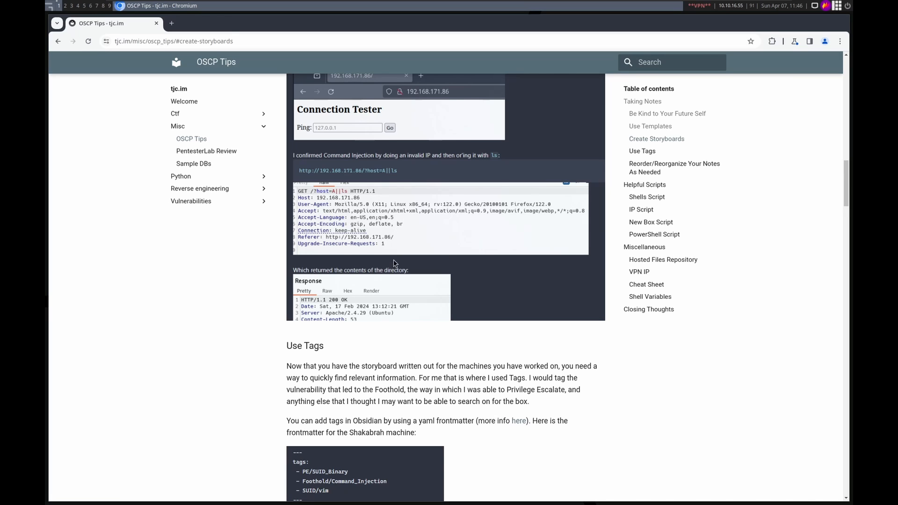
# Step: Scroll past the storyboard to the Use Tags section with the Shakabrah tags frontmatter
pyautogui.scroll(3)
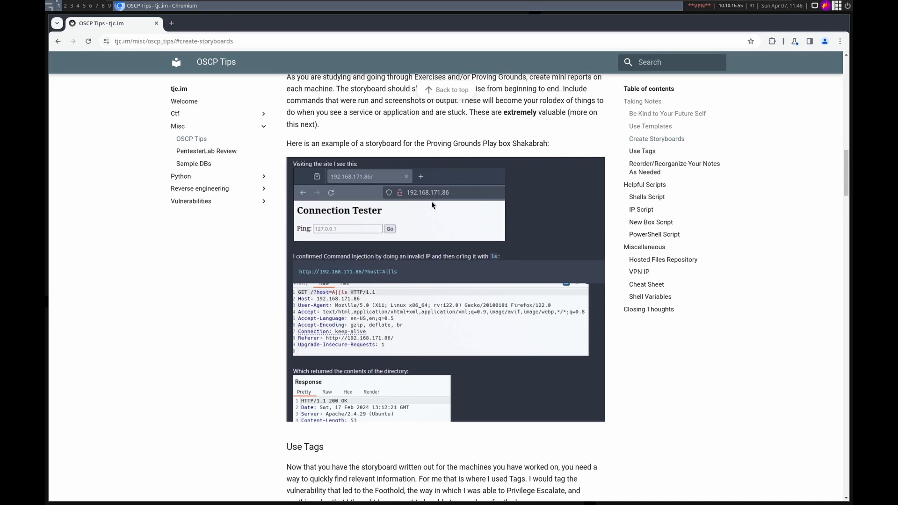
pyautogui.moveTo(392, 214)
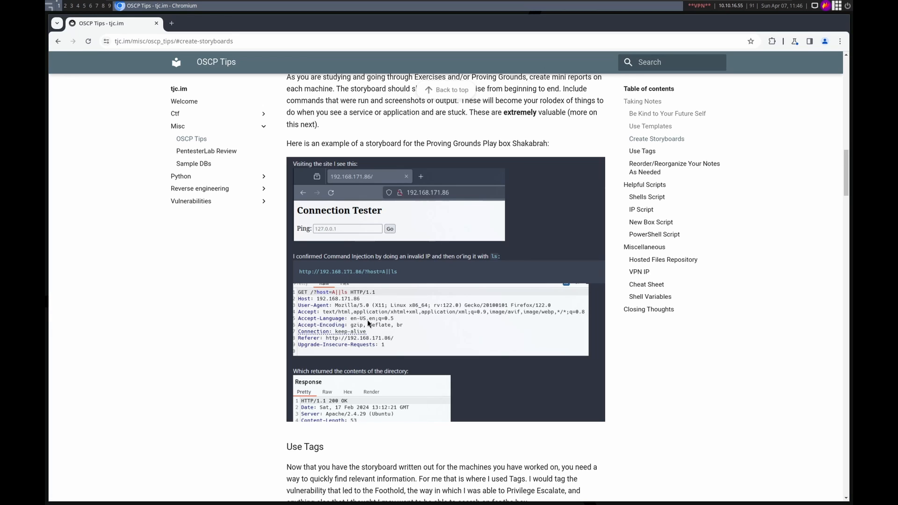
pyautogui.scroll(-3)
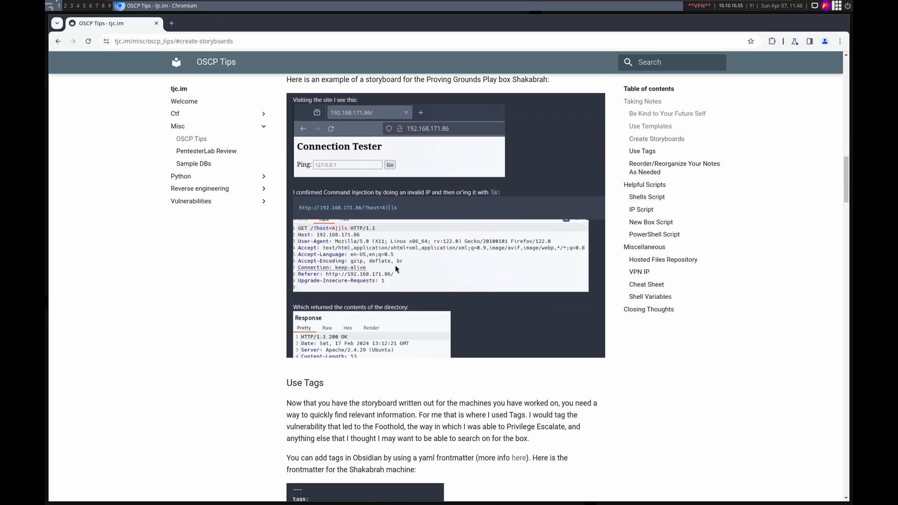
pyautogui.scroll(-3)
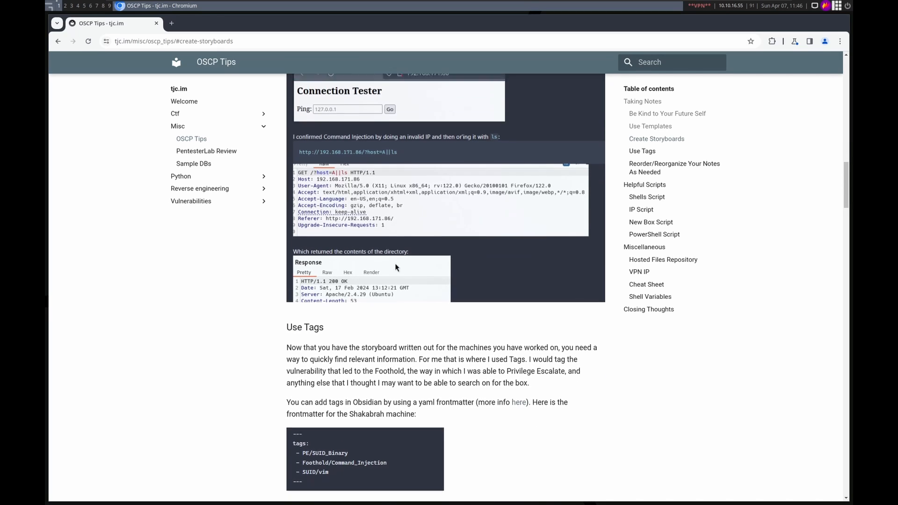
pyautogui.scroll(-3)
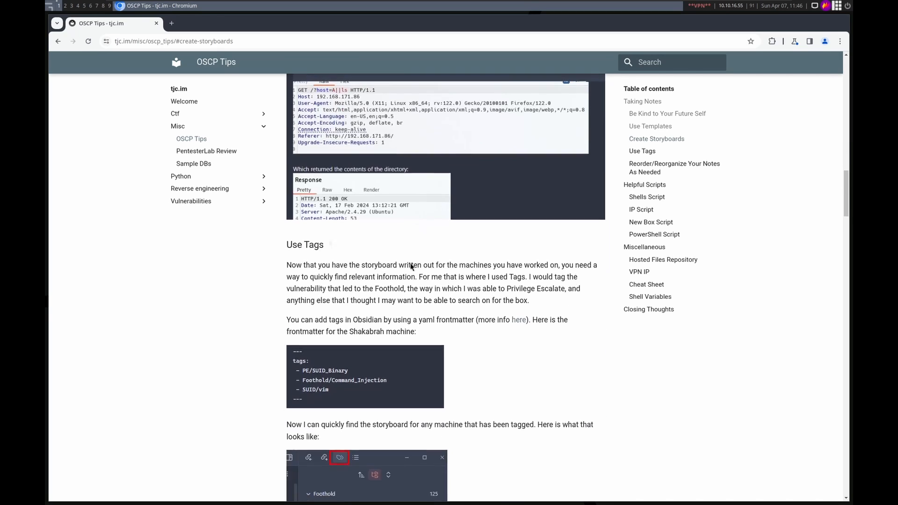
pyautogui.scroll(-3)
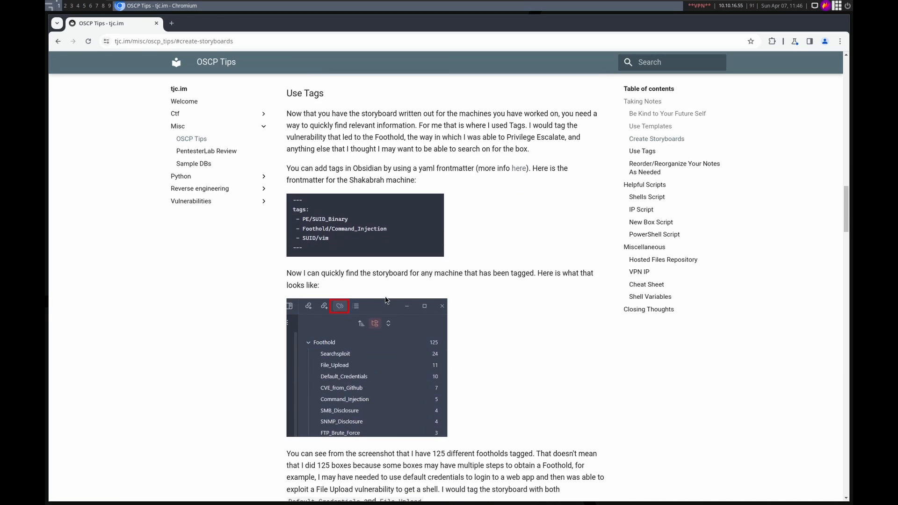
pyautogui.moveTo(363, 134)
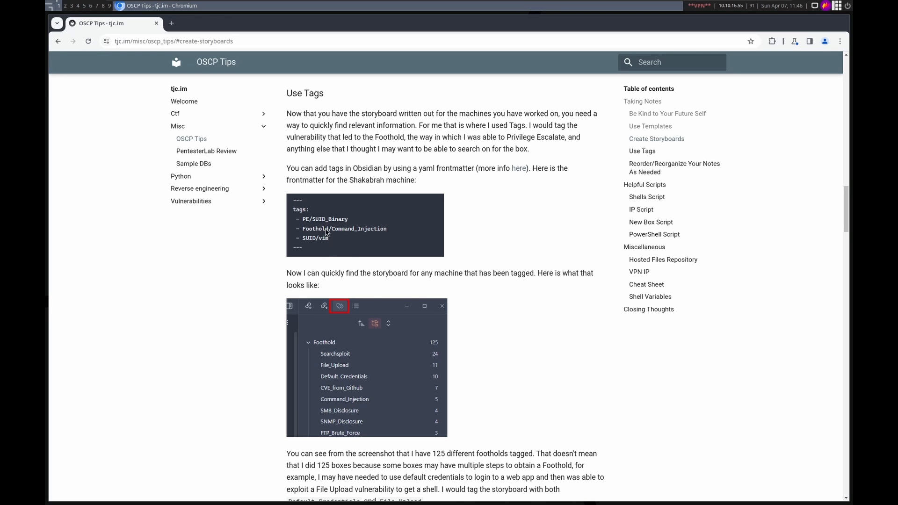
pyautogui.moveTo(376, 192)
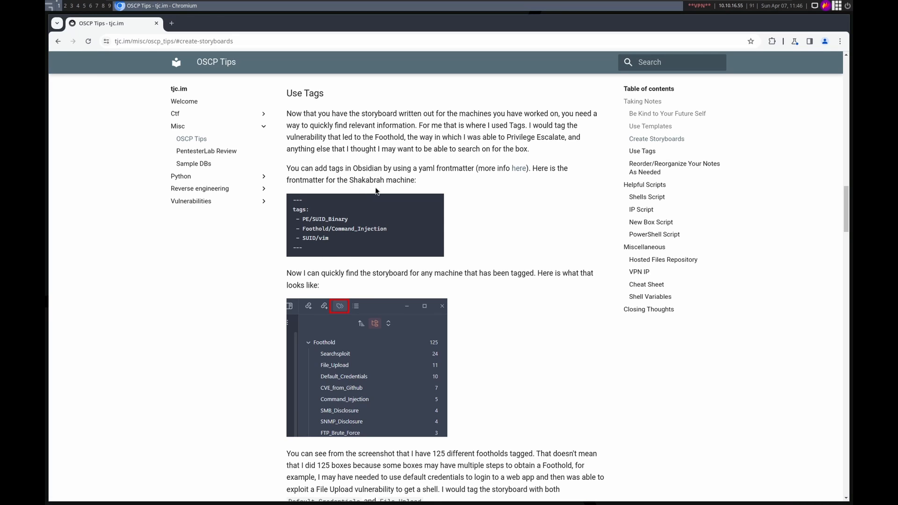
pyautogui.moveTo(330, 232)
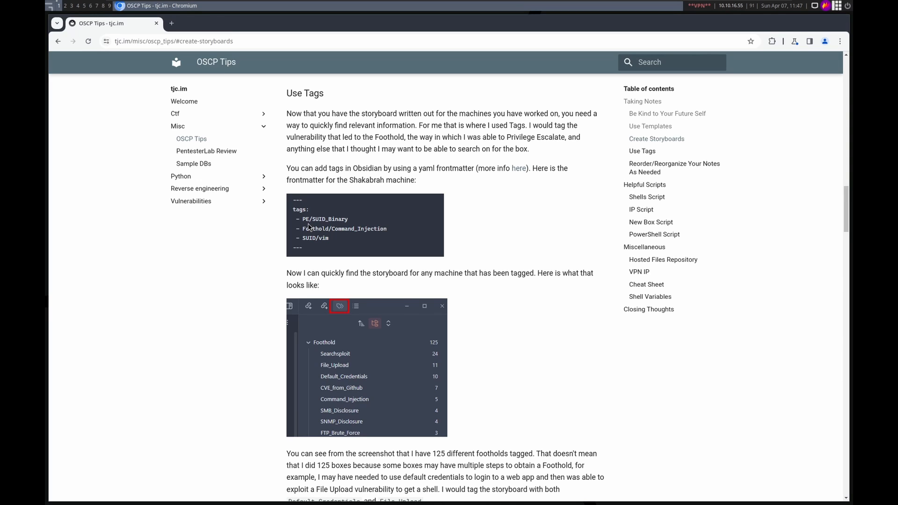
pyautogui.moveTo(348, 227)
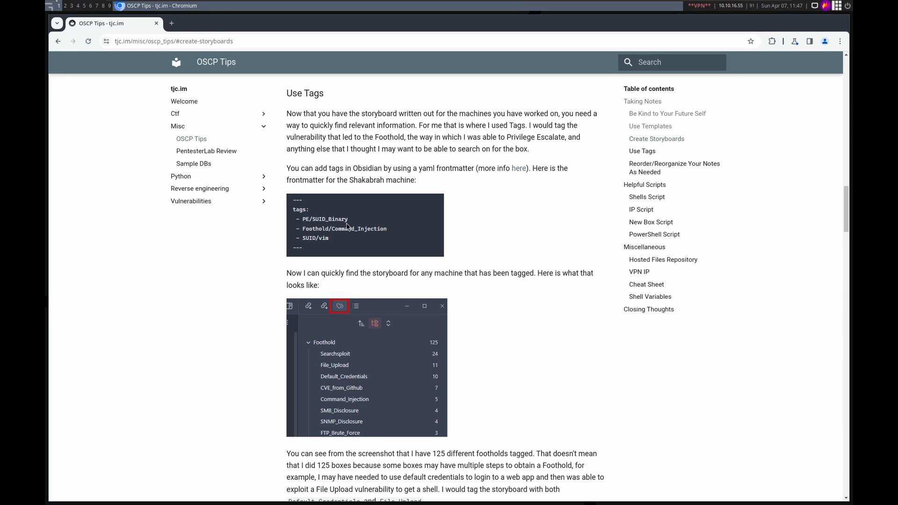
pyautogui.moveTo(312, 238)
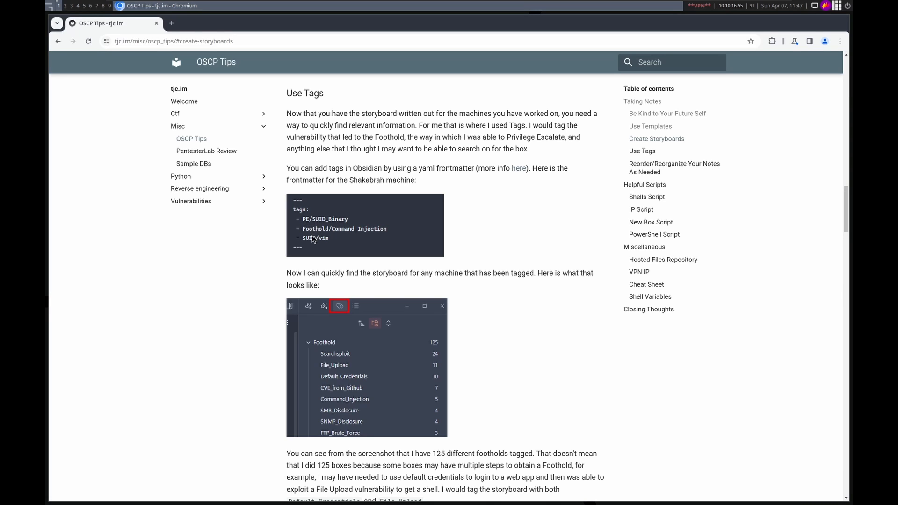
pyautogui.moveTo(372, 251)
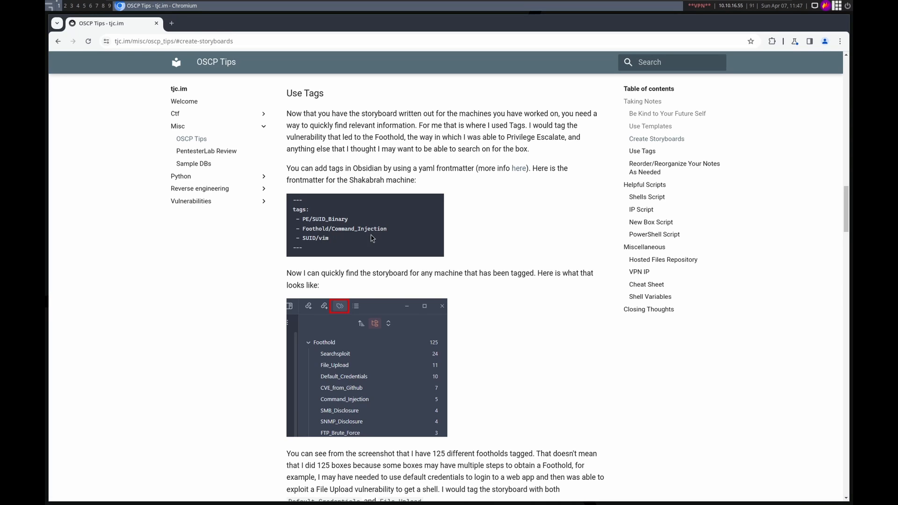
pyautogui.moveTo(319, 250)
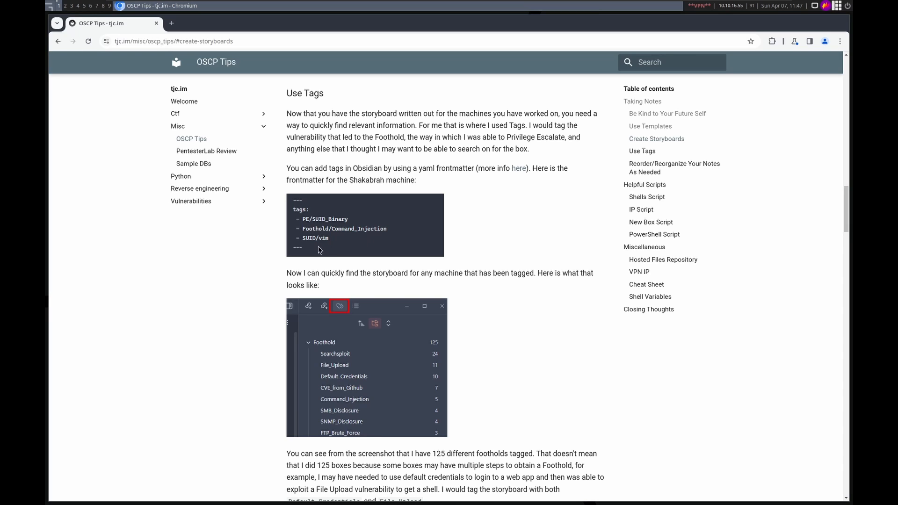
pyautogui.moveTo(315, 245)
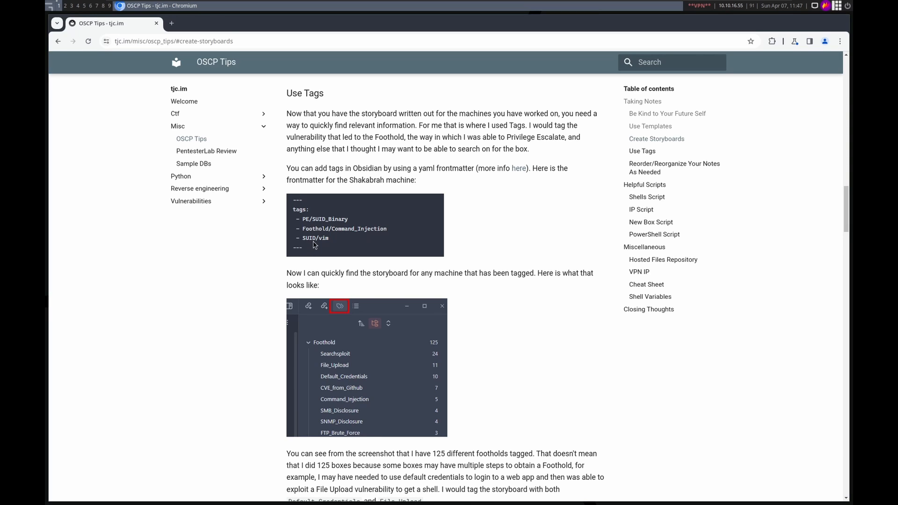
pyautogui.moveTo(322, 239)
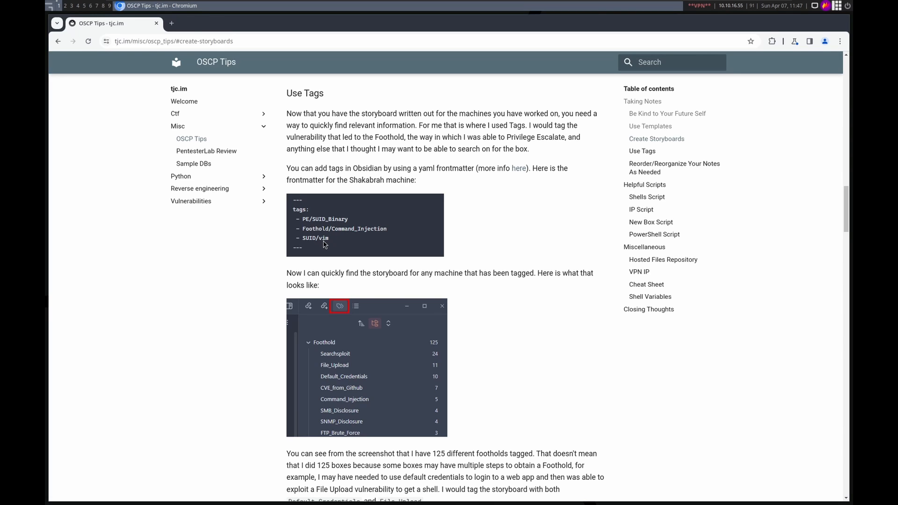
pyautogui.moveTo(320, 240)
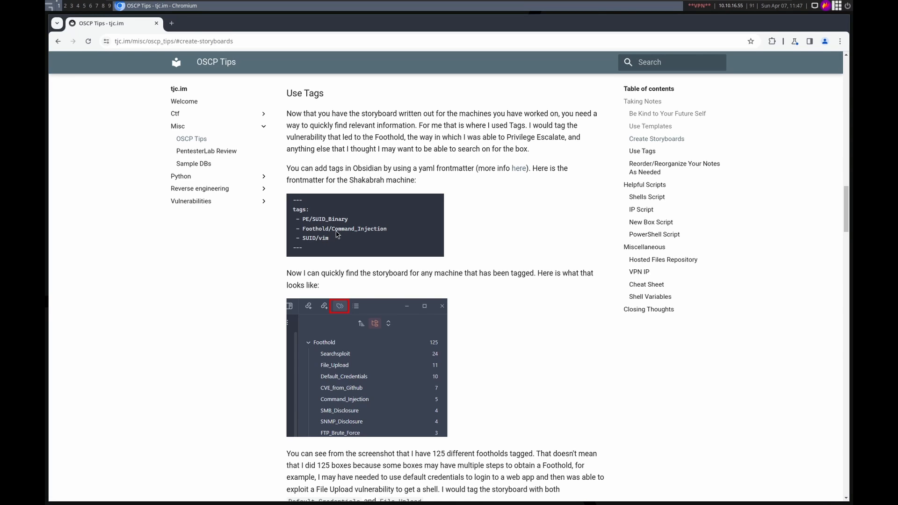
pyautogui.scroll(-3)
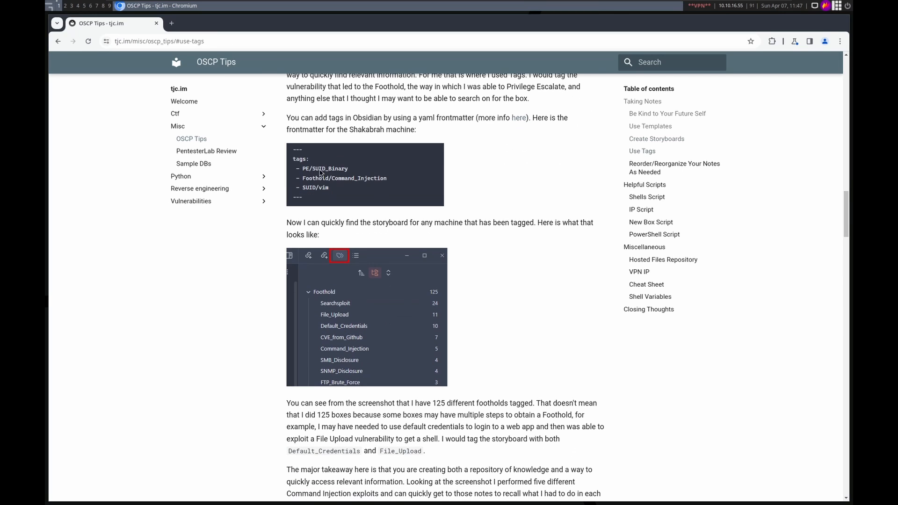
pyautogui.moveTo(423, 161)
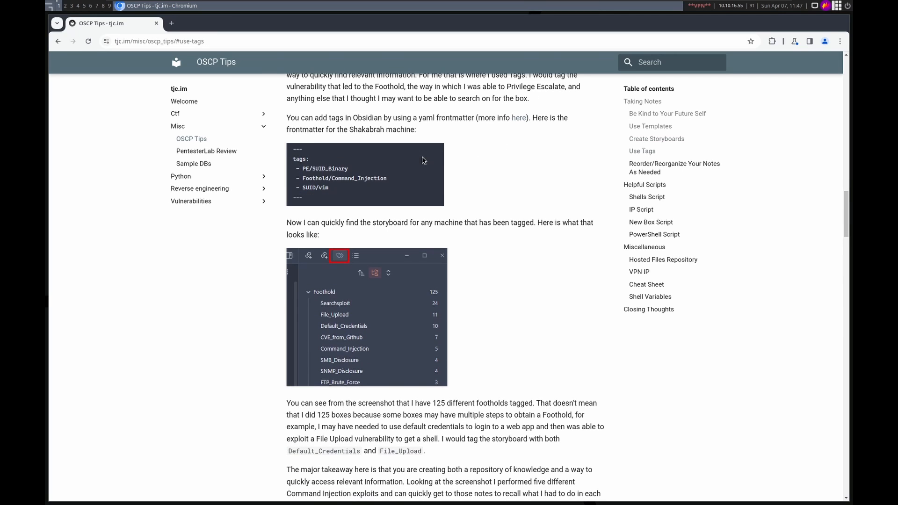
pyautogui.scroll(3)
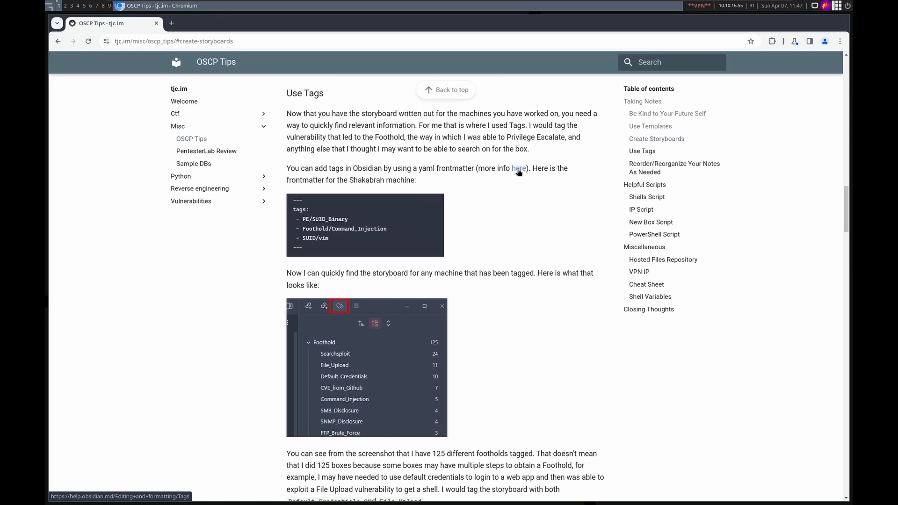
pyautogui.moveTo(521, 174)
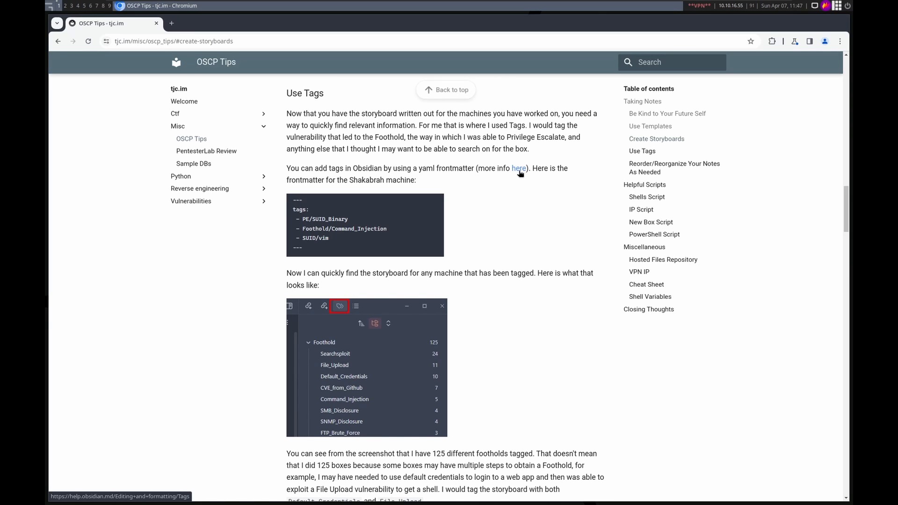
# Step: Scroll to the tag pane screenshot of 125 footholds and the explanation beneath it
pyautogui.scroll(-3)
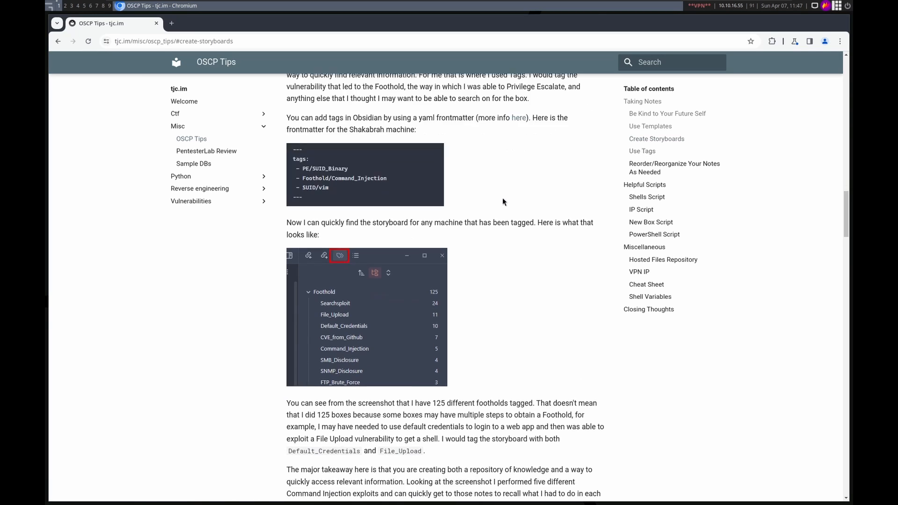
pyautogui.scroll(-3)
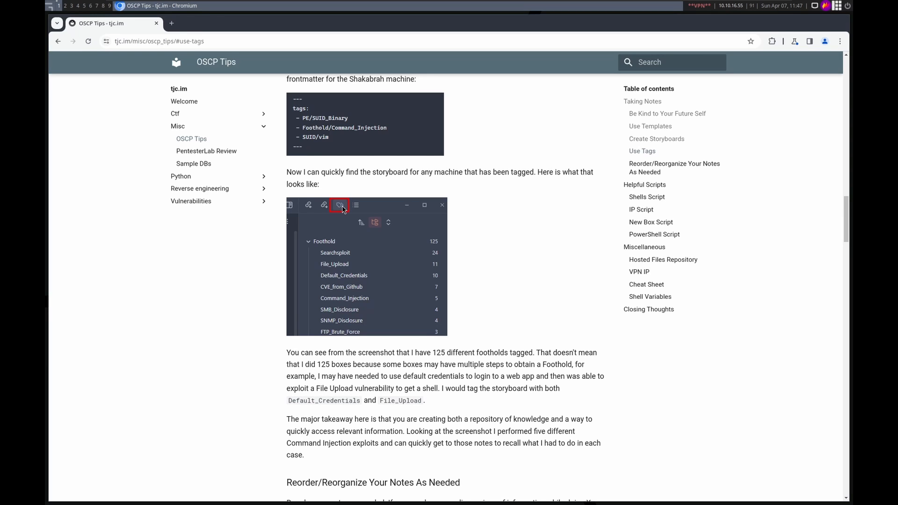
pyautogui.moveTo(390, 276)
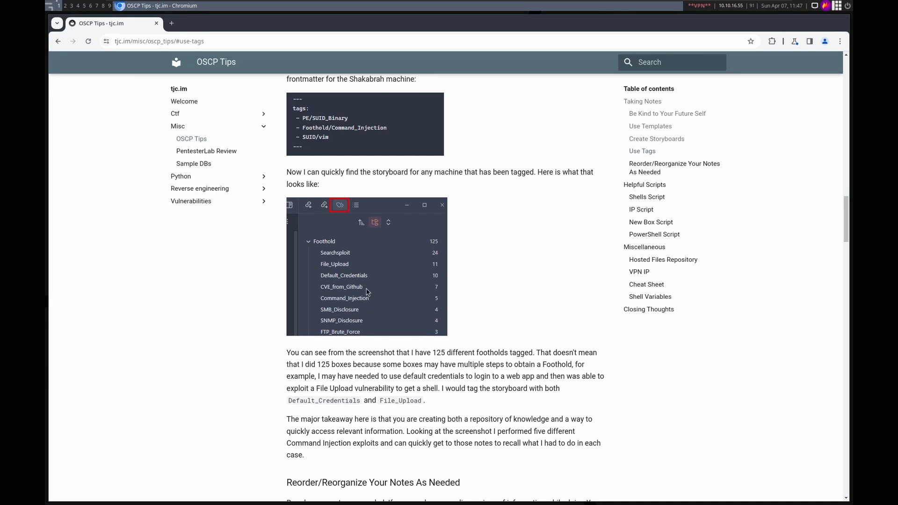
pyautogui.scroll(-3)
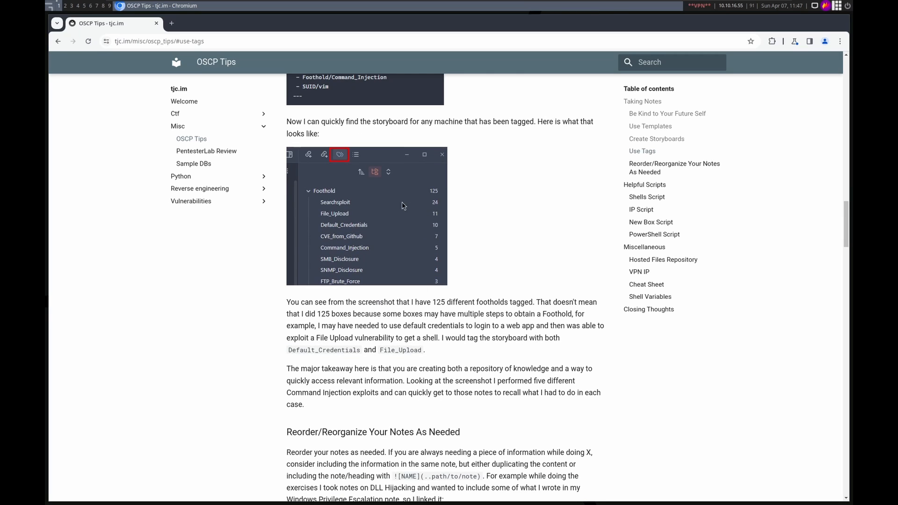
pyautogui.moveTo(348, 256)
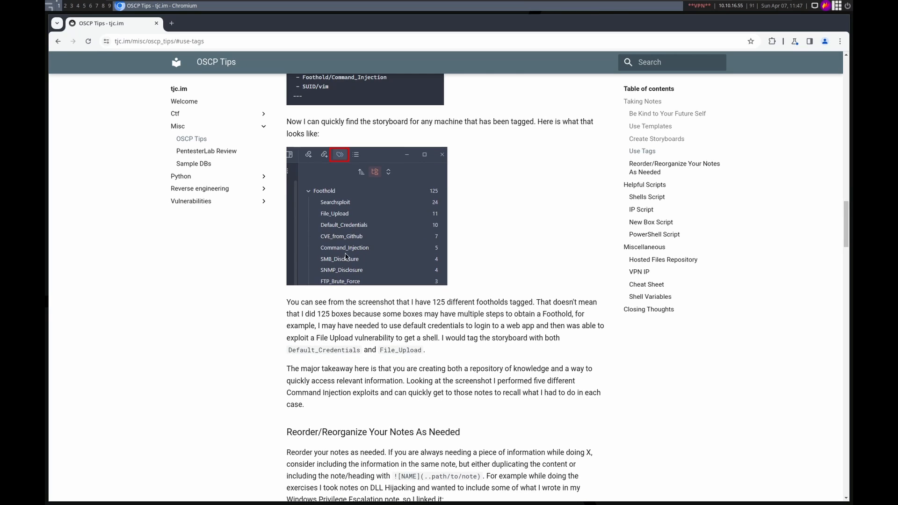
pyautogui.moveTo(346, 228)
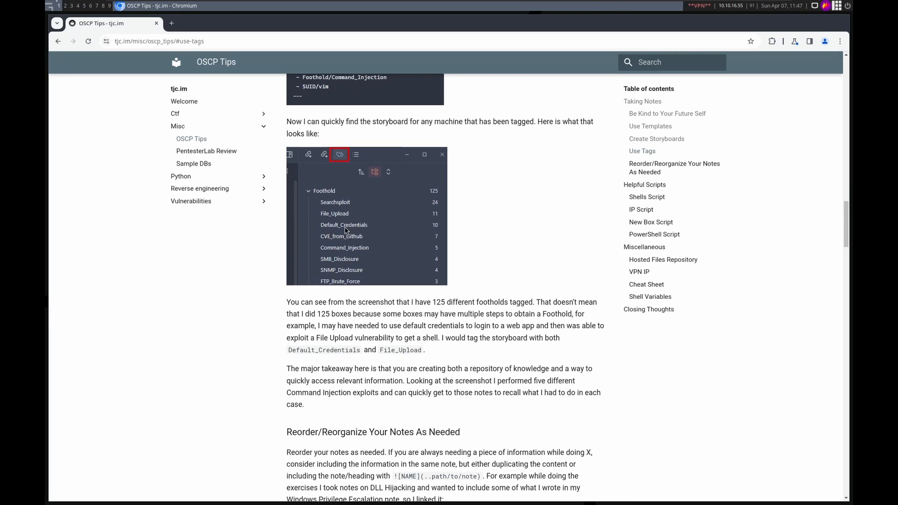
pyautogui.moveTo(339, 288)
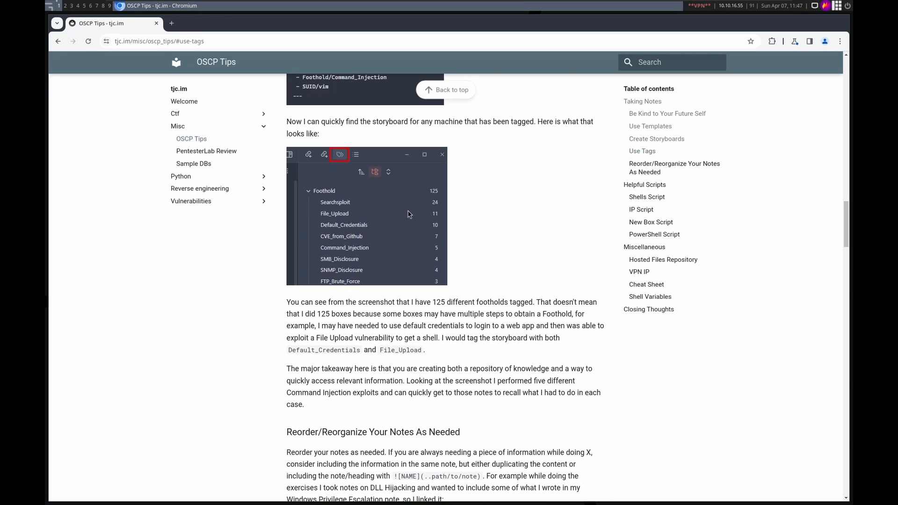
pyautogui.moveTo(346, 205)
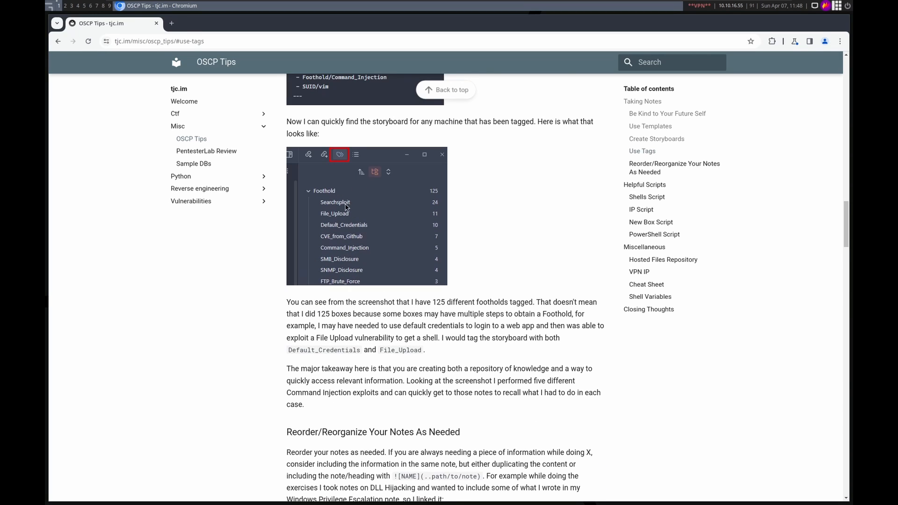
pyautogui.moveTo(364, 229)
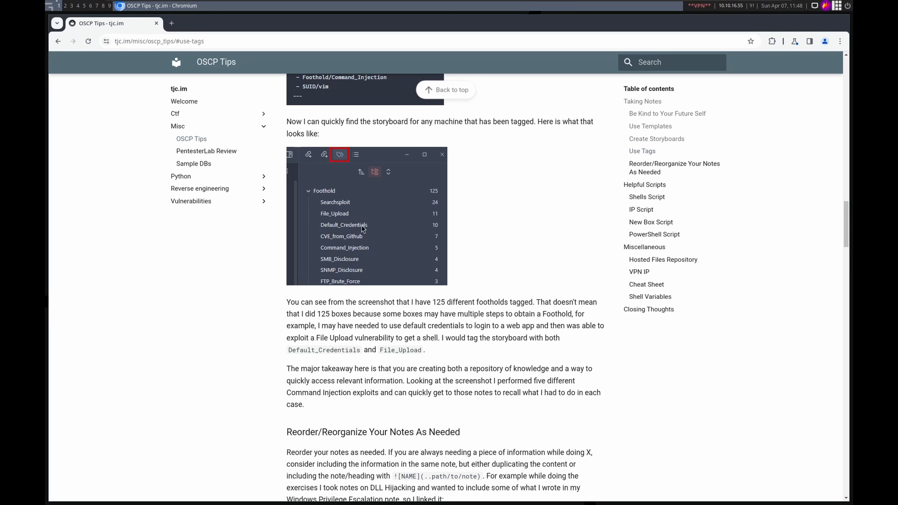
pyautogui.moveTo(359, 232)
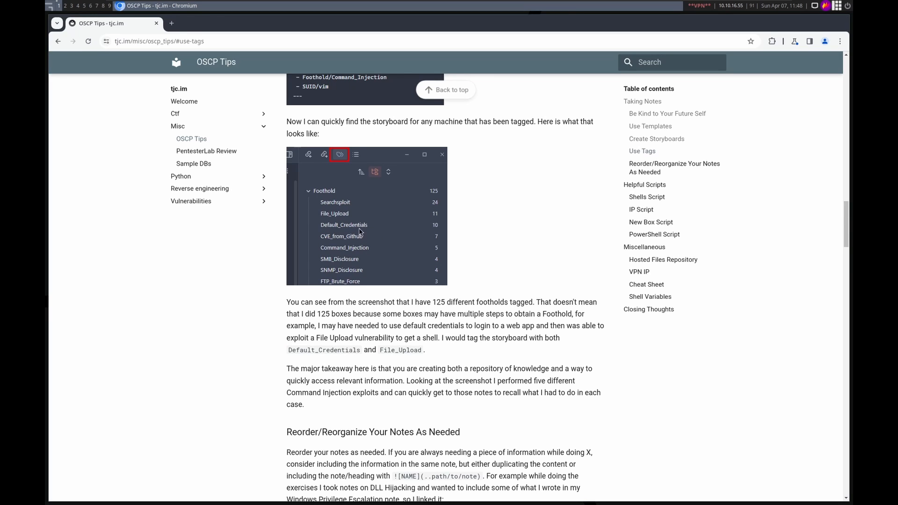
pyautogui.moveTo(332, 235)
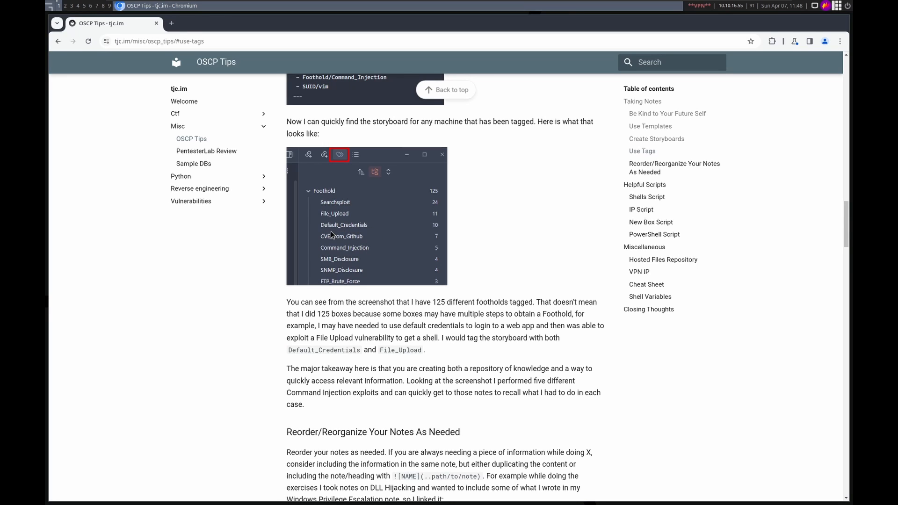
pyautogui.moveTo(346, 236)
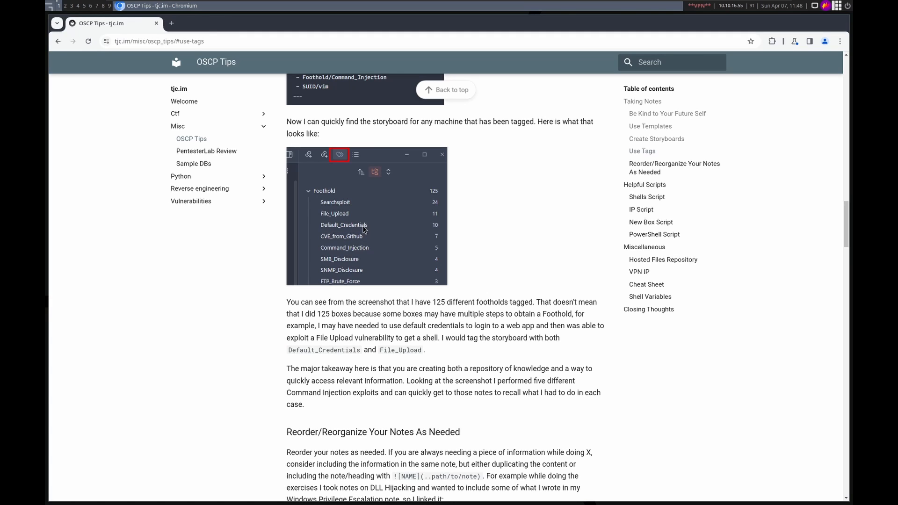
pyautogui.moveTo(348, 239)
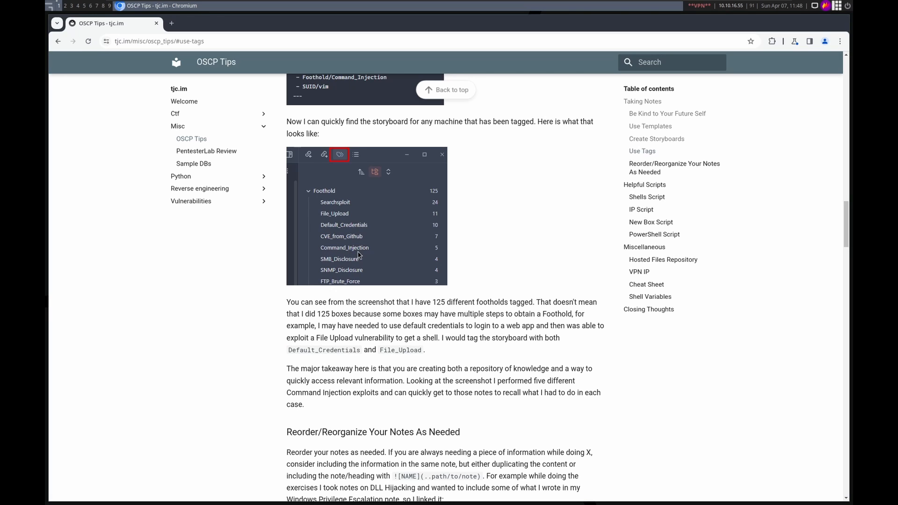
pyautogui.moveTo(355, 215)
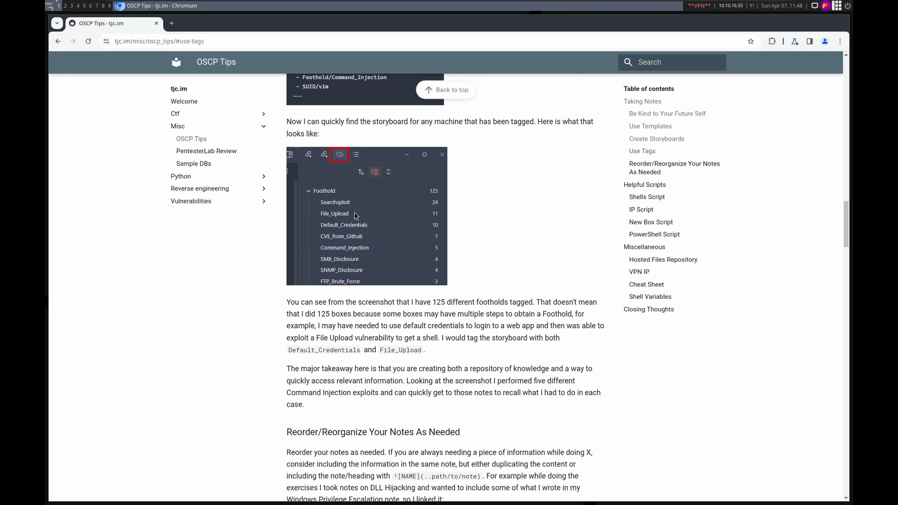
pyautogui.moveTo(435, 226)
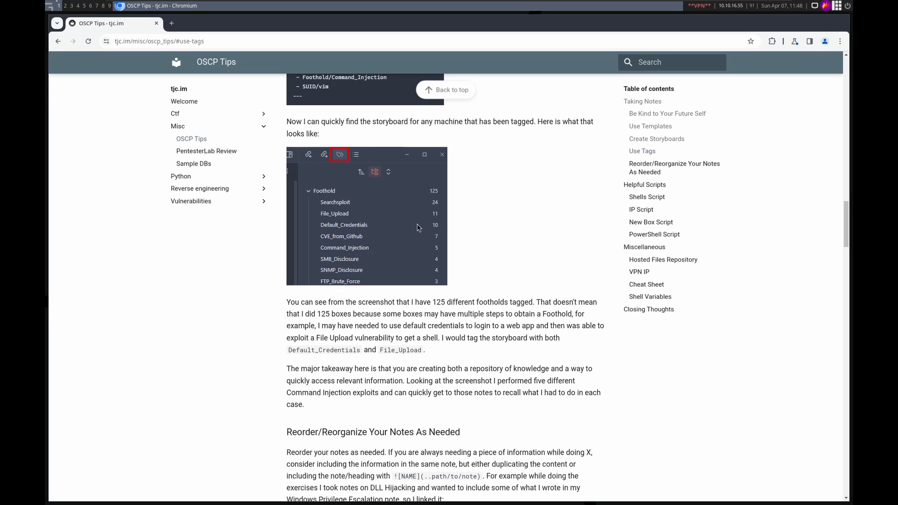
pyautogui.moveTo(355, 230)
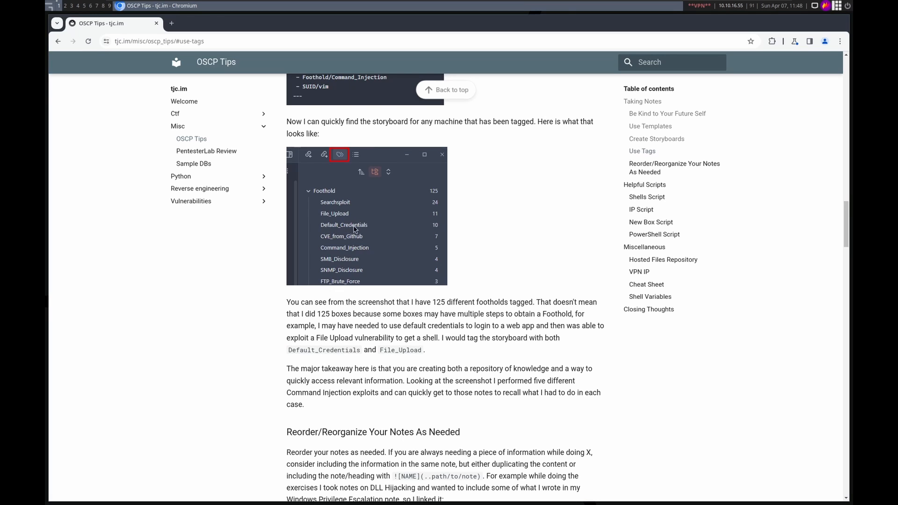
pyautogui.moveTo(346, 219)
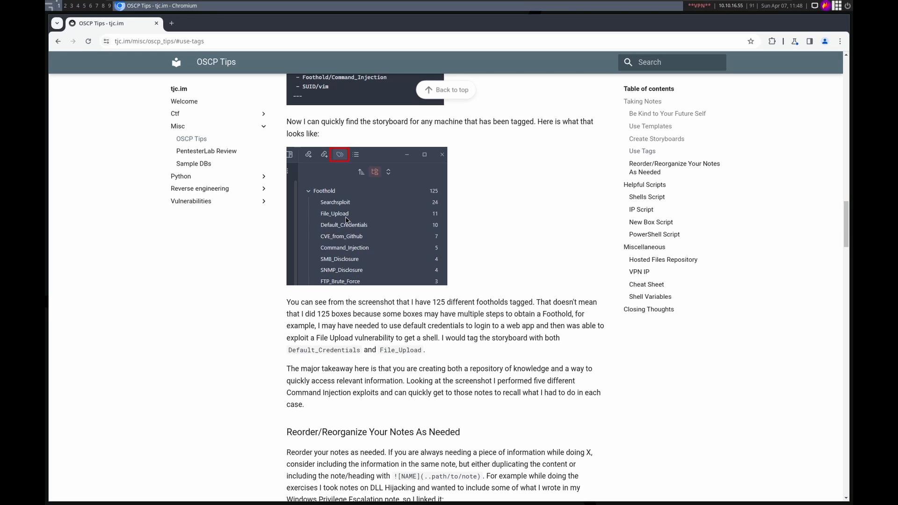
pyautogui.moveTo(413, 202)
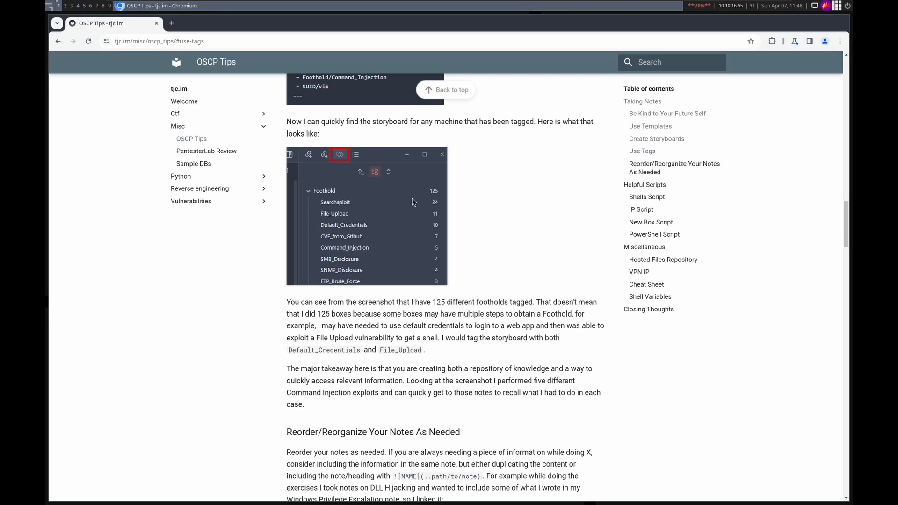
pyautogui.moveTo(396, 260)
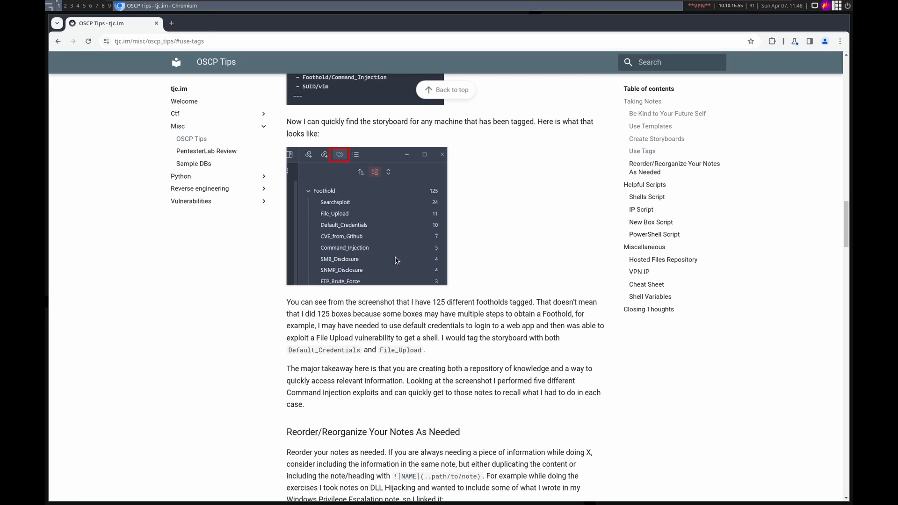
pyautogui.moveTo(362, 253)
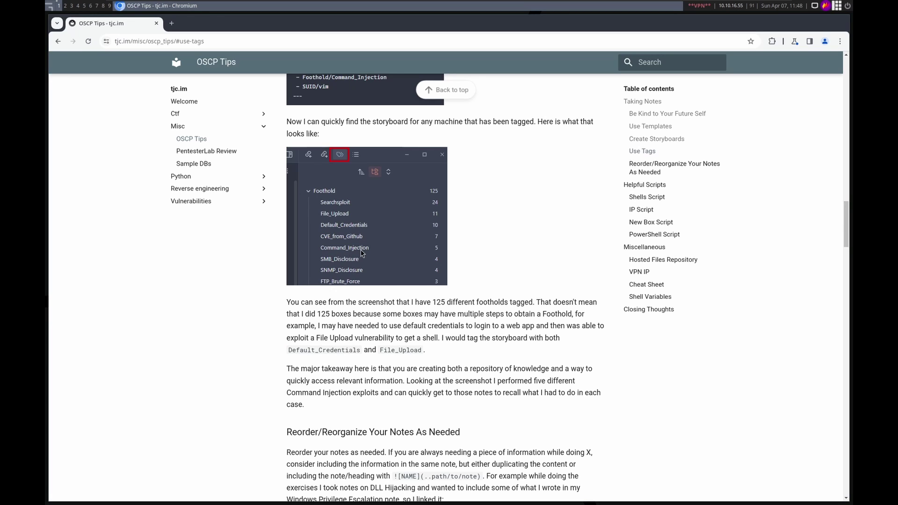
pyautogui.moveTo(442, 255)
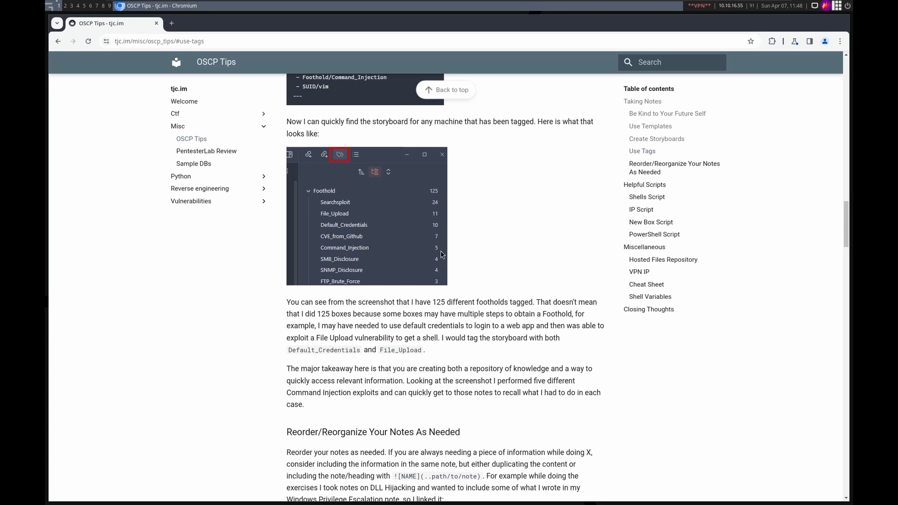
pyautogui.moveTo(438, 252)
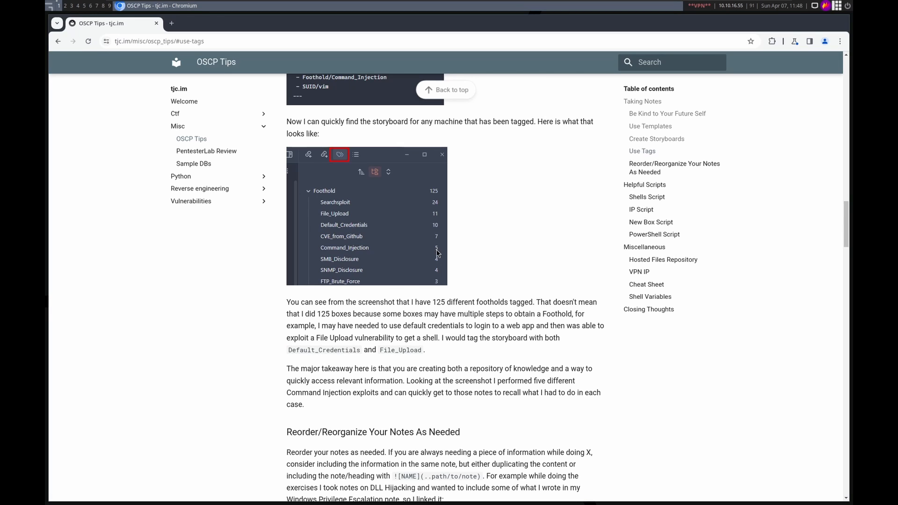
pyautogui.moveTo(394, 264)
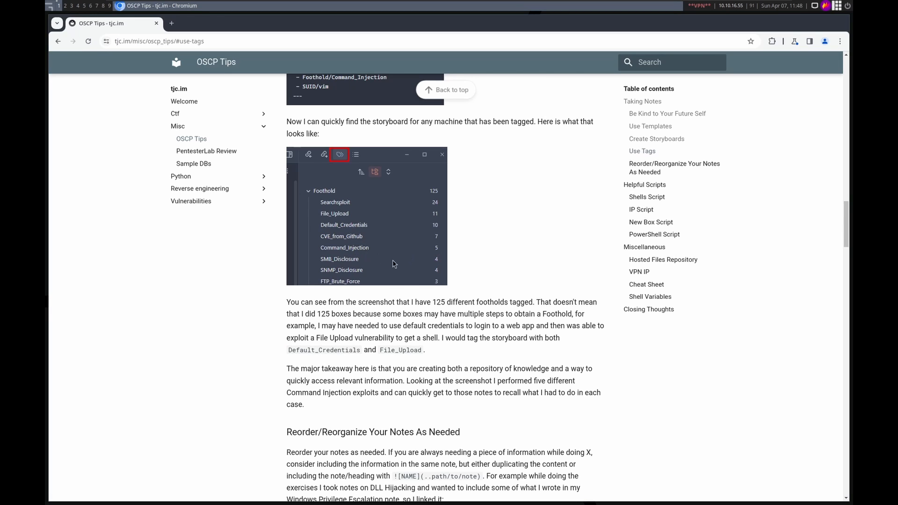
pyautogui.moveTo(432, 255)
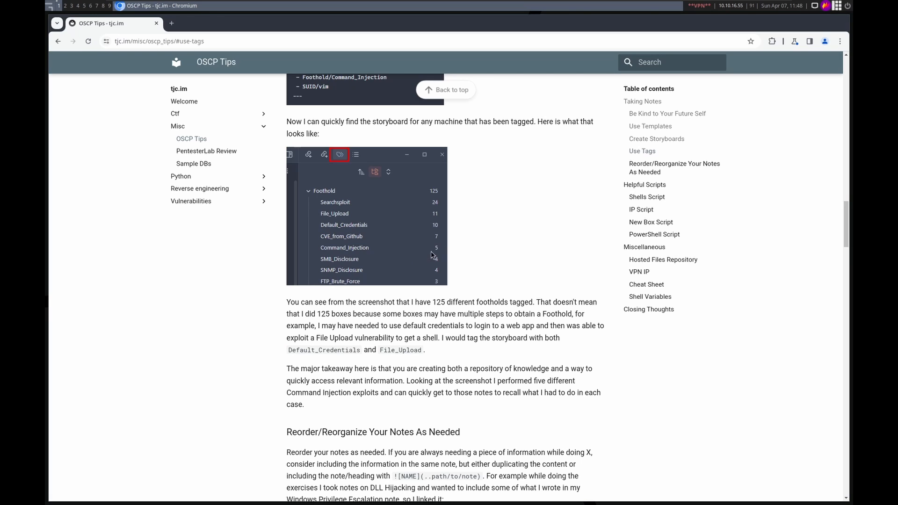
pyautogui.moveTo(339, 158)
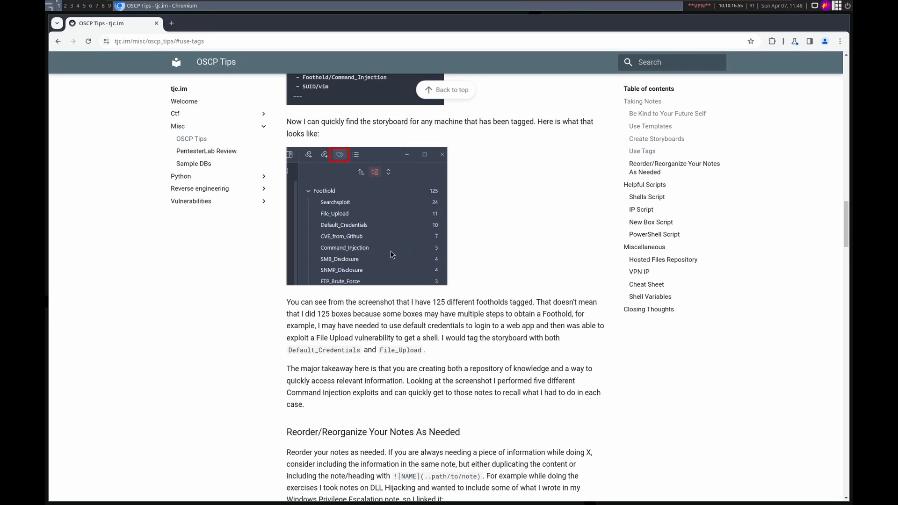
pyautogui.moveTo(391, 251)
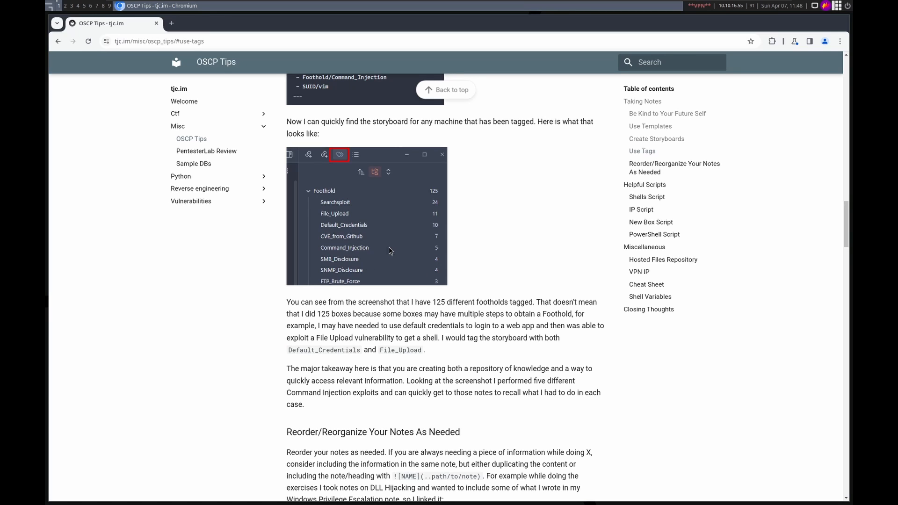
pyautogui.scroll(-3)
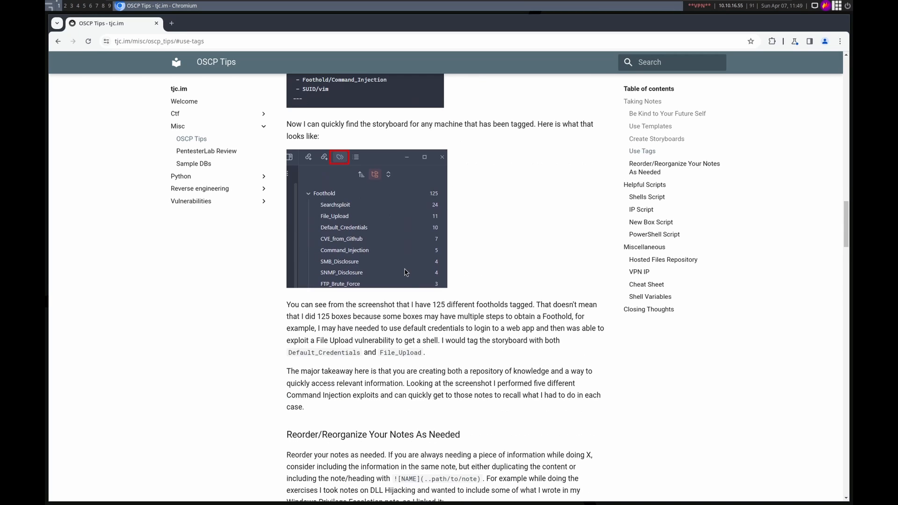
pyautogui.scroll(-3)
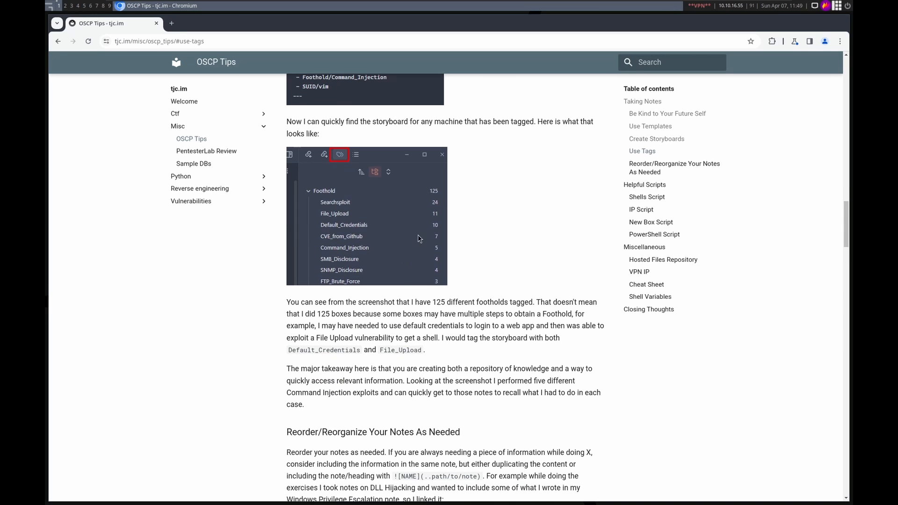
# Step: Scroll through Reorder/Reorganize Your Notes and highlight the note-link syntax example
pyautogui.scroll(-3)
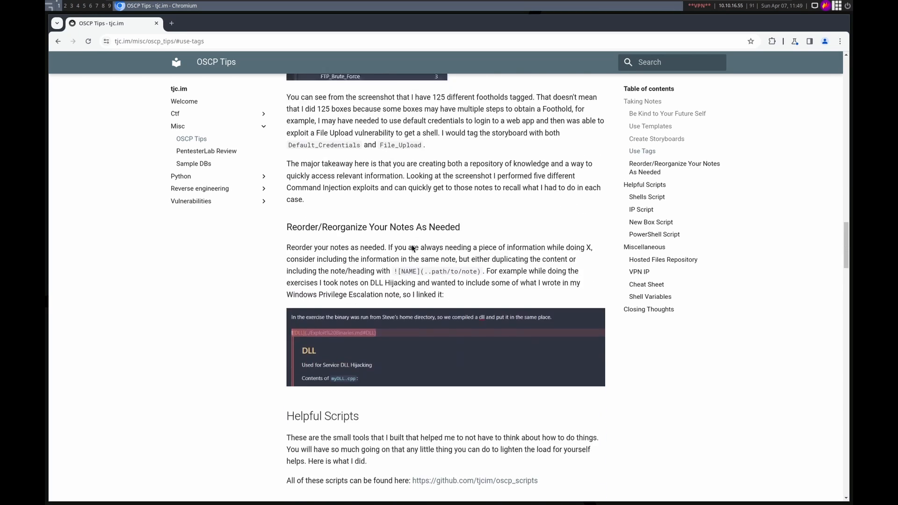
pyautogui.scroll(-3)
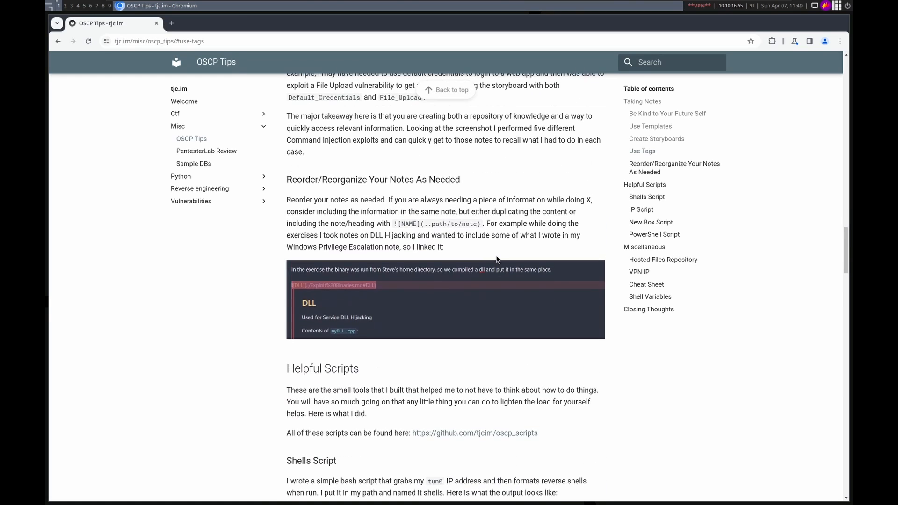
pyautogui.moveTo(430, 244)
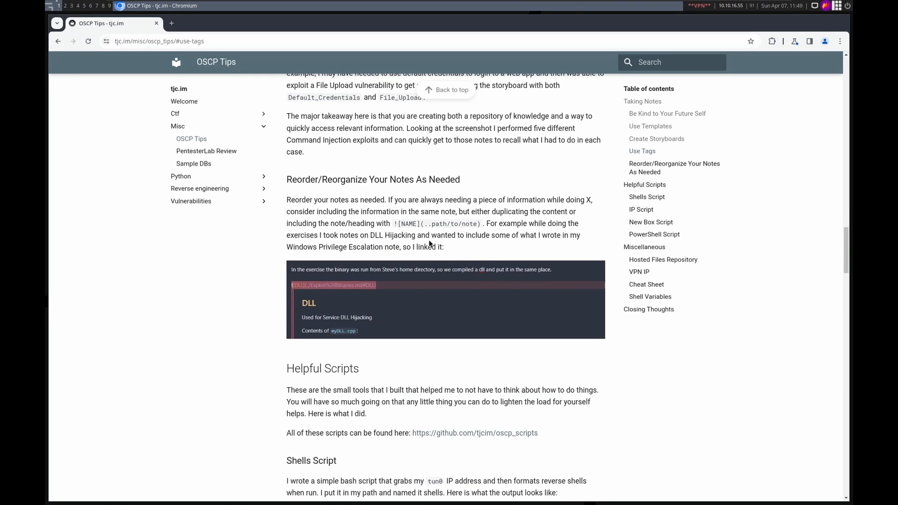
pyautogui.moveTo(404, 228)
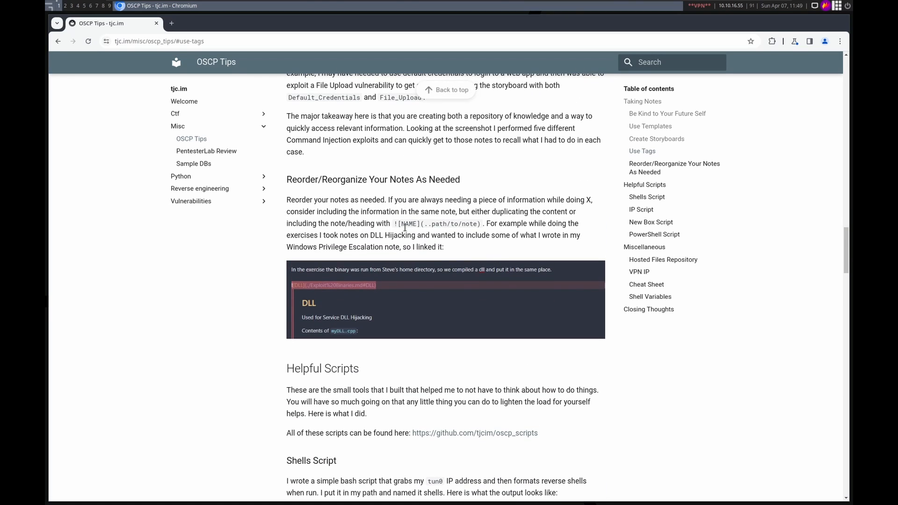
pyautogui.moveTo(395, 250)
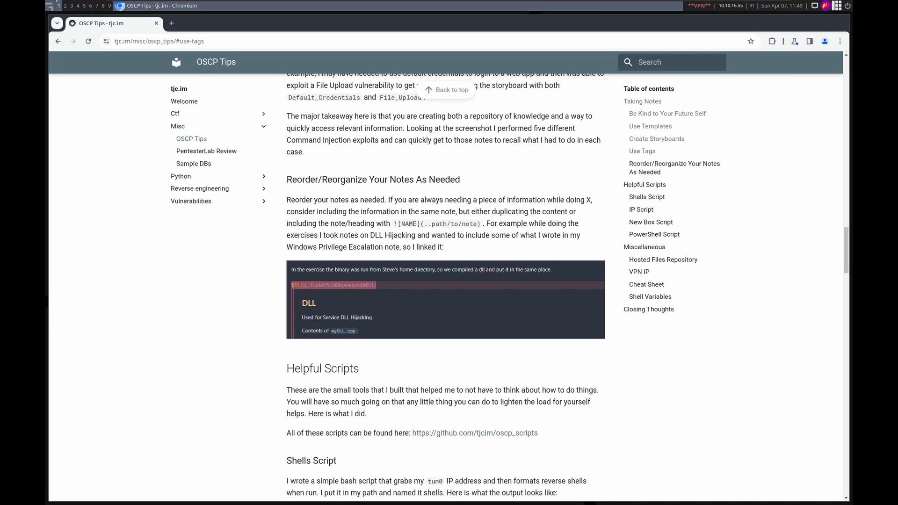
pyautogui.moveTo(406, 230)
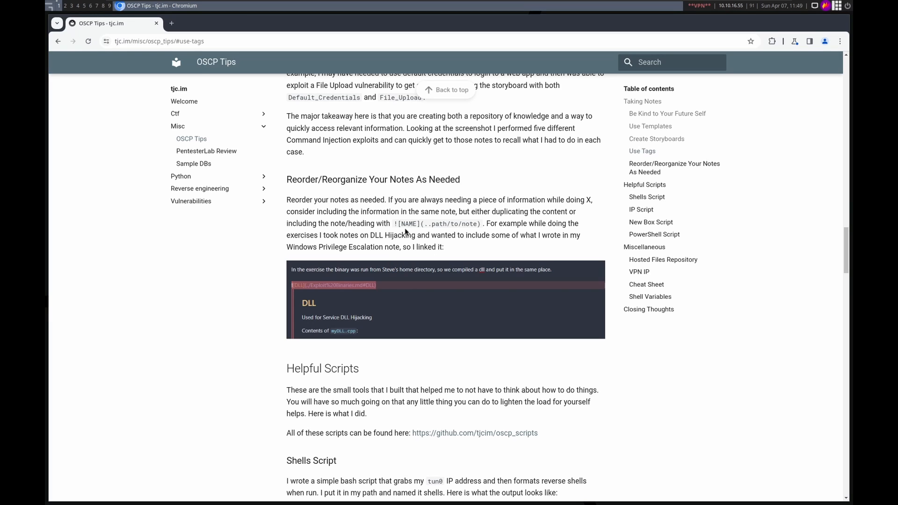
pyautogui.doubleClick(436, 224)
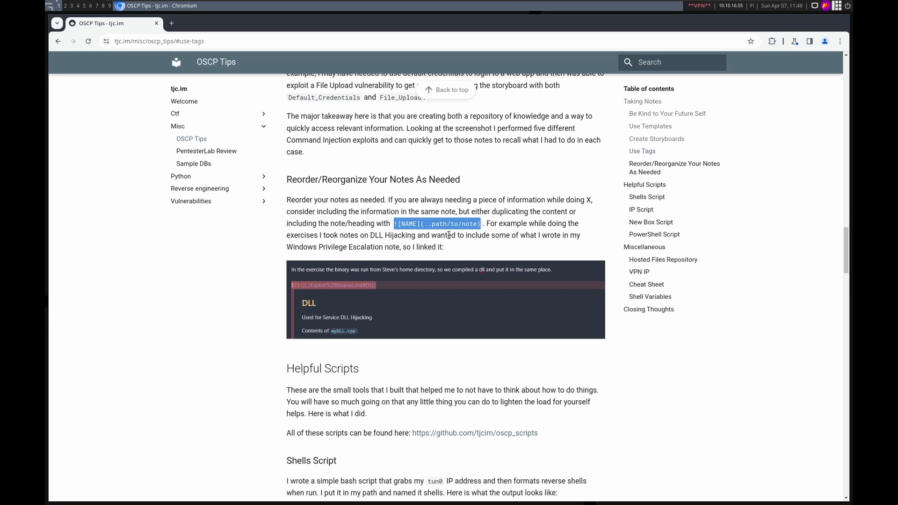
pyautogui.moveTo(482, 234)
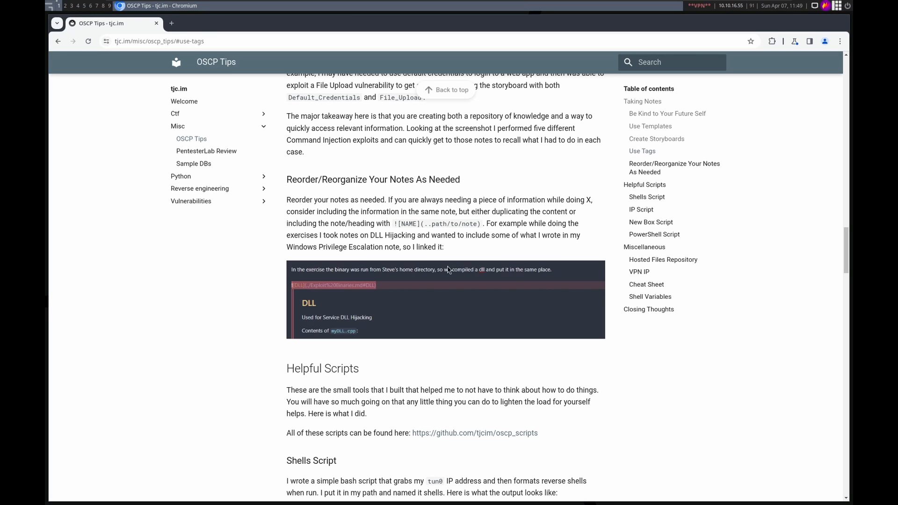
pyautogui.moveTo(470, 244)
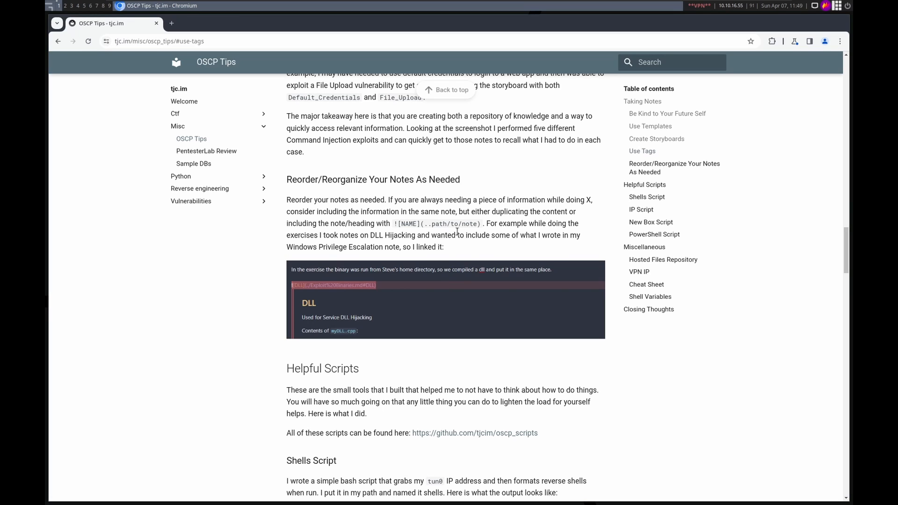
pyautogui.moveTo(436, 247)
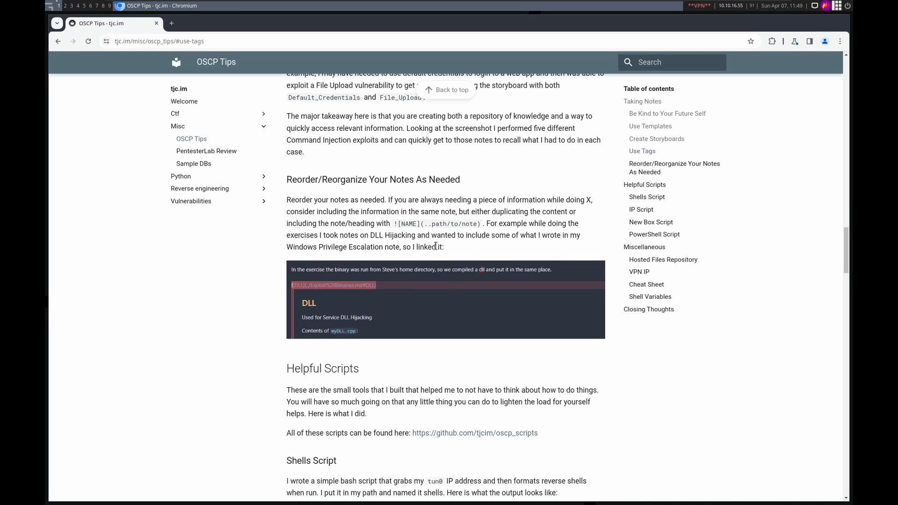
pyautogui.moveTo(359, 302)
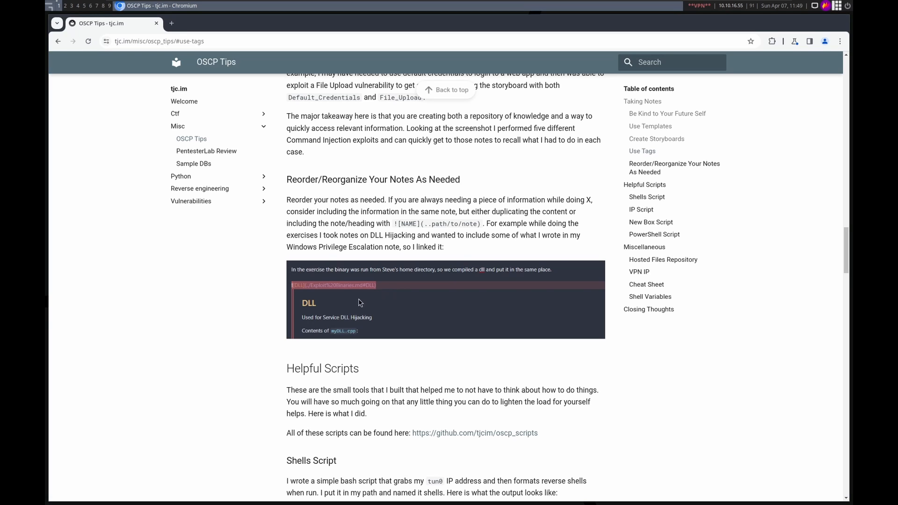
pyautogui.moveTo(299, 284)
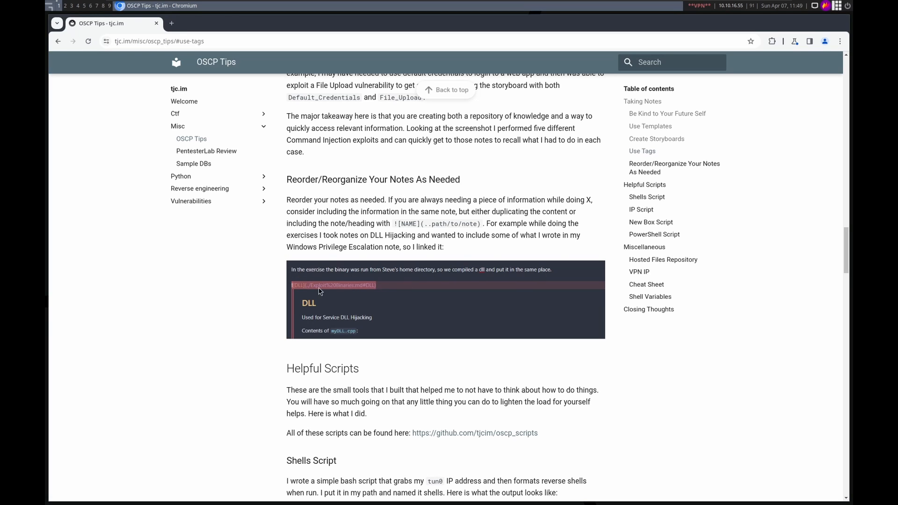
pyautogui.moveTo(323, 290)
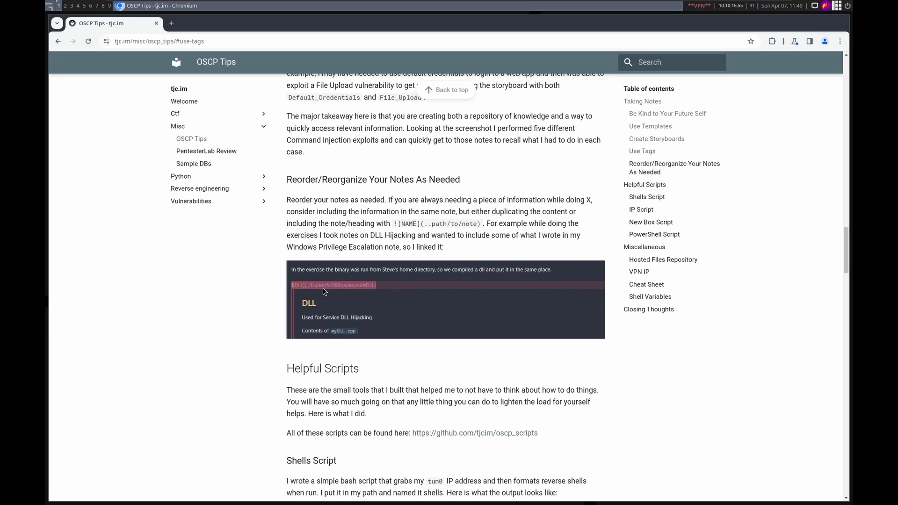
pyautogui.moveTo(323, 295)
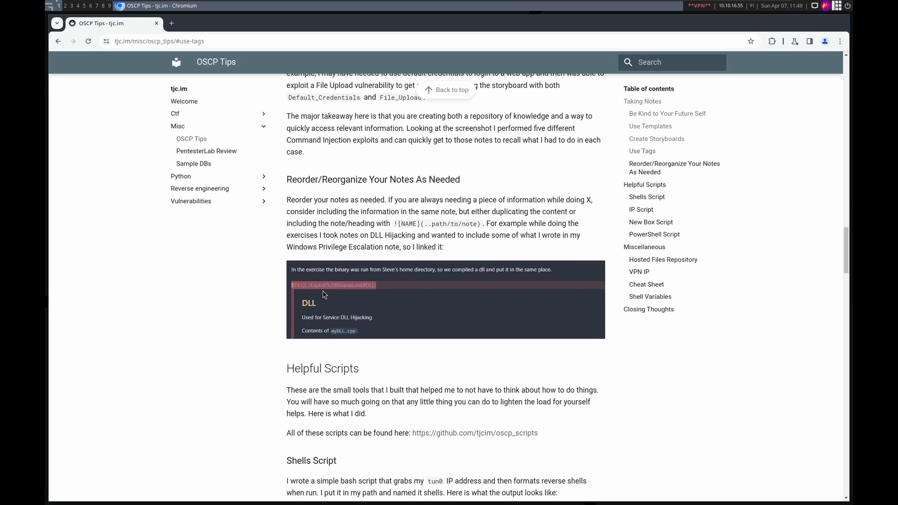
pyautogui.moveTo(346, 313)
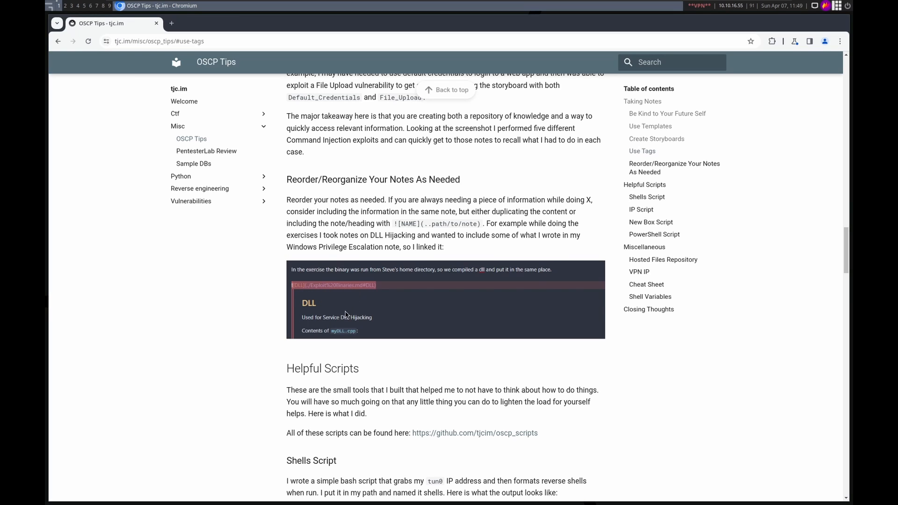
pyautogui.moveTo(338, 300)
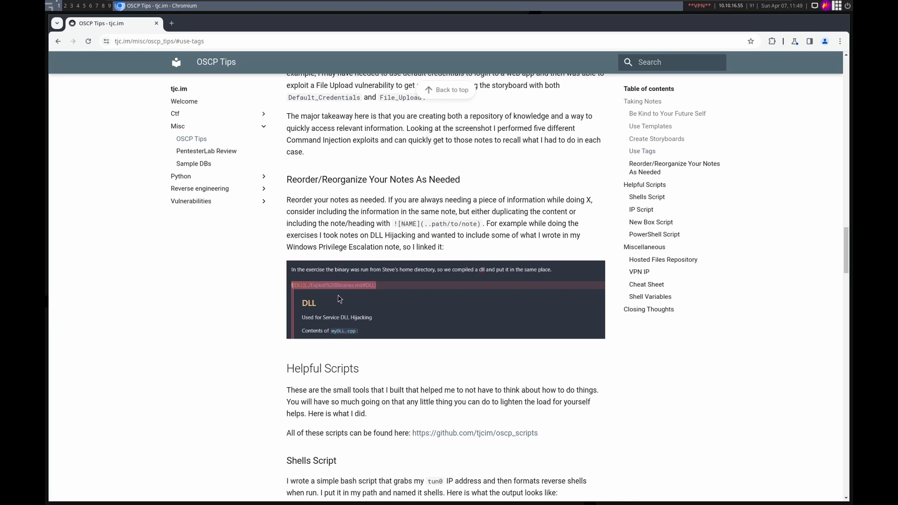
pyautogui.moveTo(465, 275)
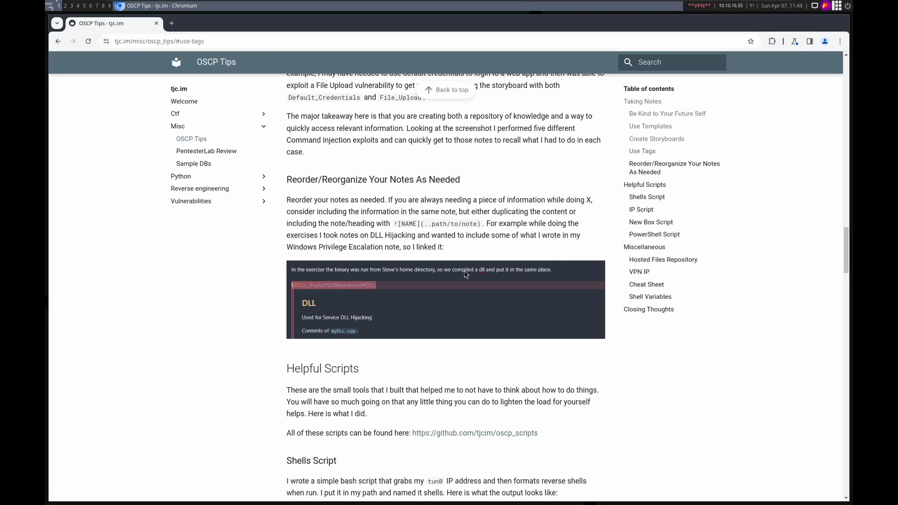
pyautogui.moveTo(445, 284)
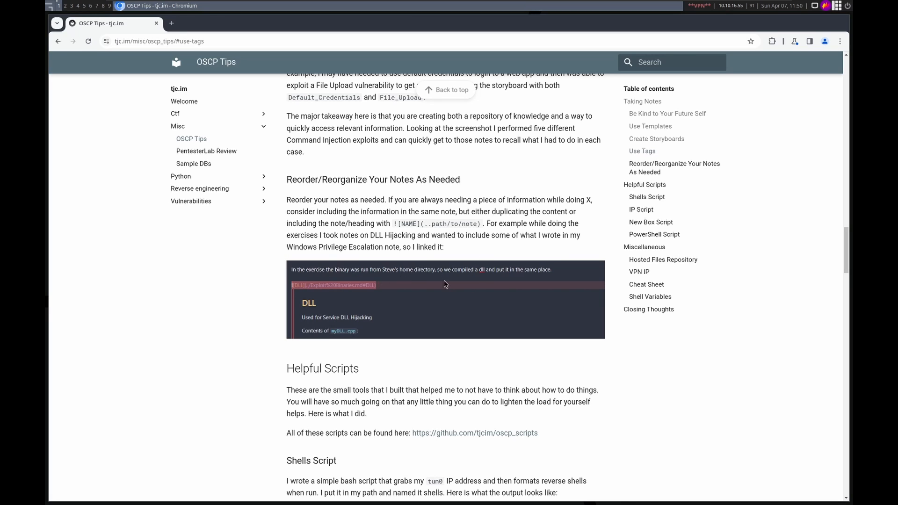
pyautogui.moveTo(421, 279)
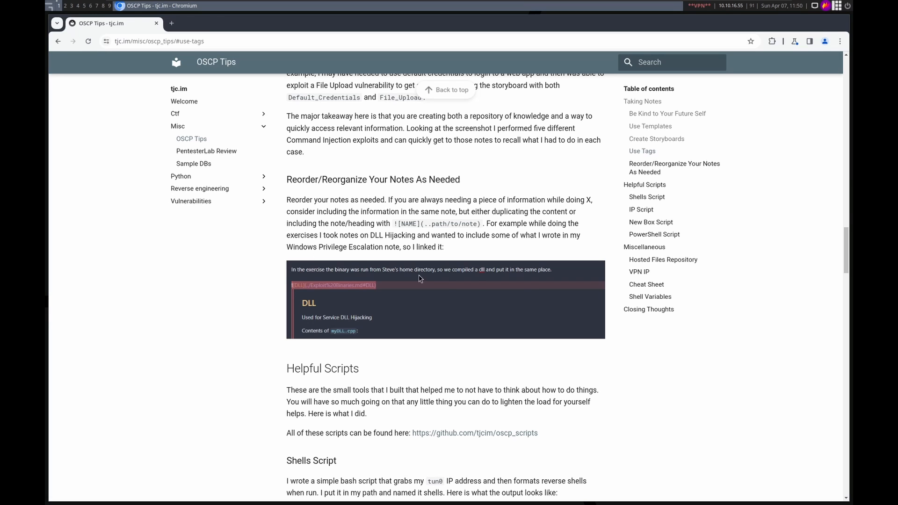
pyautogui.moveTo(348, 326)
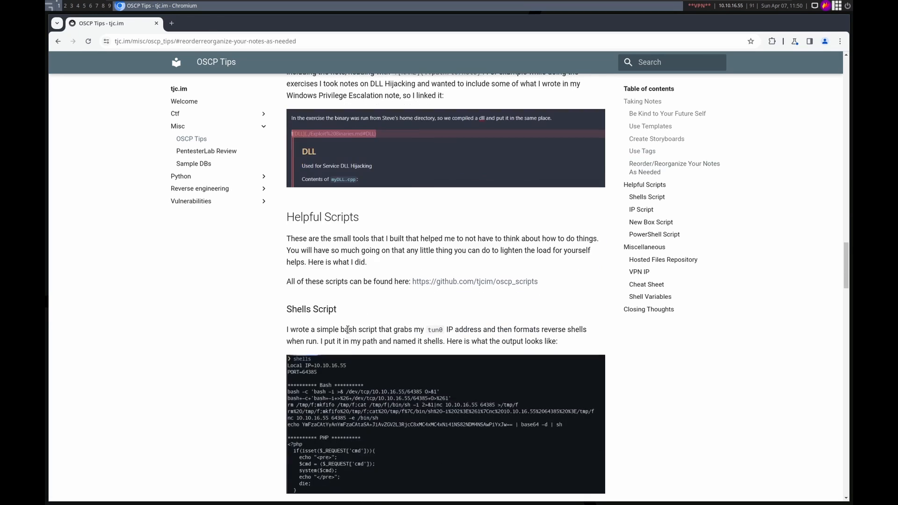
pyautogui.moveTo(402, 282)
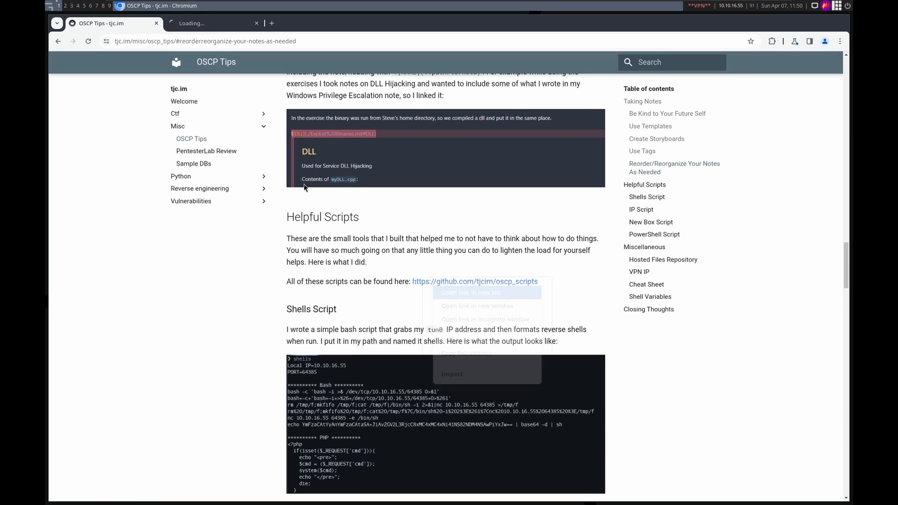
# Step: Open the github.com/tjcim/oscp_scripts link in a new tab, then return to the Shells Script section
pyautogui.click(470, 292)
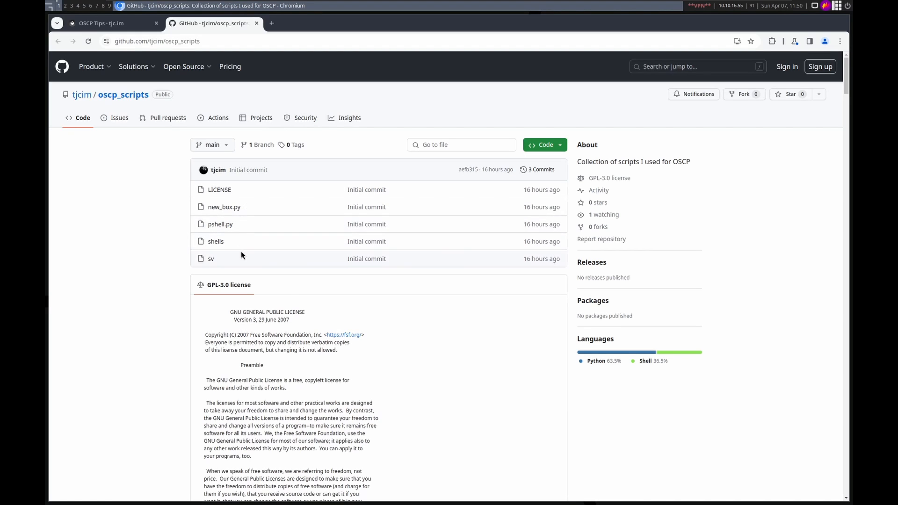
pyautogui.click(105, 24)
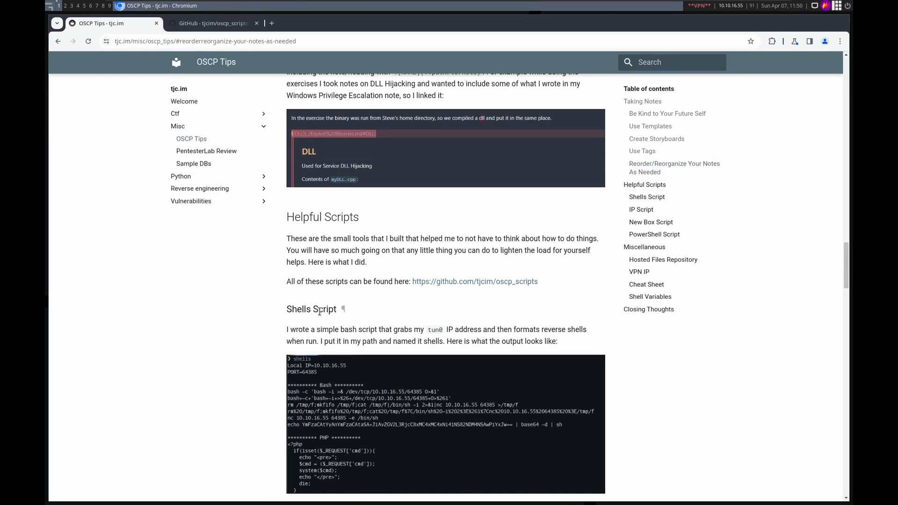
pyautogui.scroll(-3)
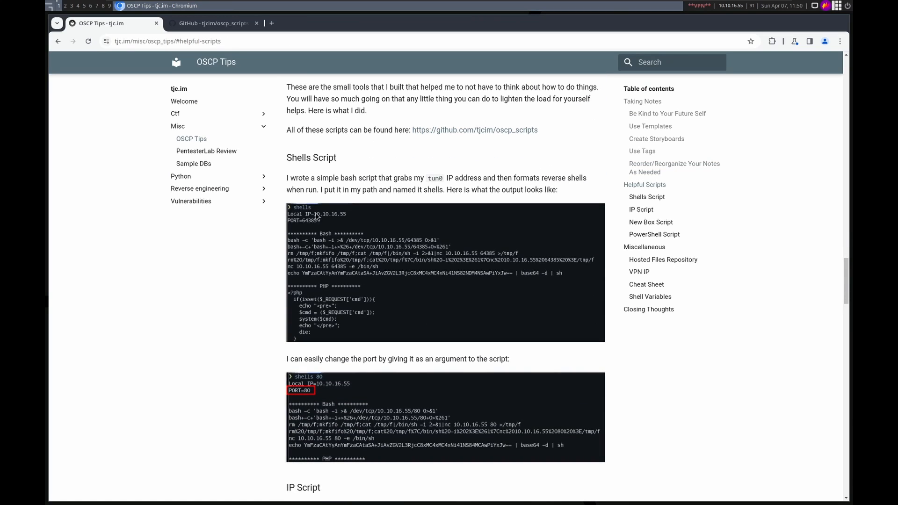
pyautogui.moveTo(335, 236)
pyautogui.write('shells')
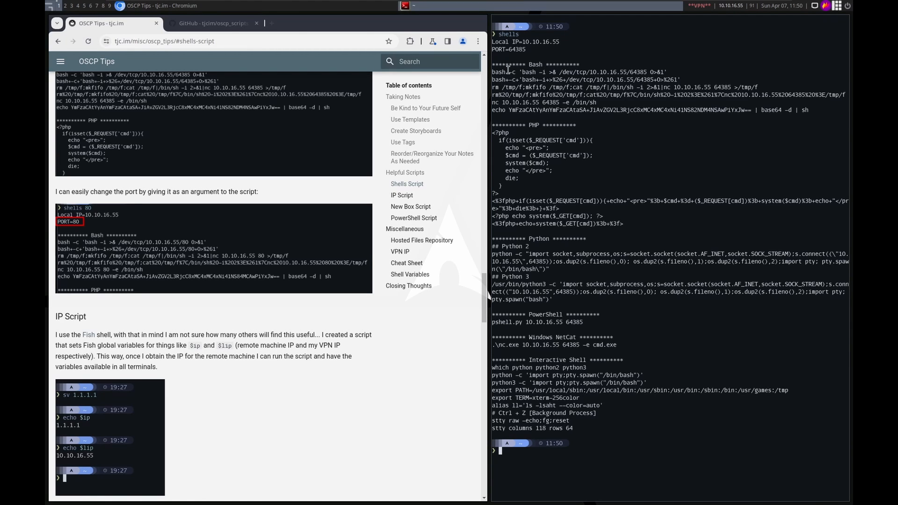
# Step: Highlight the local IP in the shells output, run 'shells 80', point out its IP, then clear
pyautogui.doubleClick(591, 71)
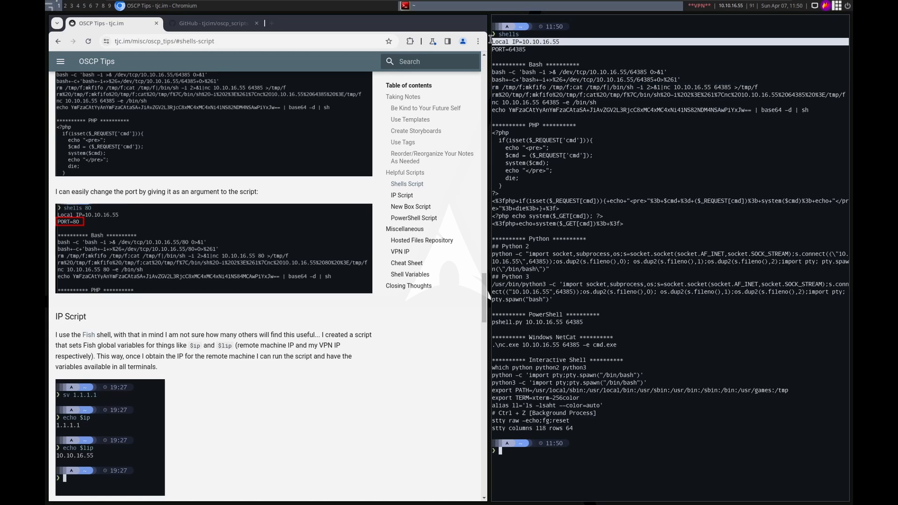
pyautogui.moveTo(538, 53)
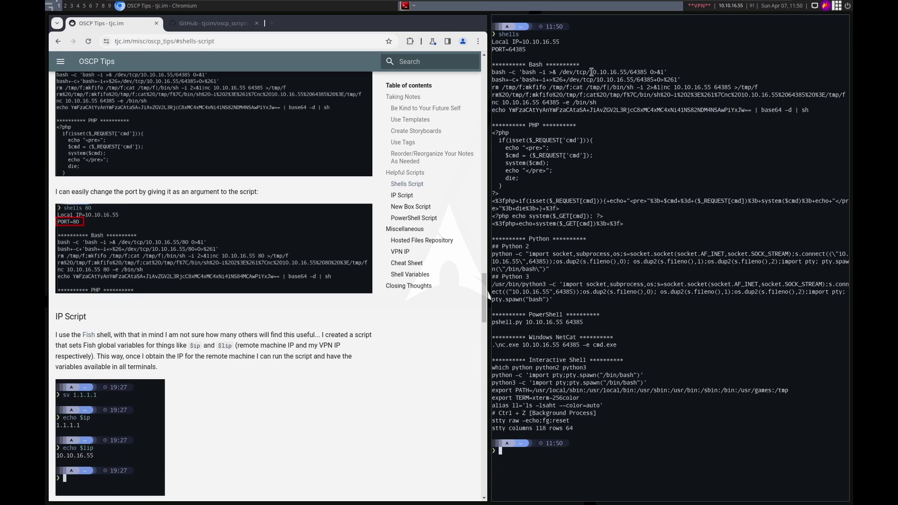
pyautogui.doubleClick(610, 71)
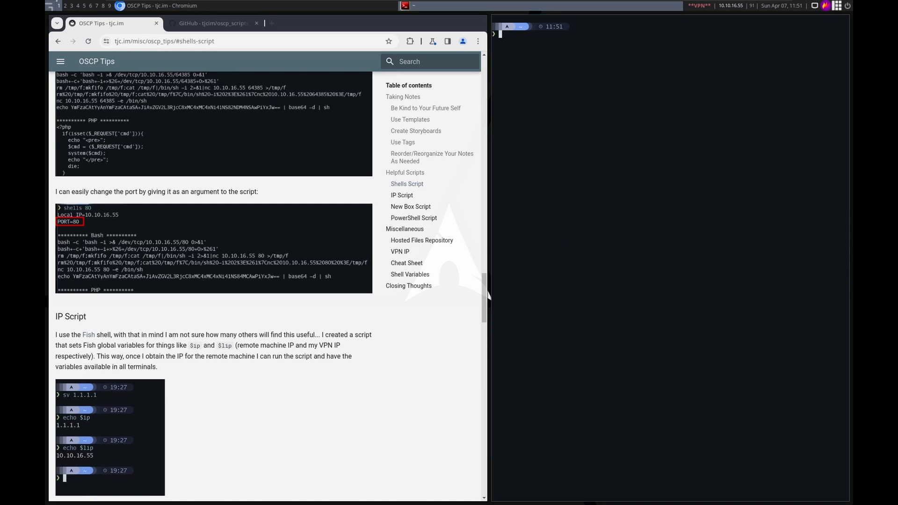
pyautogui.write('shells 80')
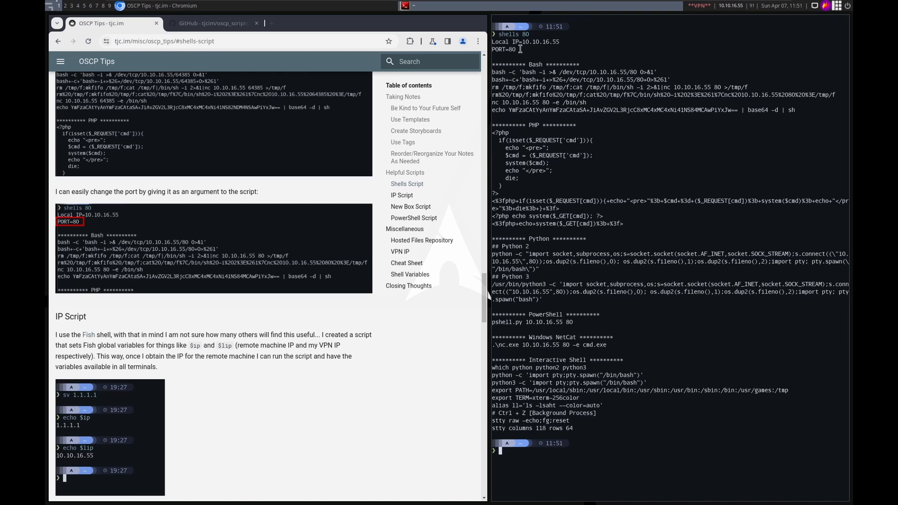
pyautogui.doubleClick(514, 49)
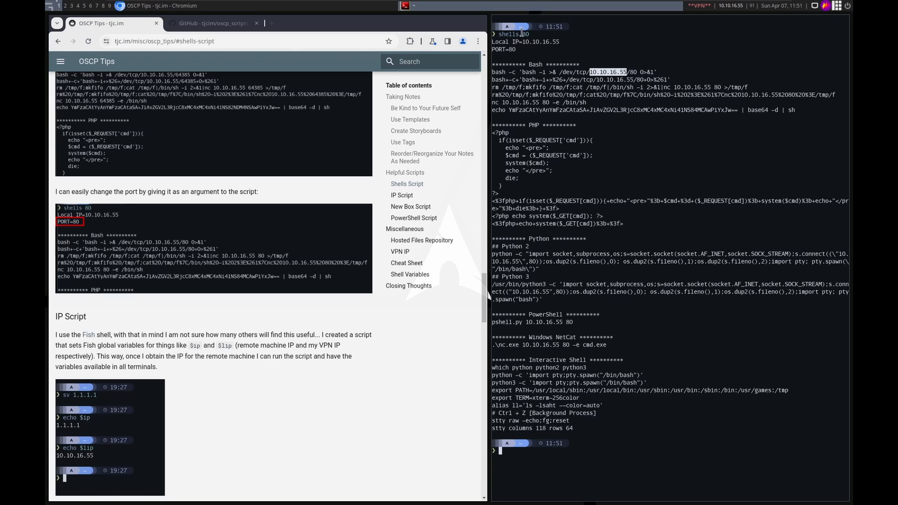
pyautogui.write('clear')
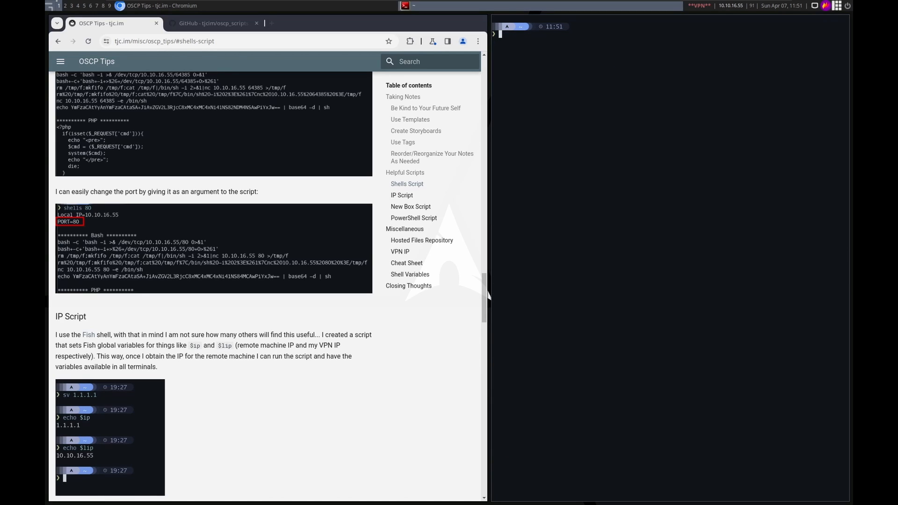
# Step: Open the shells file in the oscp_scripts repo and highlight the tun0 interface name in its source
pyautogui.click(217, 23)
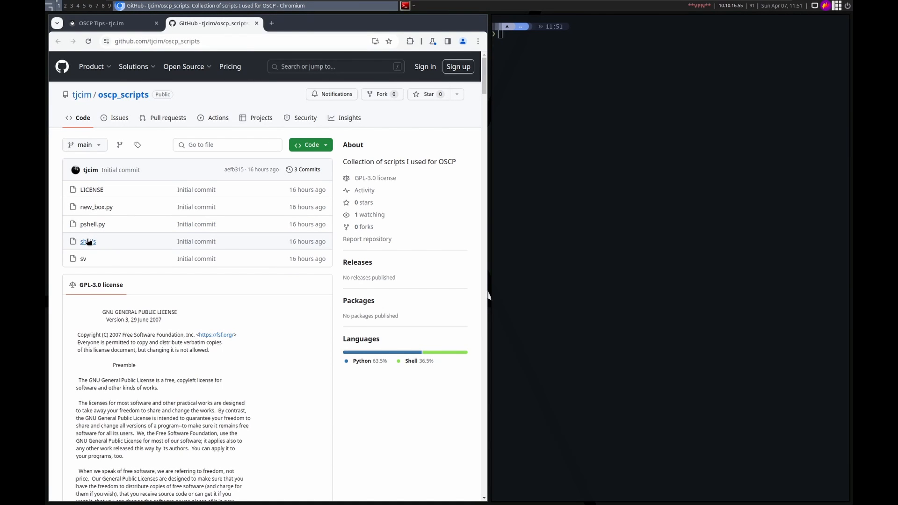
pyautogui.click(88, 242)
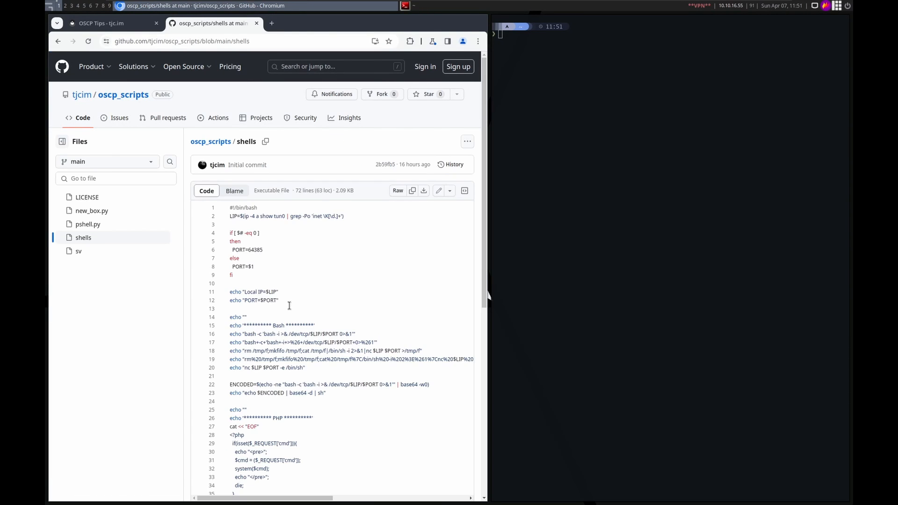
pyautogui.scroll(-3)
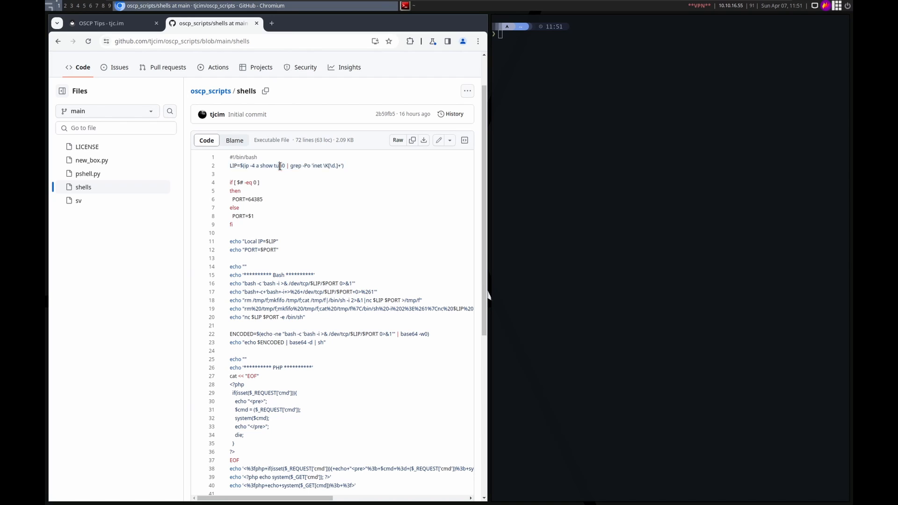
pyautogui.doubleClick(279, 166)
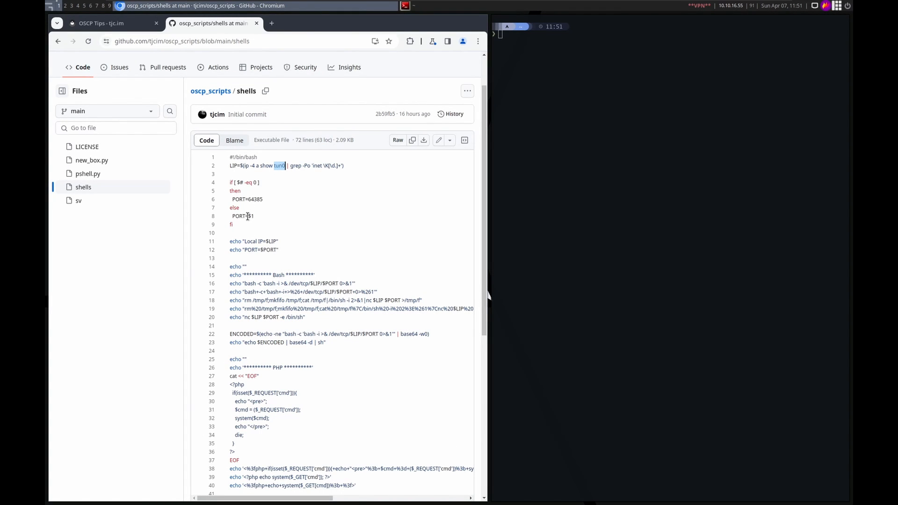
pyautogui.moveTo(309, 292)
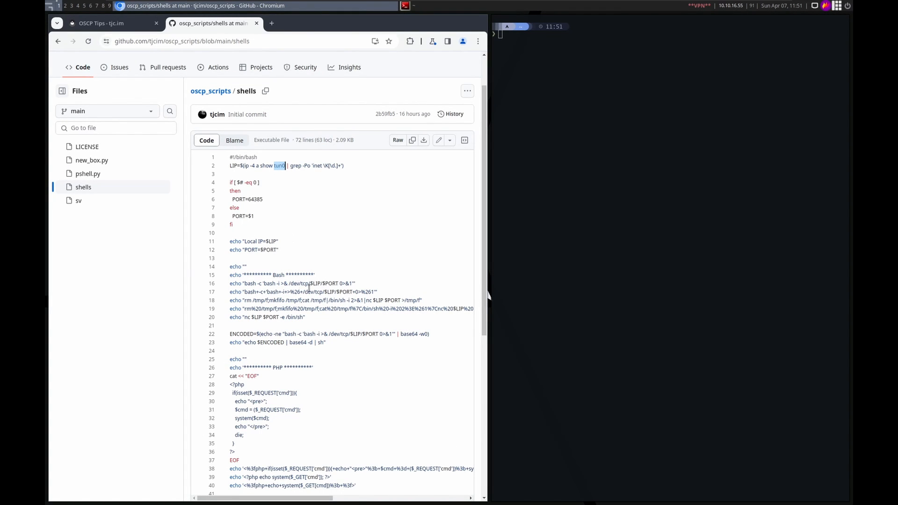
pyautogui.doubleClick(316, 282)
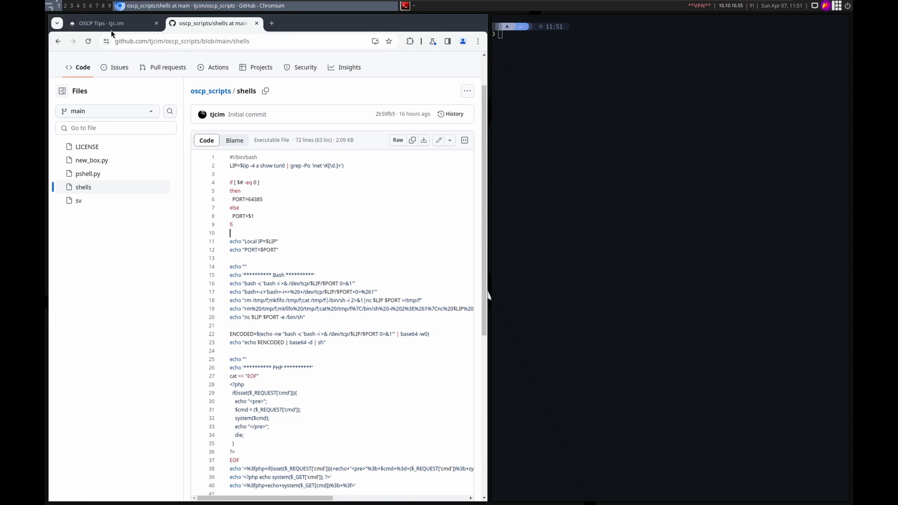
# Step: Return to the post's IP Script section and run 'echo $lip' in the terminal
pyautogui.click(116, 23)
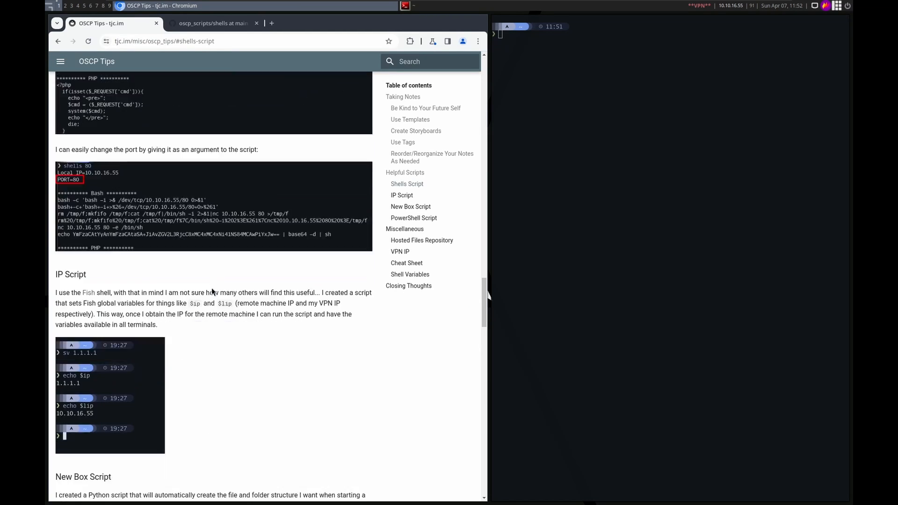
pyautogui.scroll(-3)
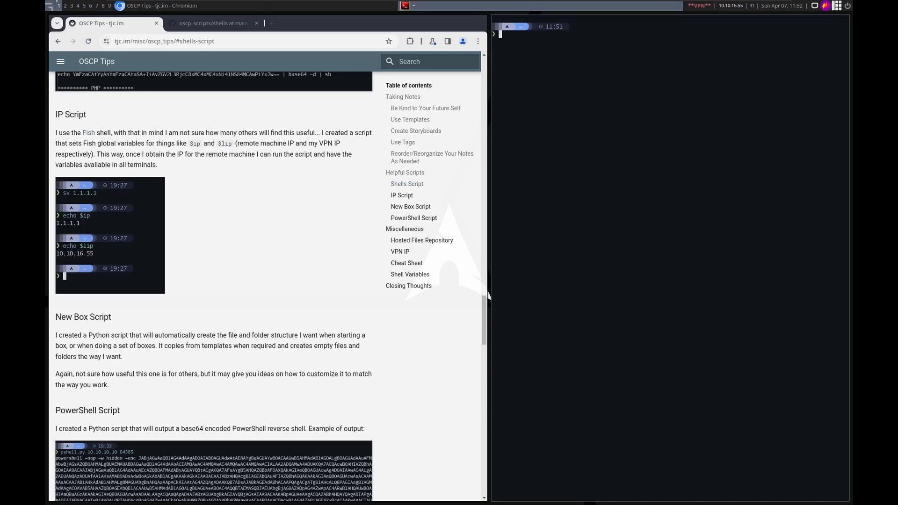
pyautogui.write('echo $lip')
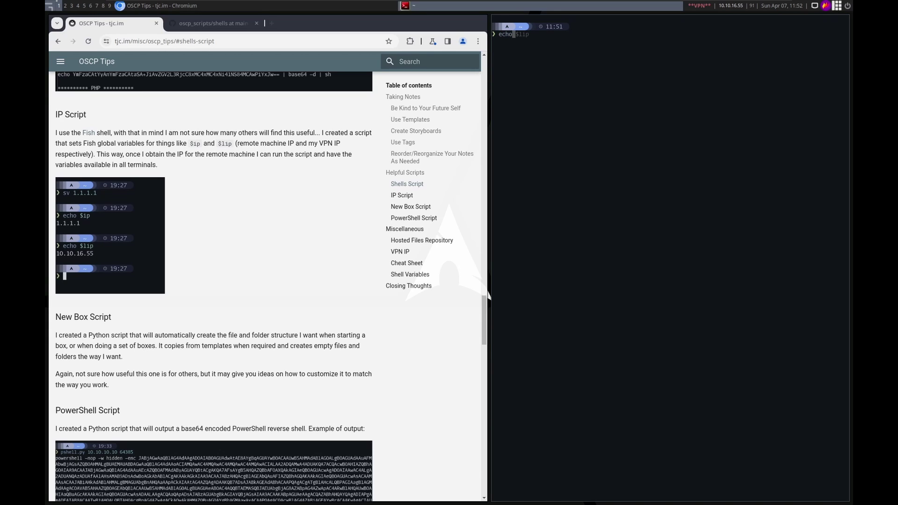
pyautogui.press('Enter')
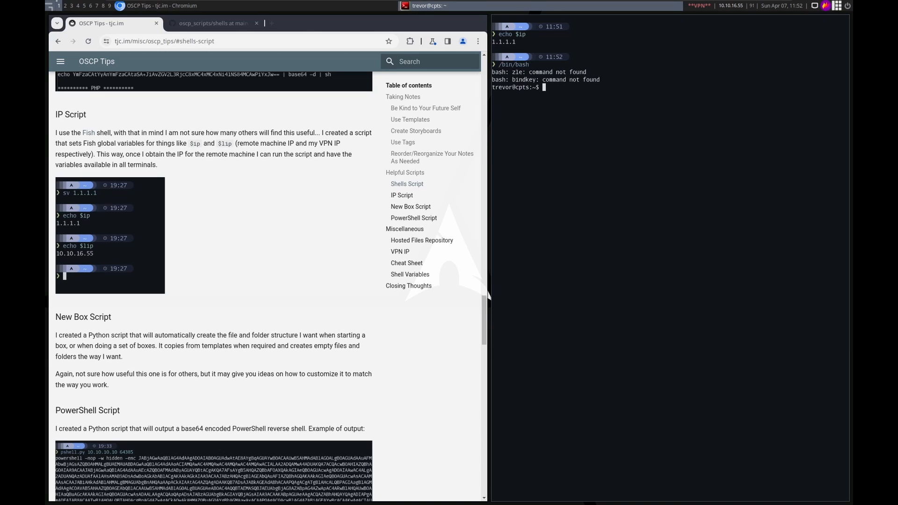
# Step: Demo a Fish global variable: export 'trevor', check it with 'echo $tre' in a new terminal, then exit
pyautogui.write('set')
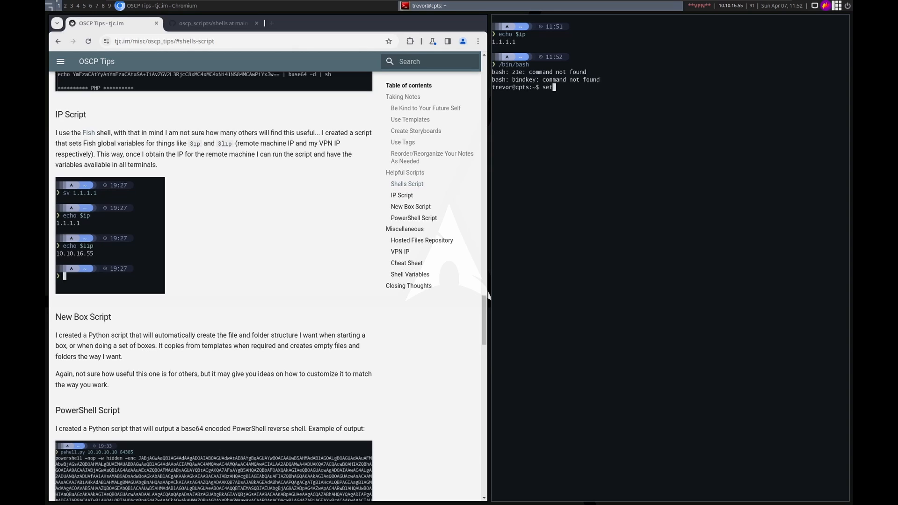
pyautogui.write('export')
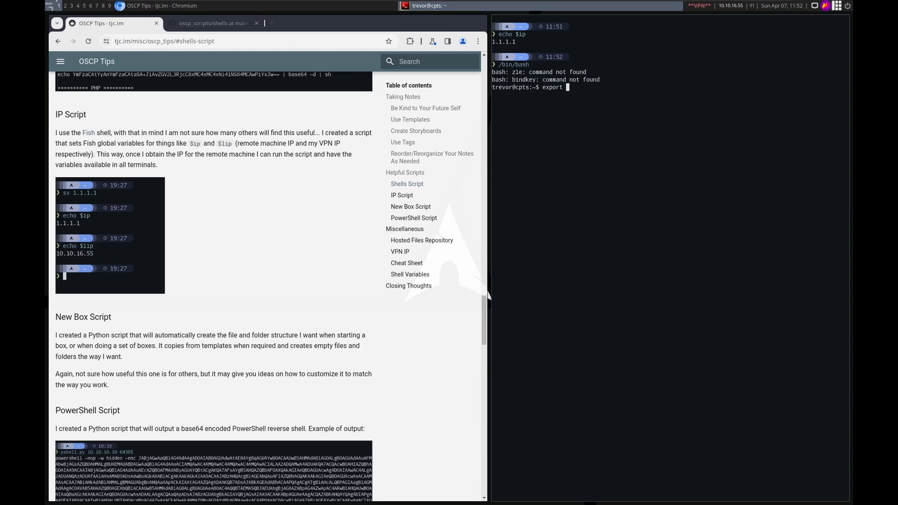
pyautogui.write('trevor')
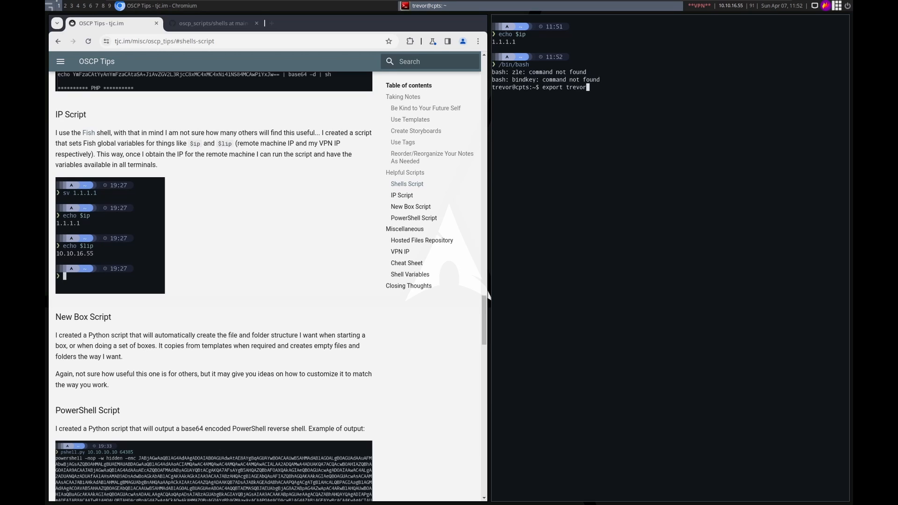
pyautogui.write('=blah')
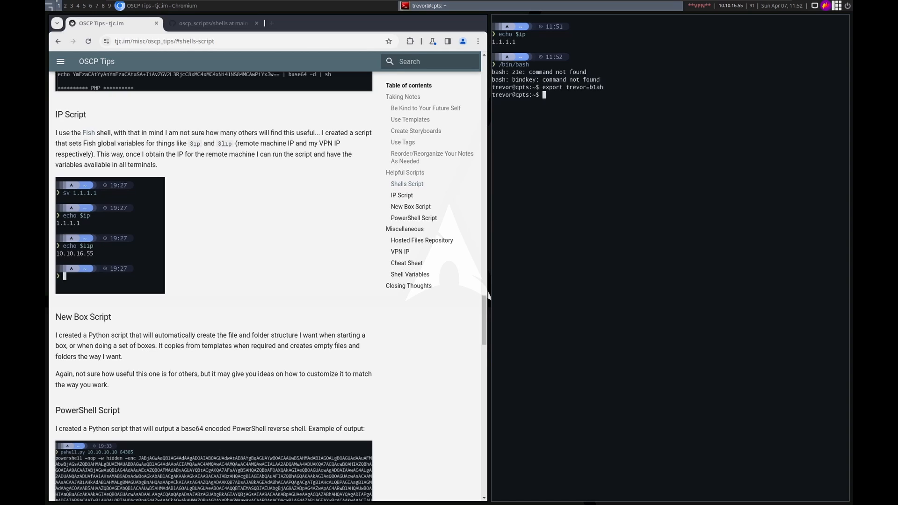
pyautogui.write('echo $trevor')
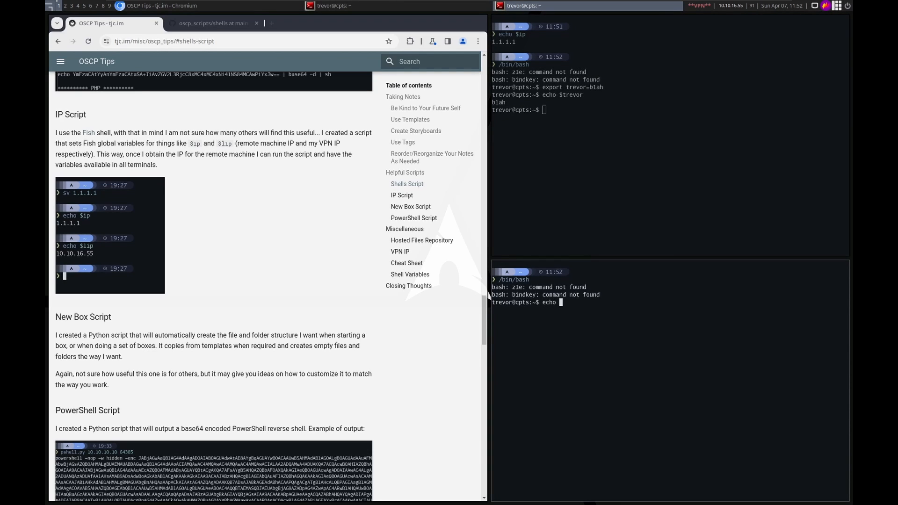
pyautogui.press('Return')
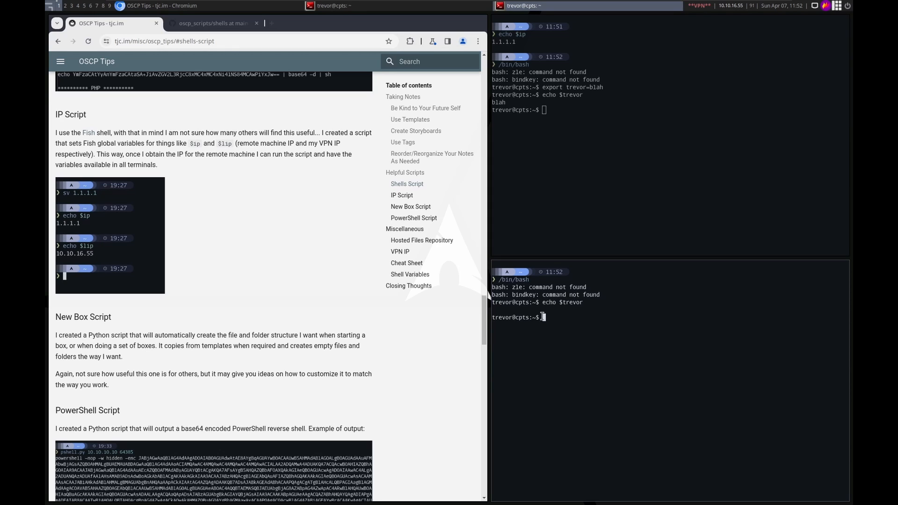
pyautogui.write('exit')
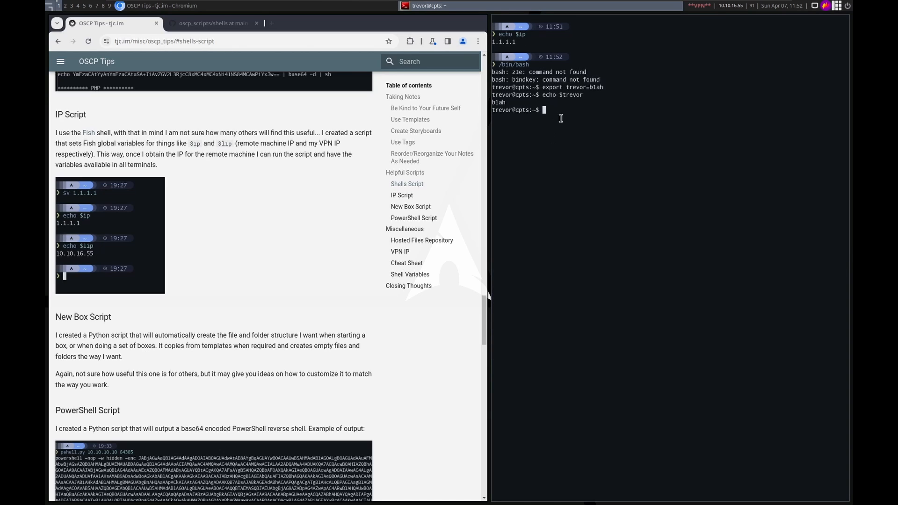
pyautogui.write('exit')
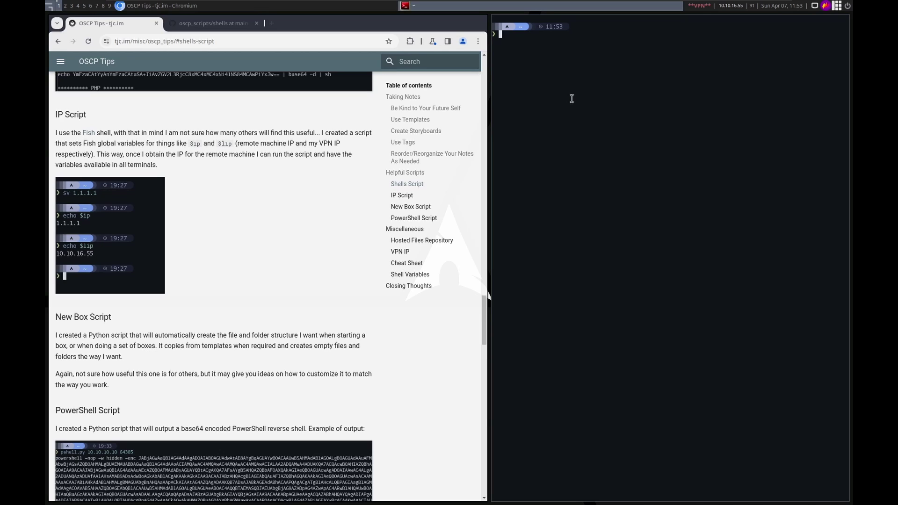
pyautogui.write('shells 80')
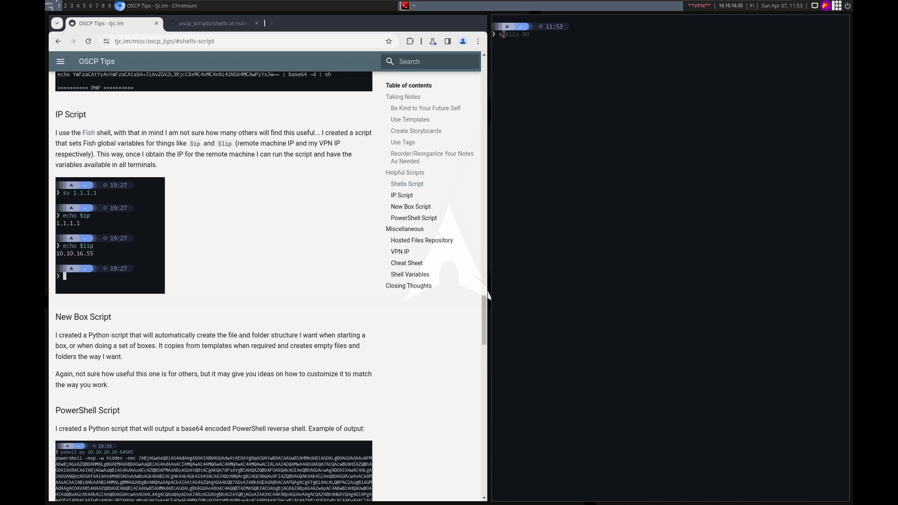
pyautogui.write('sv 1.1.1.1')
pyautogui.write('echo $ip')
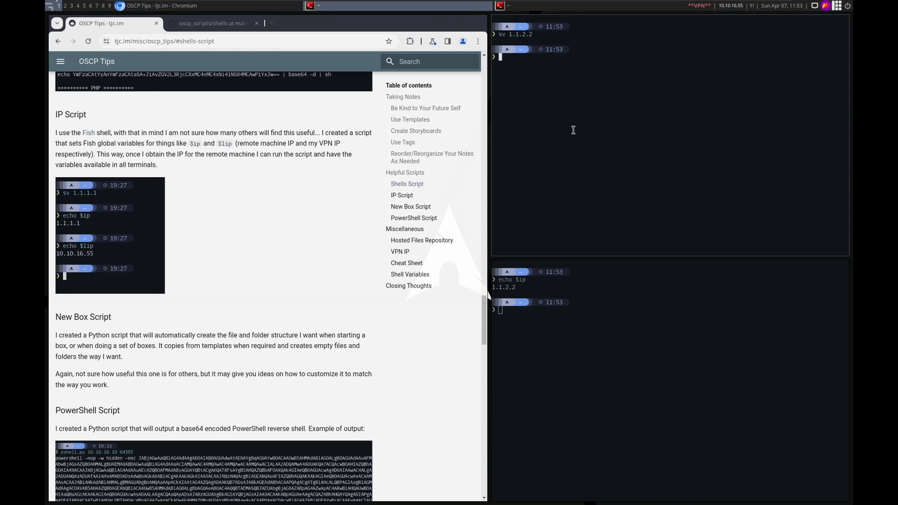
pyautogui.moveTo(549, 113)
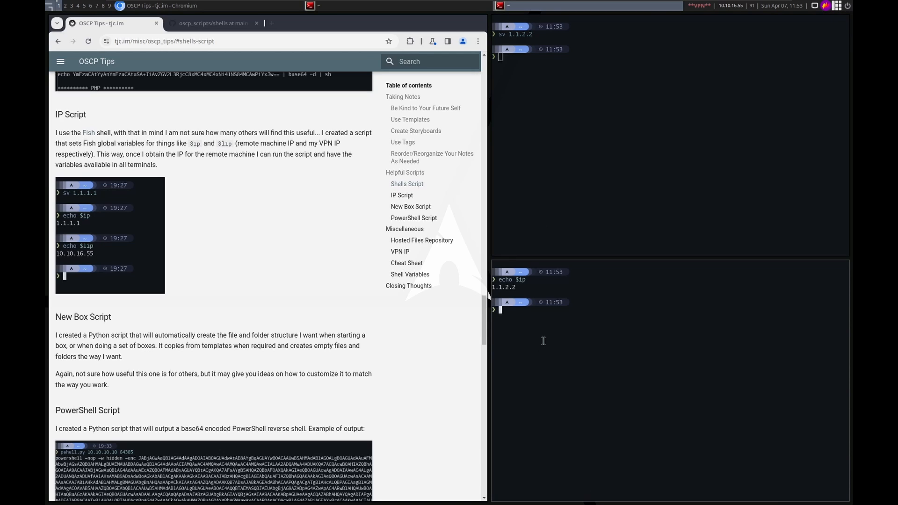
pyautogui.moveTo(569, 359)
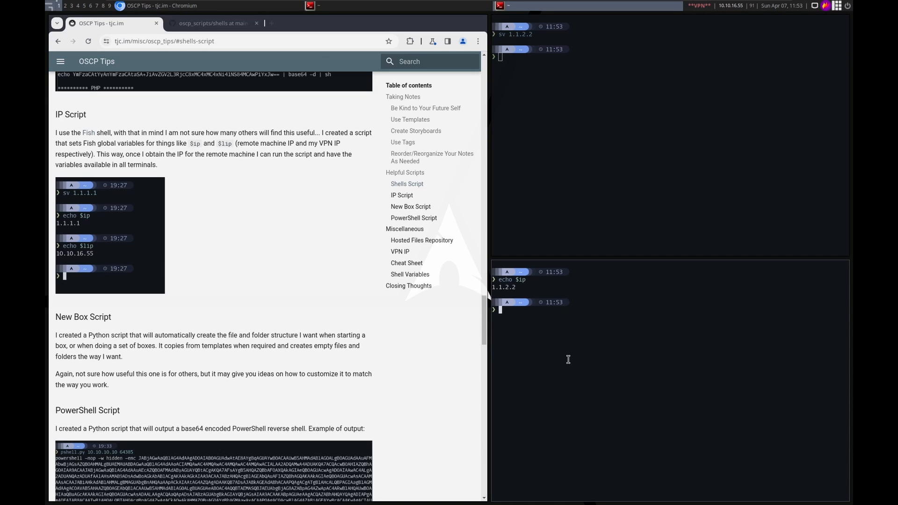
pyautogui.write('exit')
pyautogui.click(671, 57)
pyautogui.write('echo $lip')
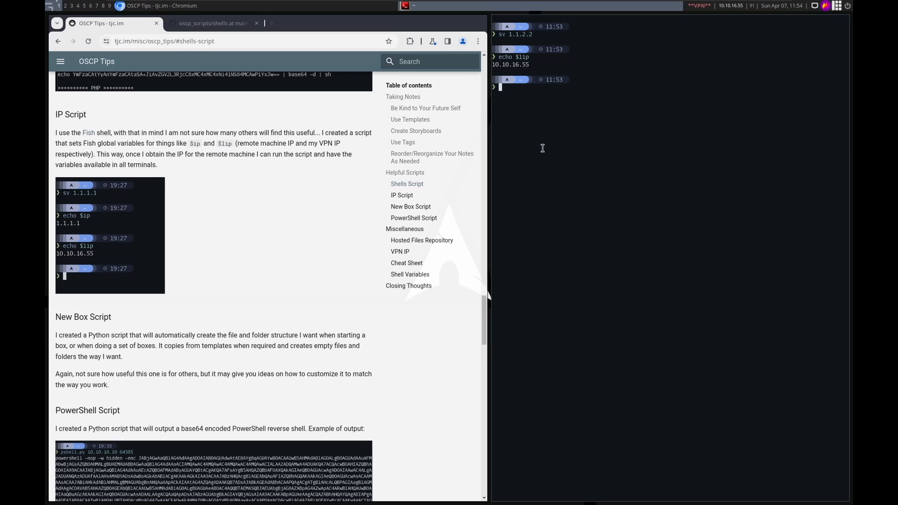
pyautogui.moveTo(542, 153)
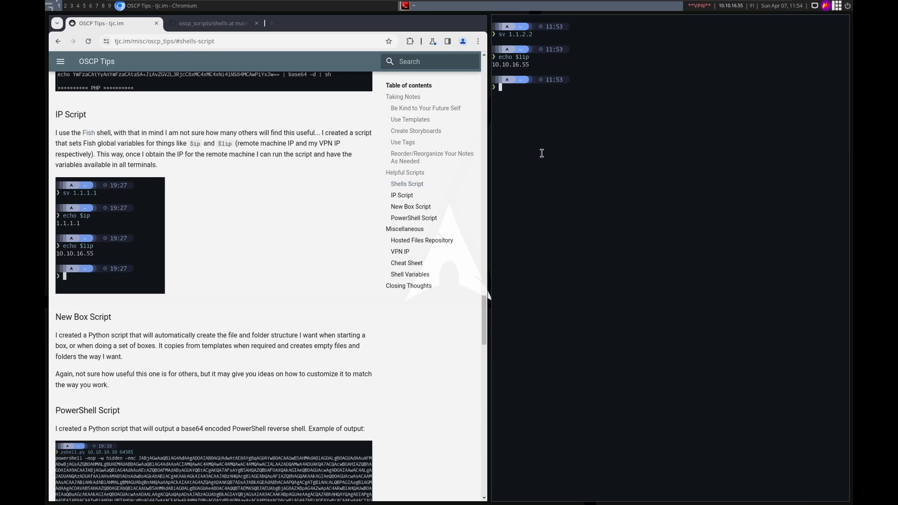
# Step: View the sv fish script on GitHub defining ip and lip, cross-checking the post's IP Script section
pyautogui.click(211, 22)
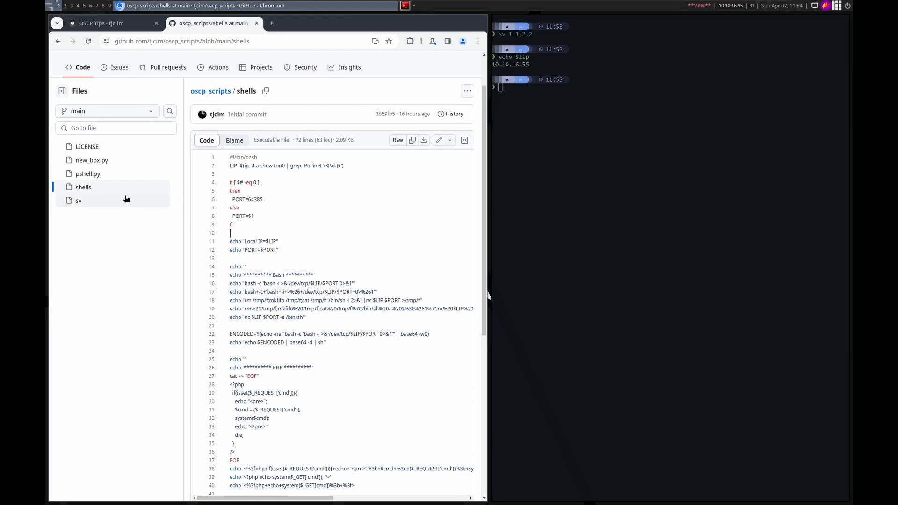
pyautogui.click(79, 200)
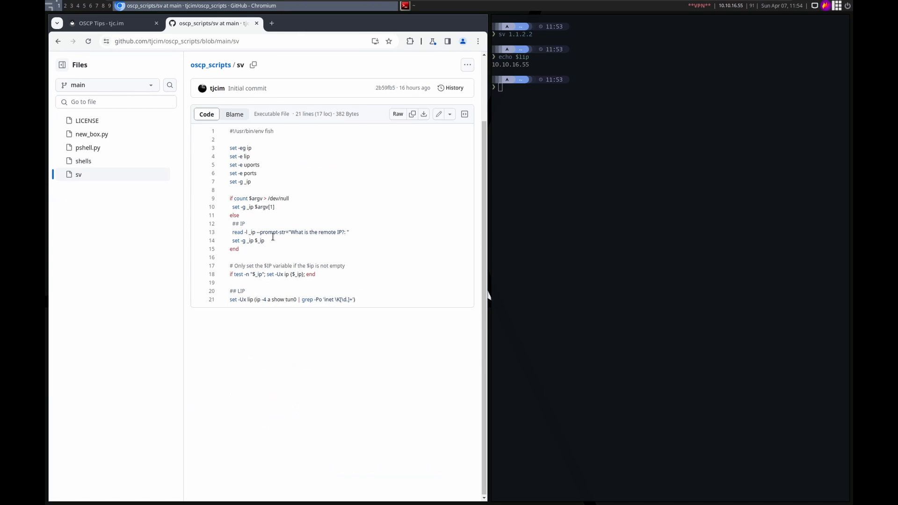
pyautogui.moveTo(244, 280)
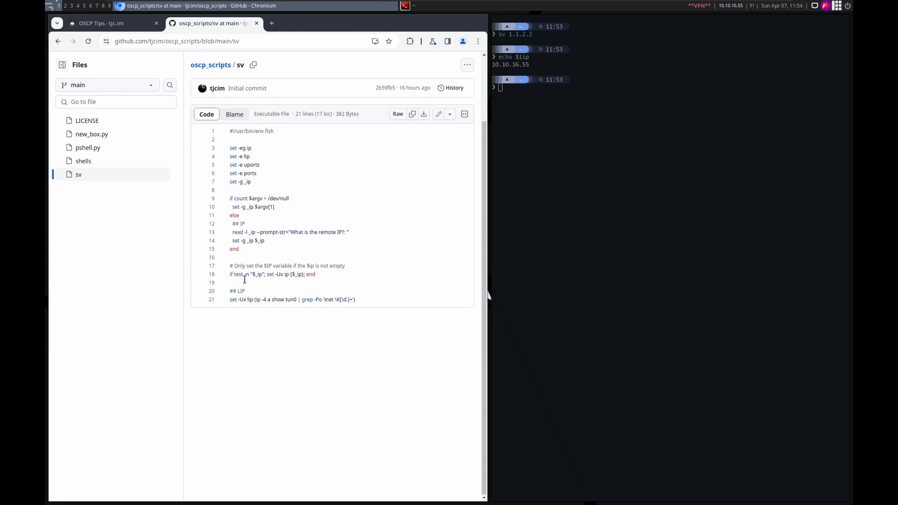
pyautogui.tripleClick(293, 300)
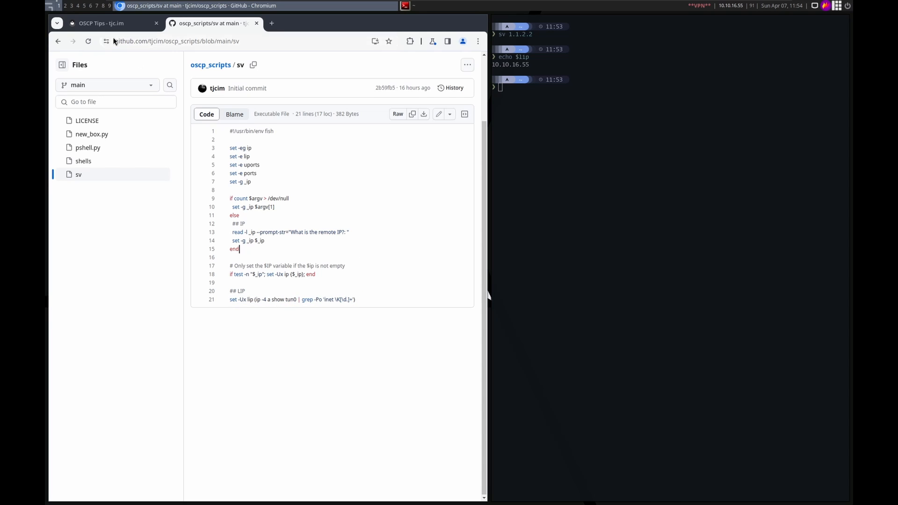
pyautogui.click(112, 24)
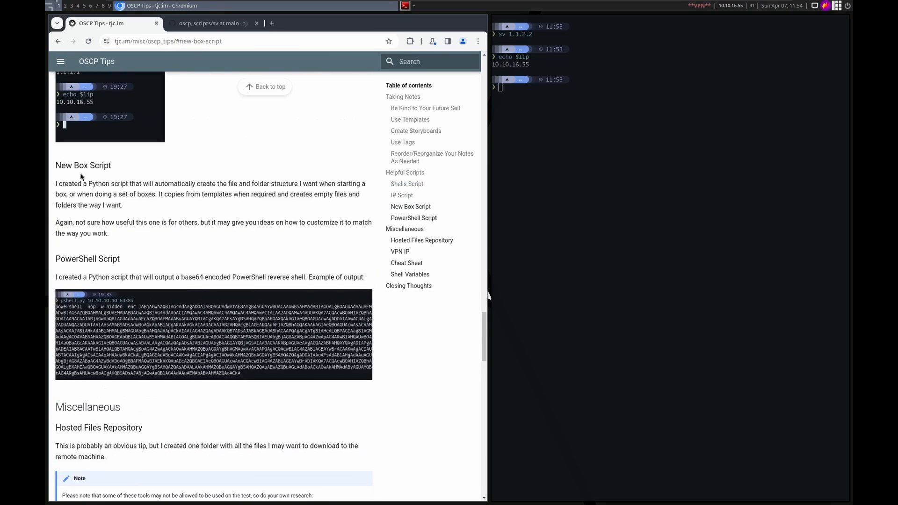
pyautogui.click(402, 195)
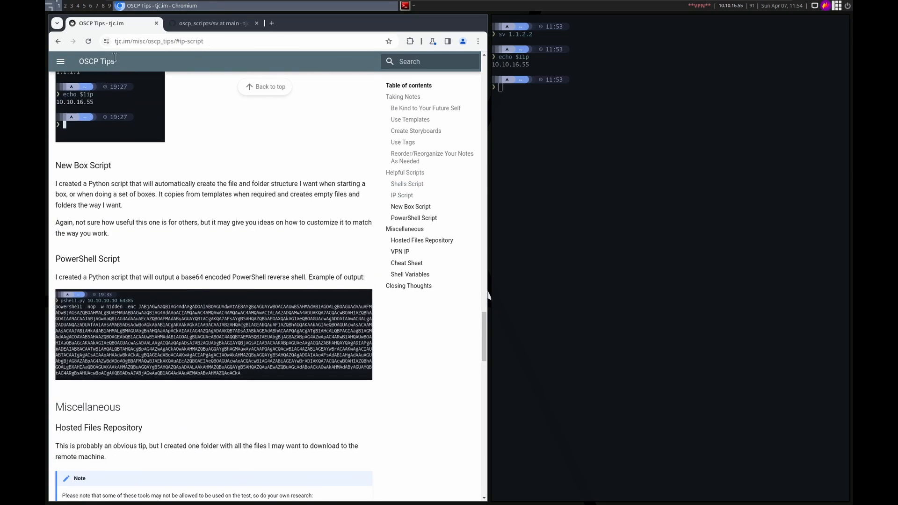
pyautogui.click(212, 23)
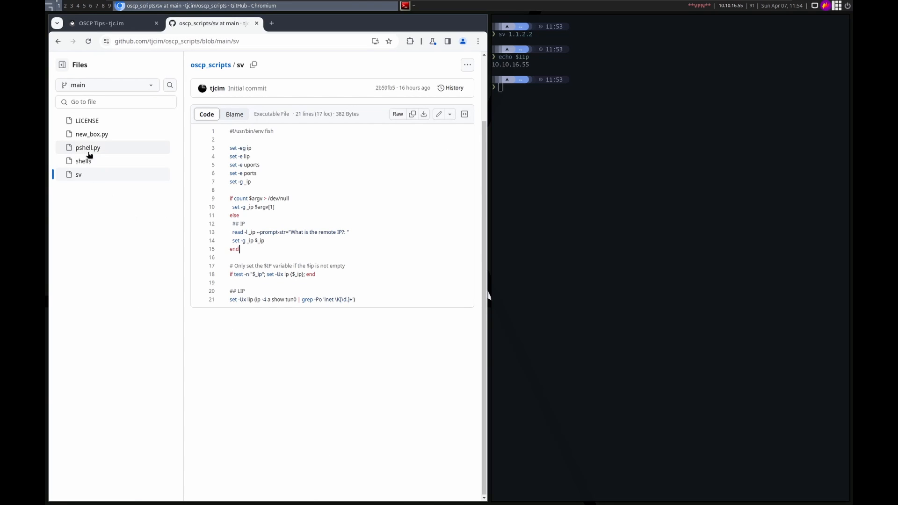
# Step: Read through new_box.py on GitHub, highlighting its template directory path and directory-creation functions
pyautogui.click(92, 134)
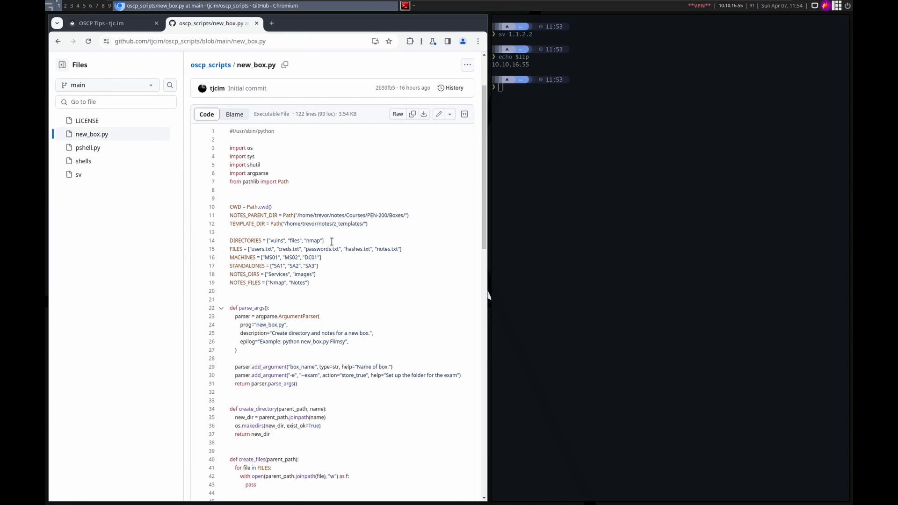
pyautogui.moveTo(352, 295)
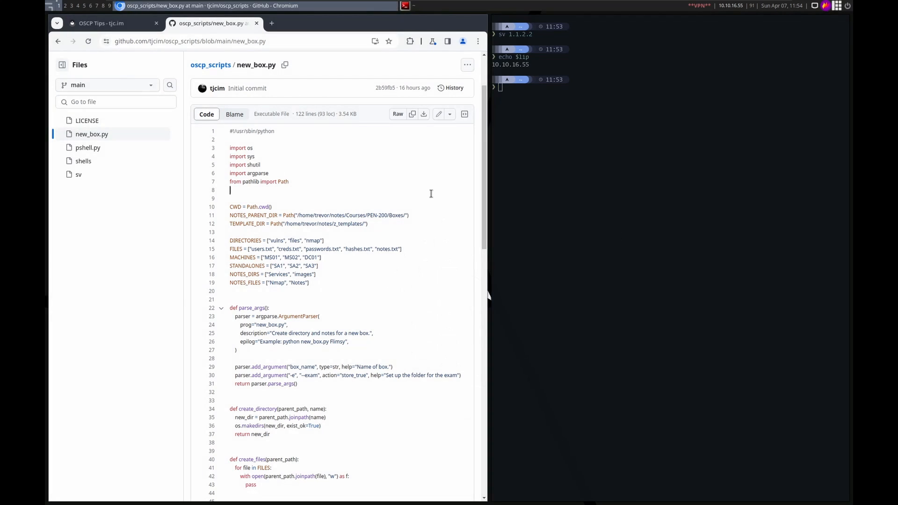
pyautogui.moveTo(309, 227)
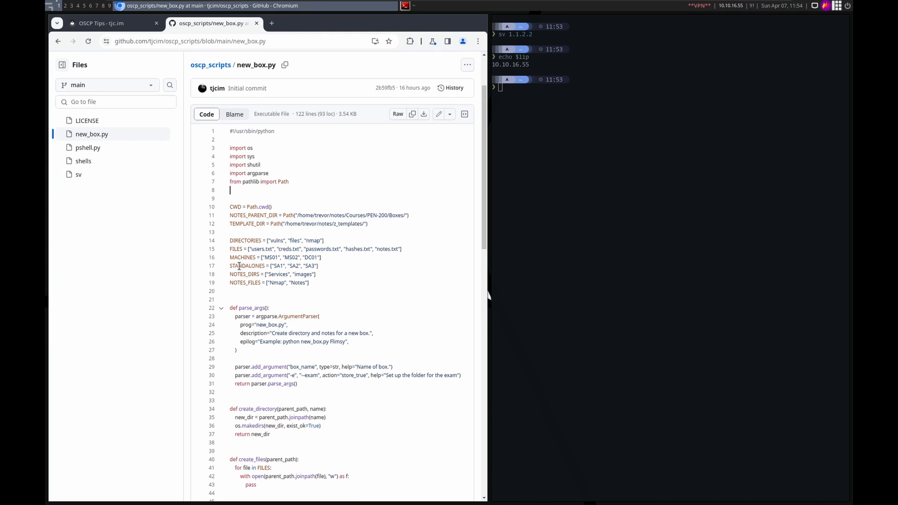
pyautogui.moveTo(244, 259)
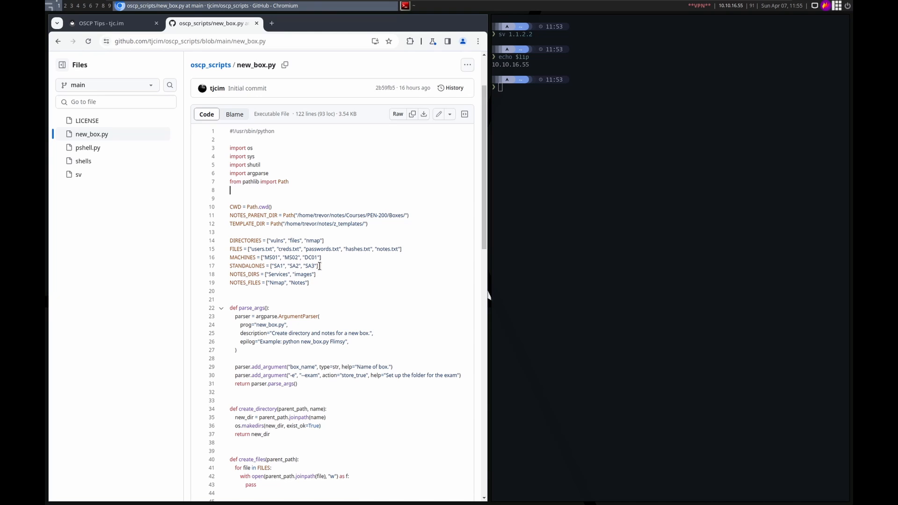
pyautogui.moveTo(322, 234)
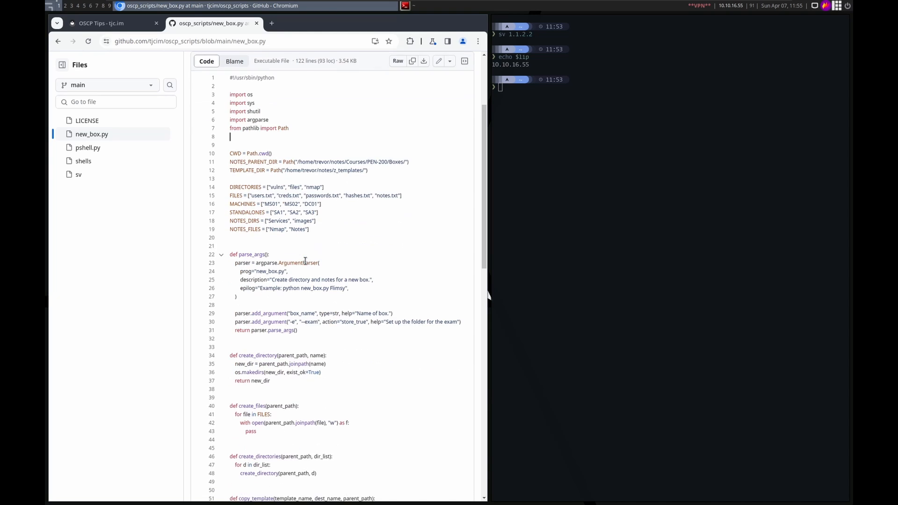
pyautogui.scroll(-3)
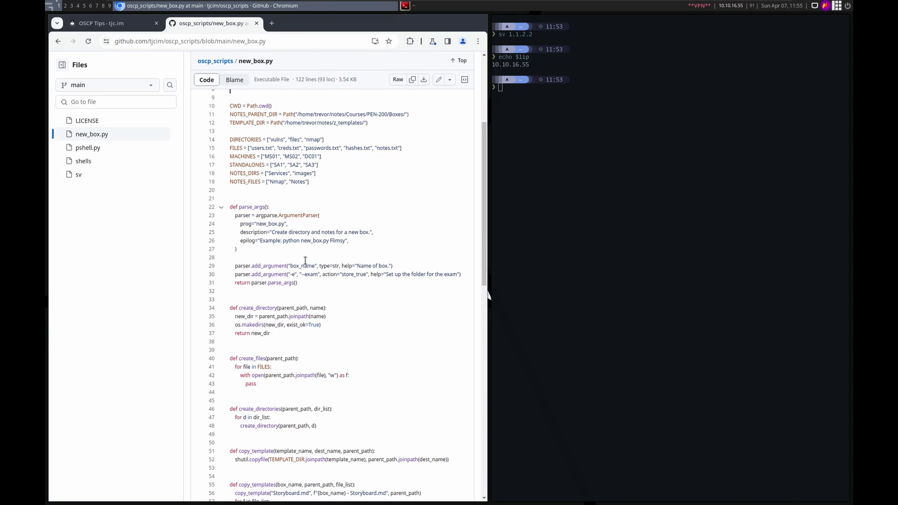
pyautogui.moveTo(279, 175)
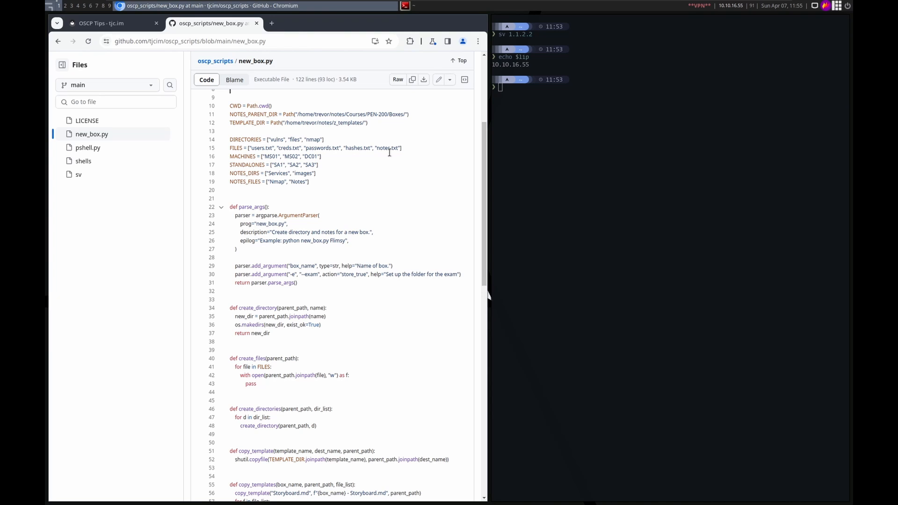
pyautogui.moveTo(341, 187)
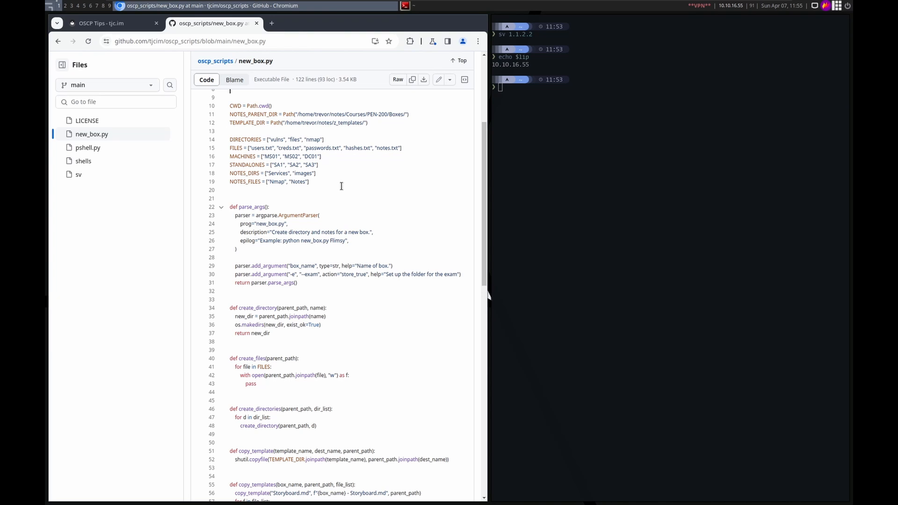
pyautogui.moveTo(342, 165)
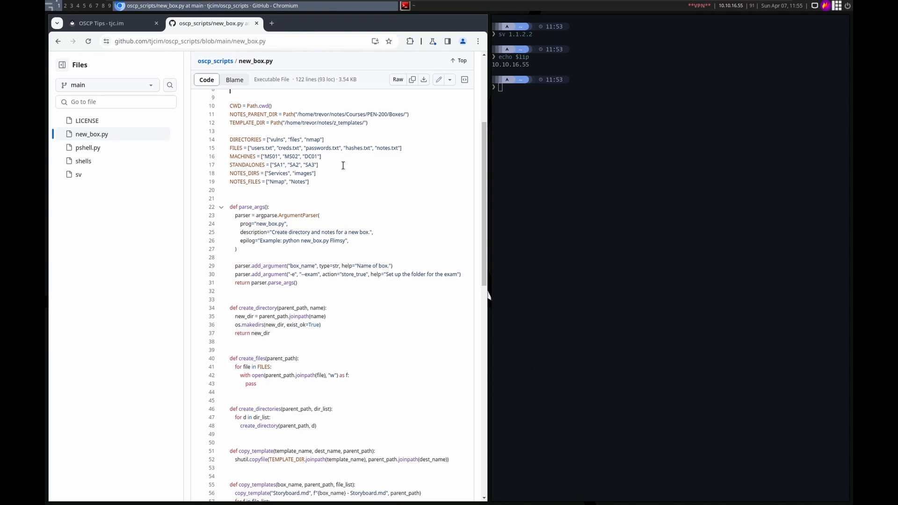
pyautogui.moveTo(307, 215)
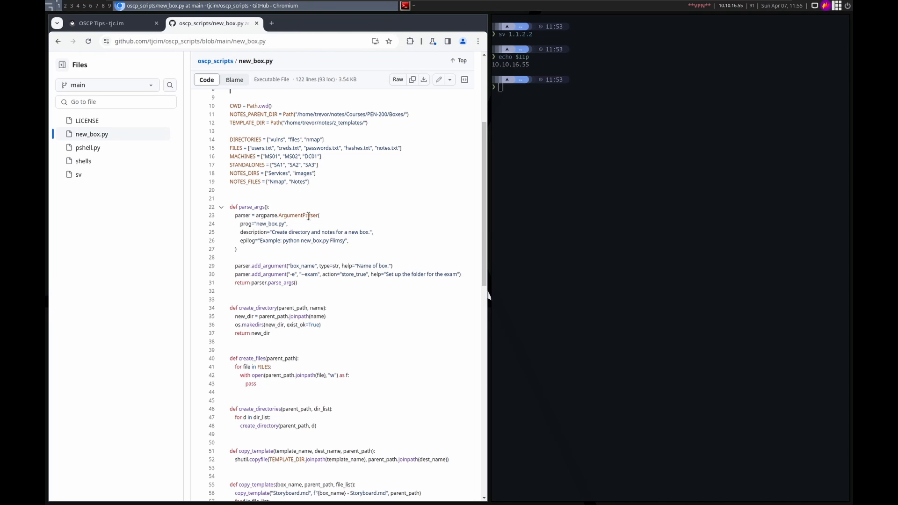
pyautogui.scroll(-3)
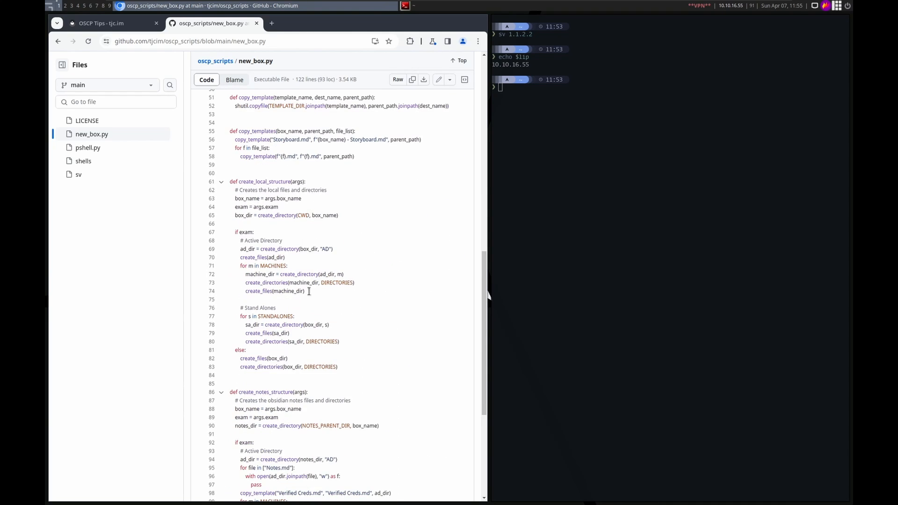
pyautogui.scroll(-3)
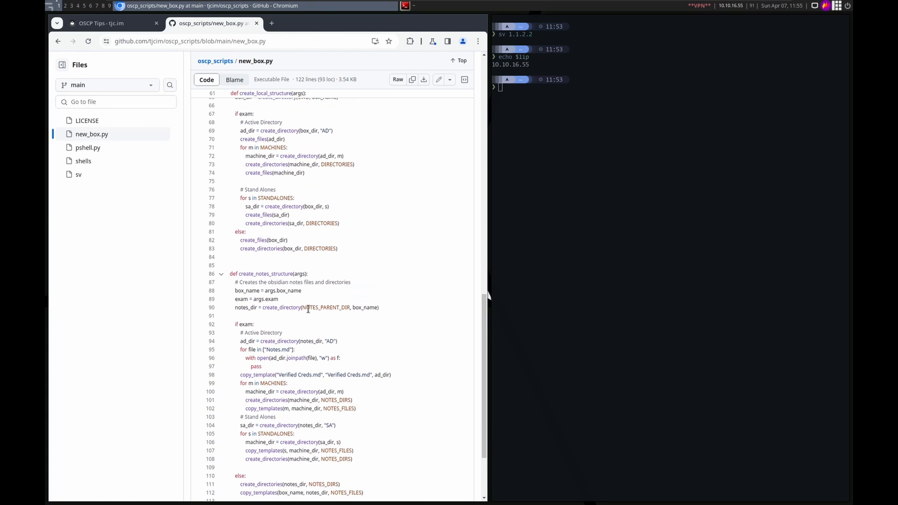
pyautogui.scroll(3)
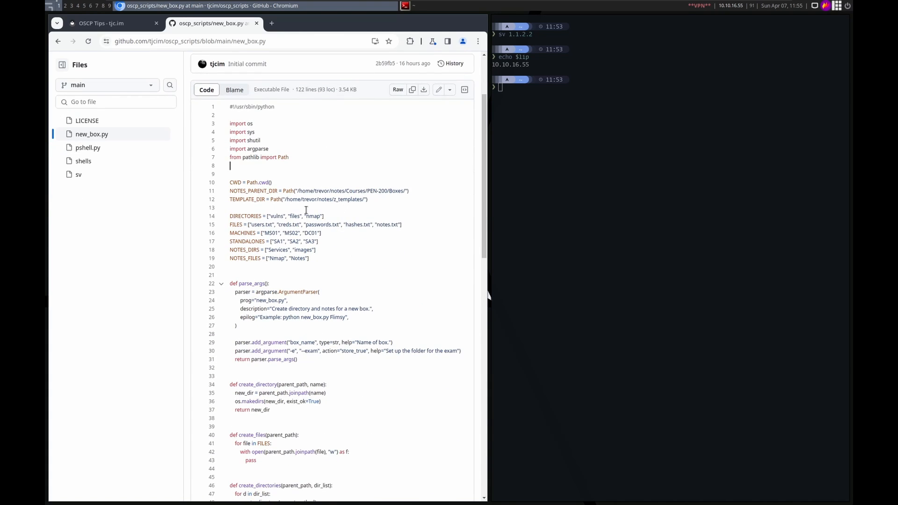
pyautogui.doubleClick(330, 199)
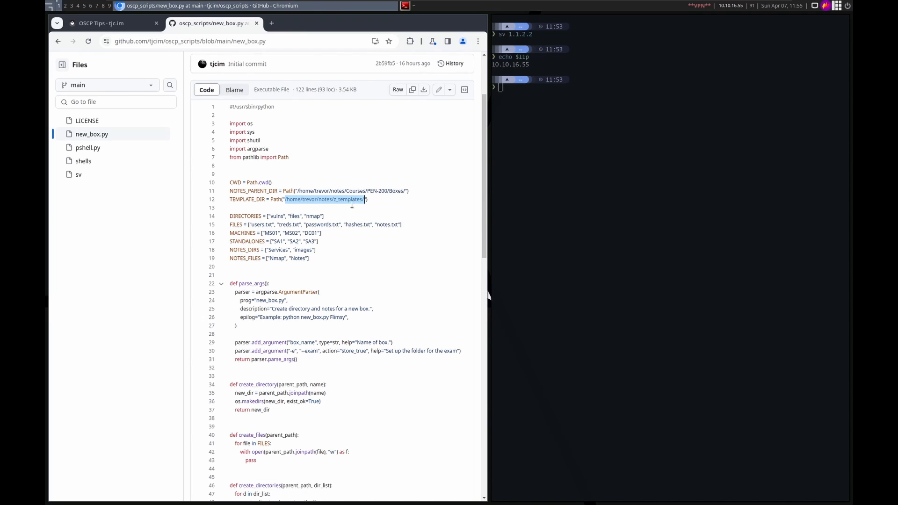
pyautogui.moveTo(346, 214)
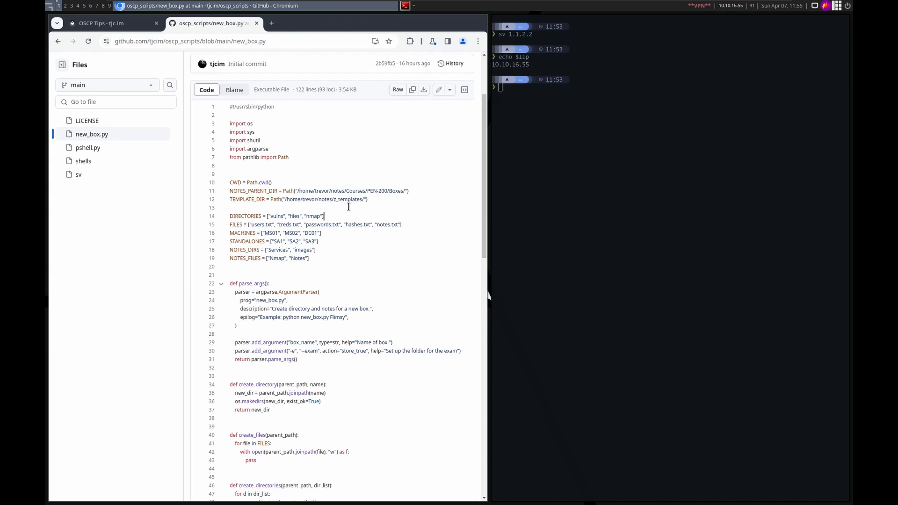
pyautogui.moveTo(342, 210)
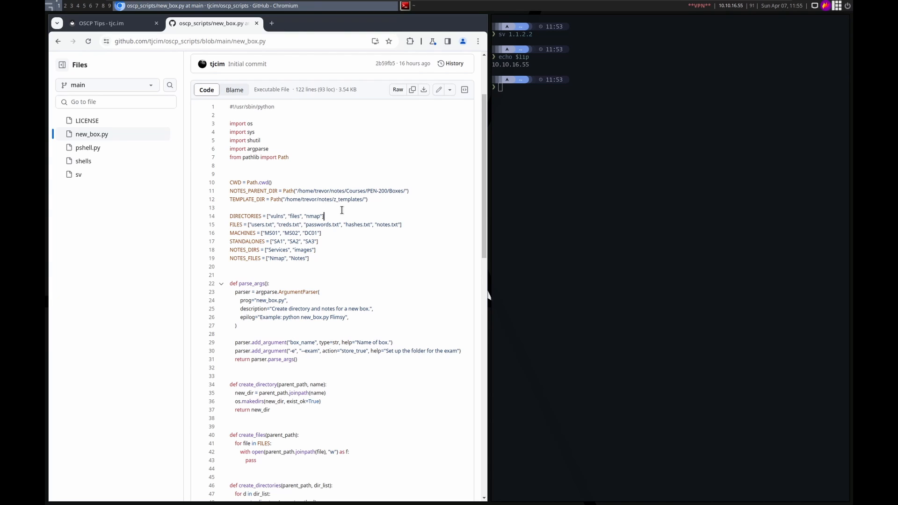
pyautogui.moveTo(335, 239)
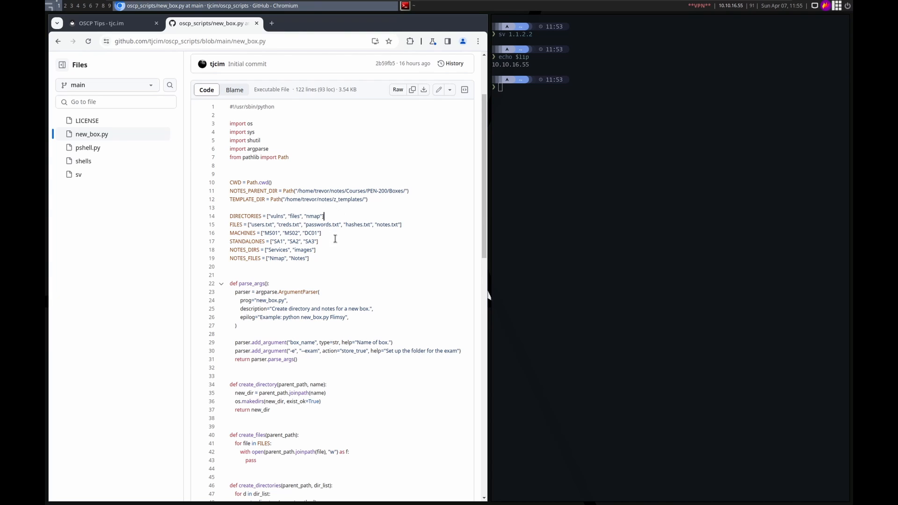
pyautogui.moveTo(334, 250)
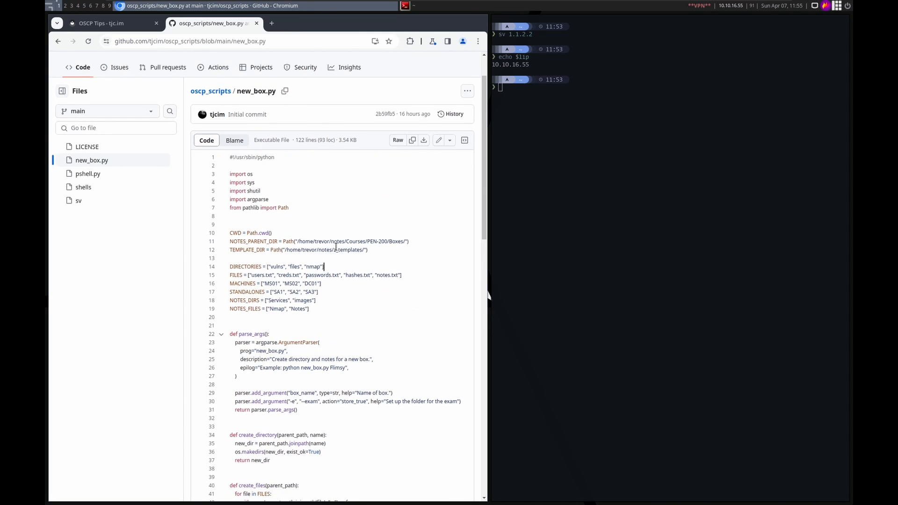
pyautogui.scroll(-3)
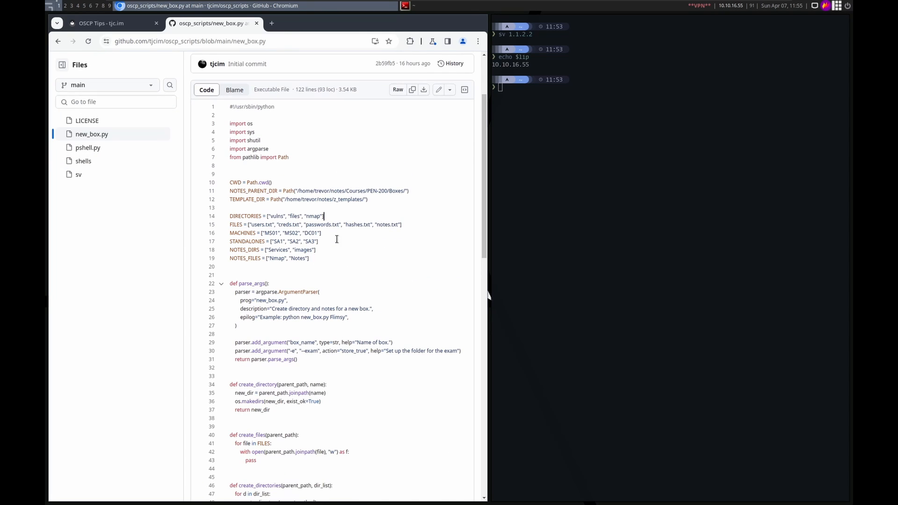
# Step: Return to the post's PowerShell Script section and enter 'pshell.py 10.10.10.10 64385' in the terminal
pyautogui.click(107, 23)
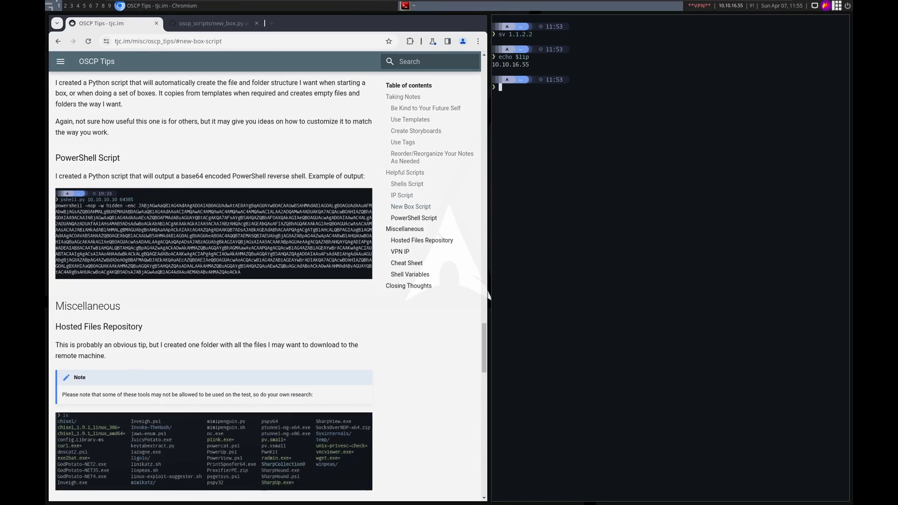
pyautogui.write('pshell.py 10.10.10.10 64385')
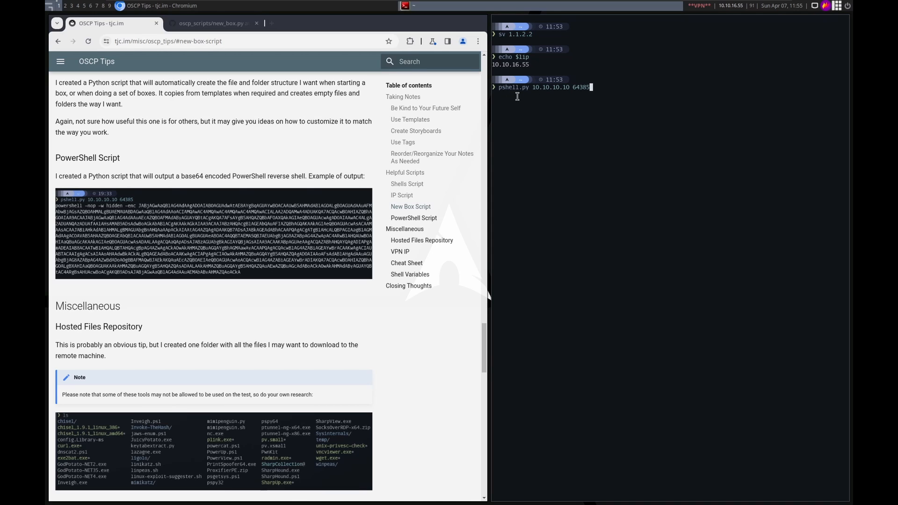
pyautogui.moveTo(533, 91)
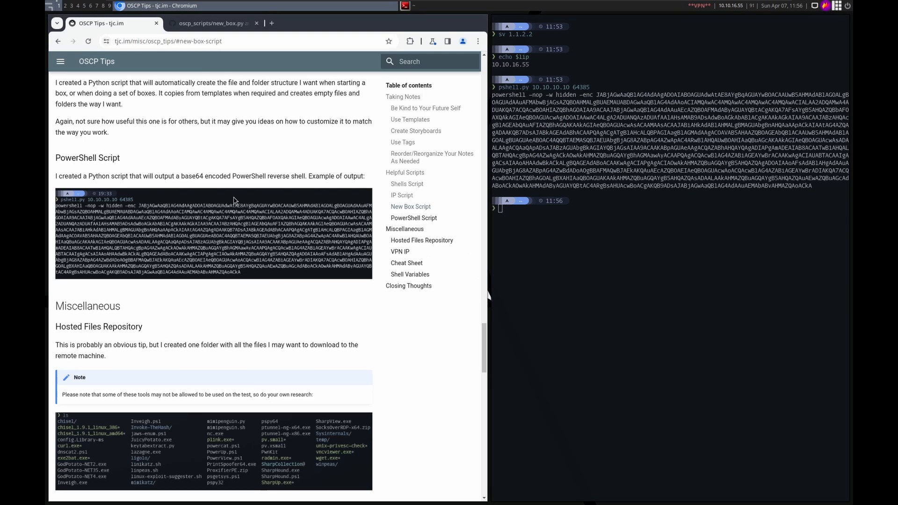
# Step: View the pshell.py source on GitHub, selecting part of a code line
pyautogui.click(210, 23)
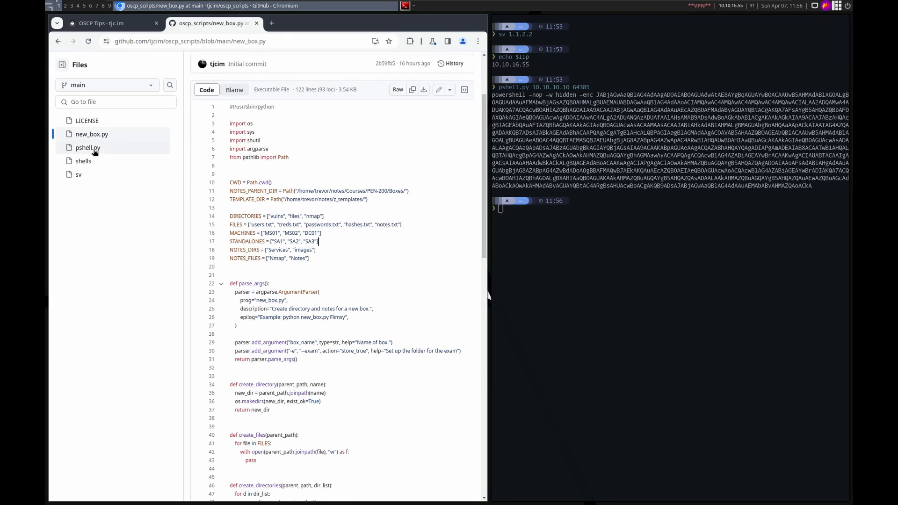
pyautogui.click(87, 148)
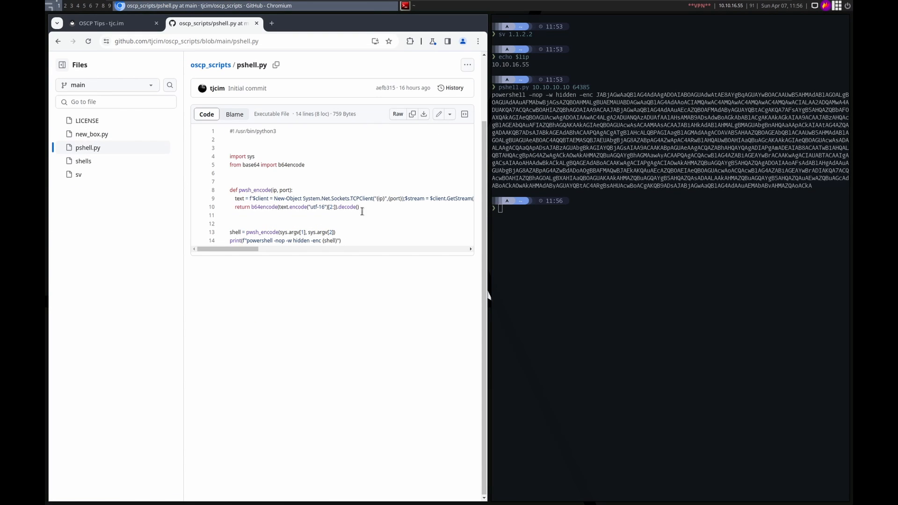
pyautogui.moveTo(238, 249); pyautogui.dragTo(266, 249)
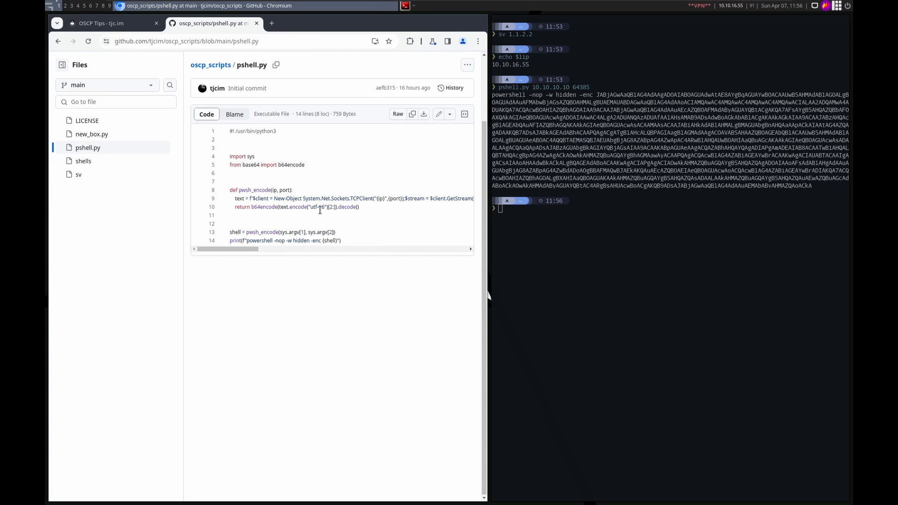
pyautogui.moveTo(348, 216)
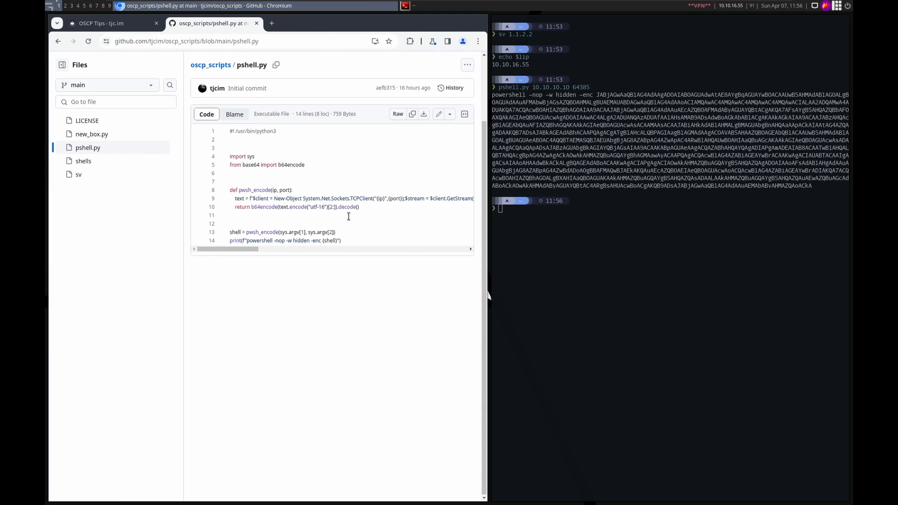
pyautogui.moveTo(355, 219)
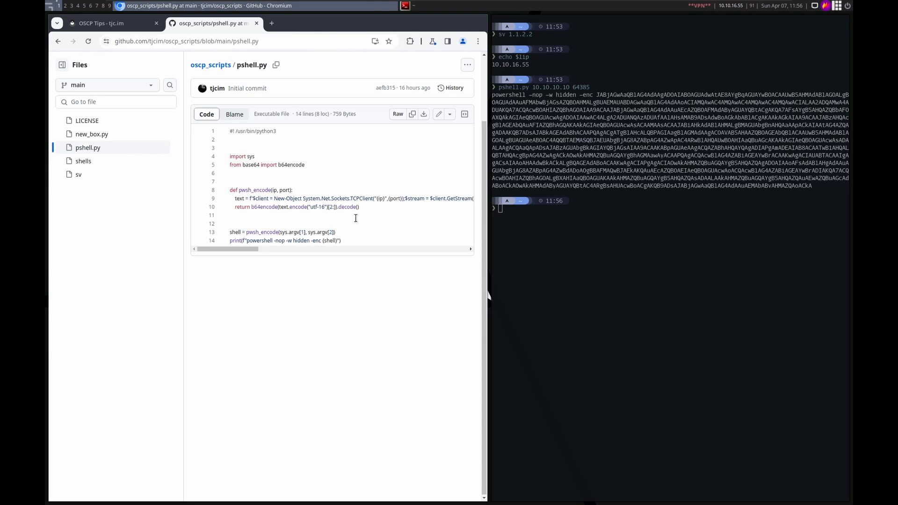
pyautogui.moveTo(335, 217)
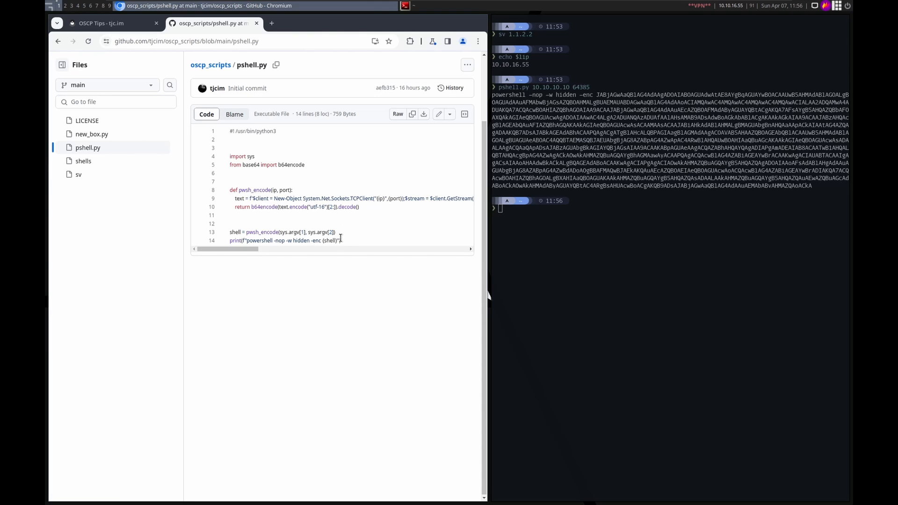
pyautogui.moveTo(305, 240)
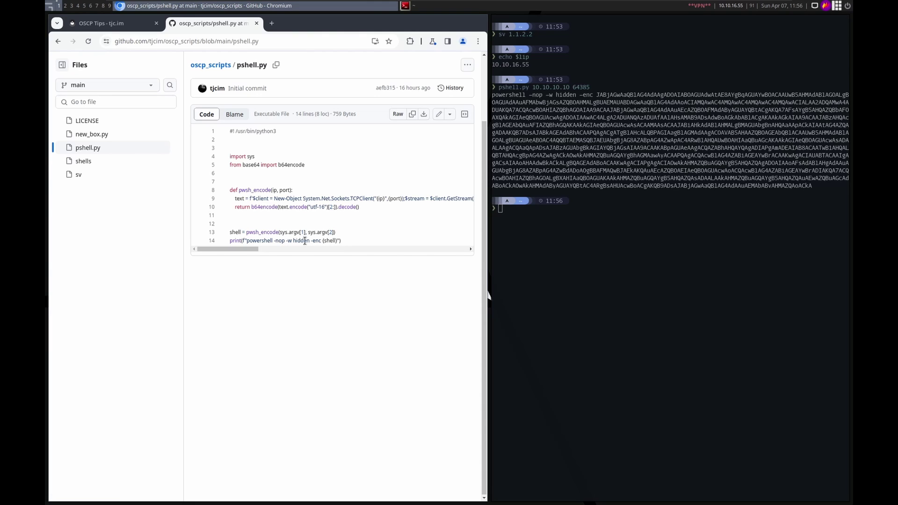
pyautogui.moveTo(316, 241)
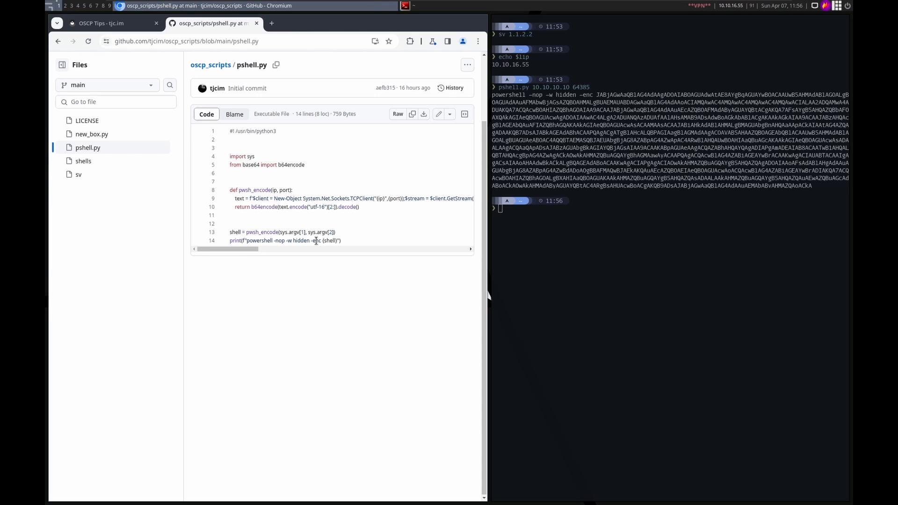
pyautogui.moveTo(169, 53)
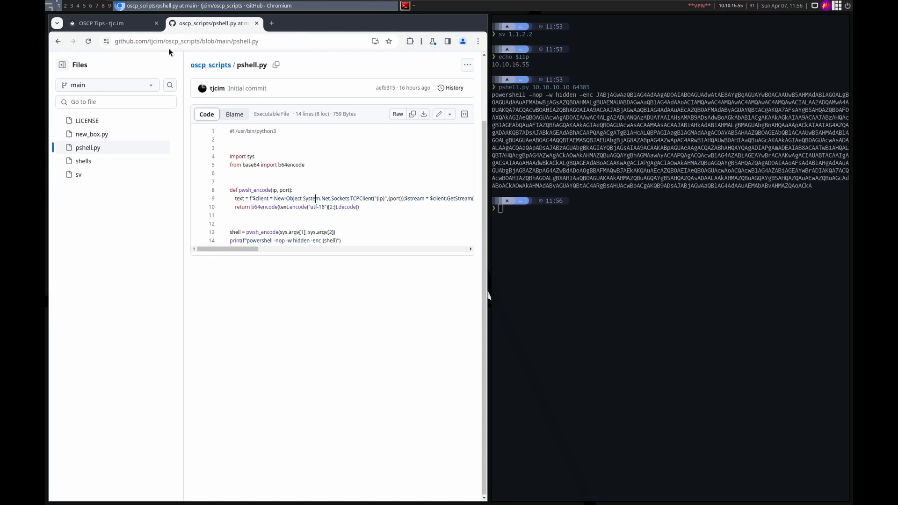
# Step: Read the post's Hosted Files Repository section with its tool list and download commands, down to VPN IP
pyautogui.click(116, 24)
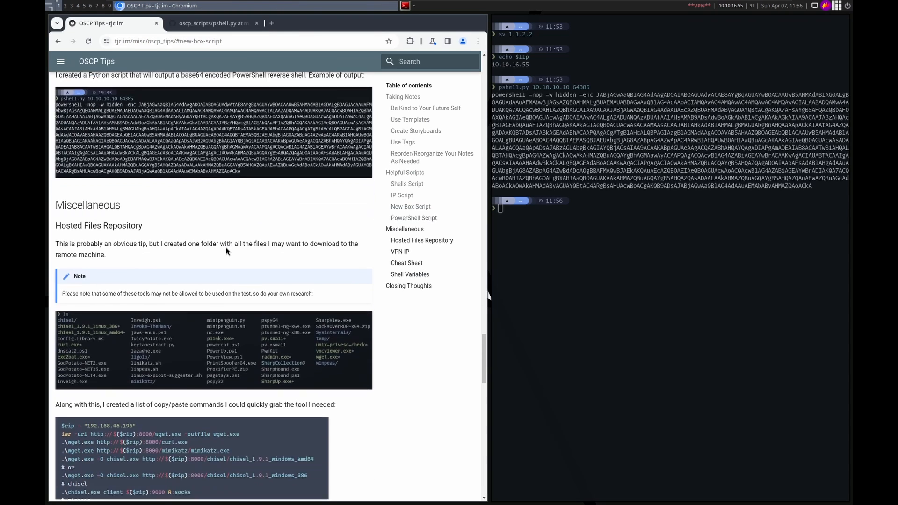
pyautogui.scroll(-3)
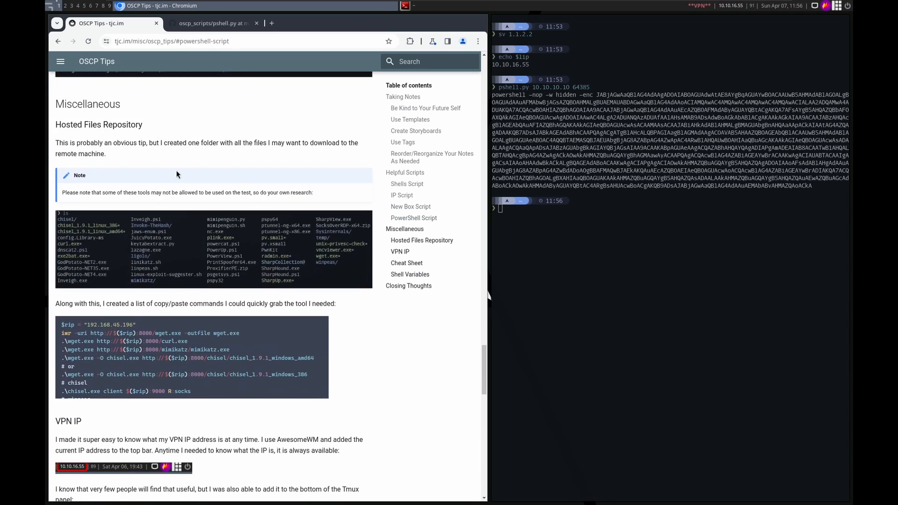
pyautogui.moveTo(112, 172)
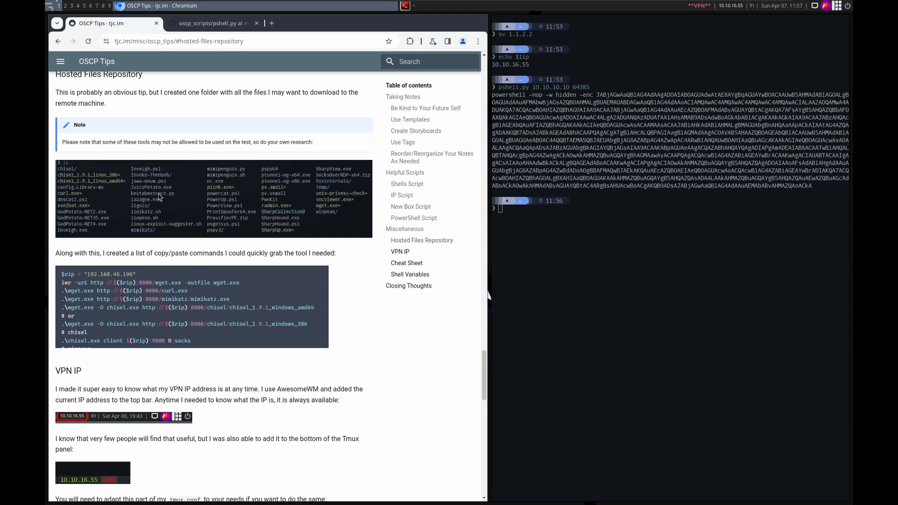
pyautogui.moveTo(318, 226)
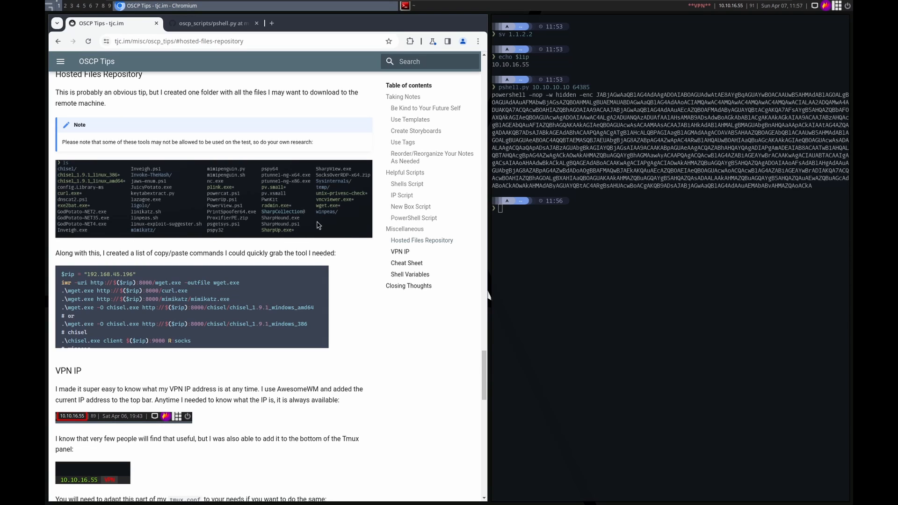
pyautogui.moveTo(266, 247)
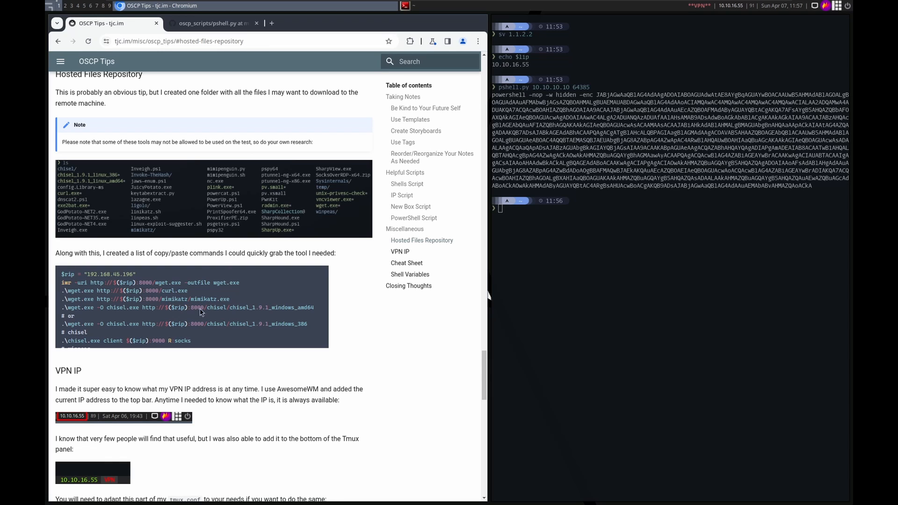
pyautogui.scroll(-3)
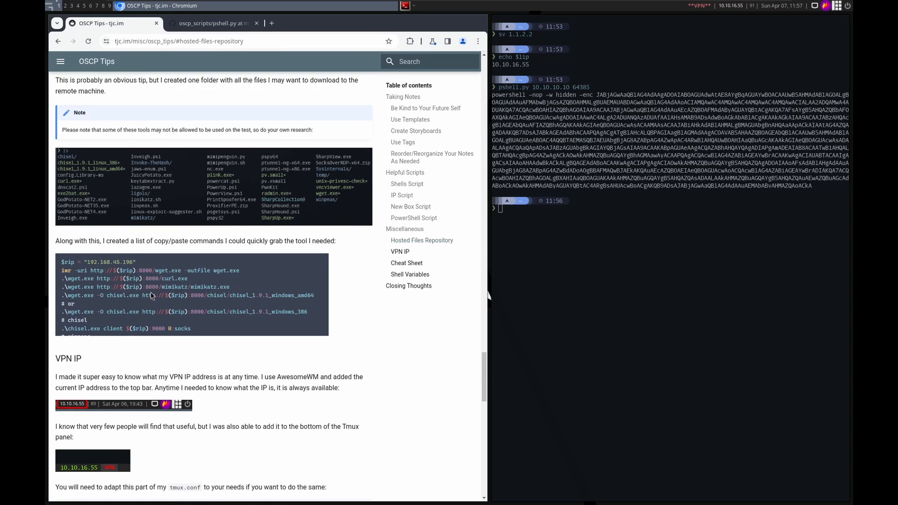
pyautogui.scroll(-3)
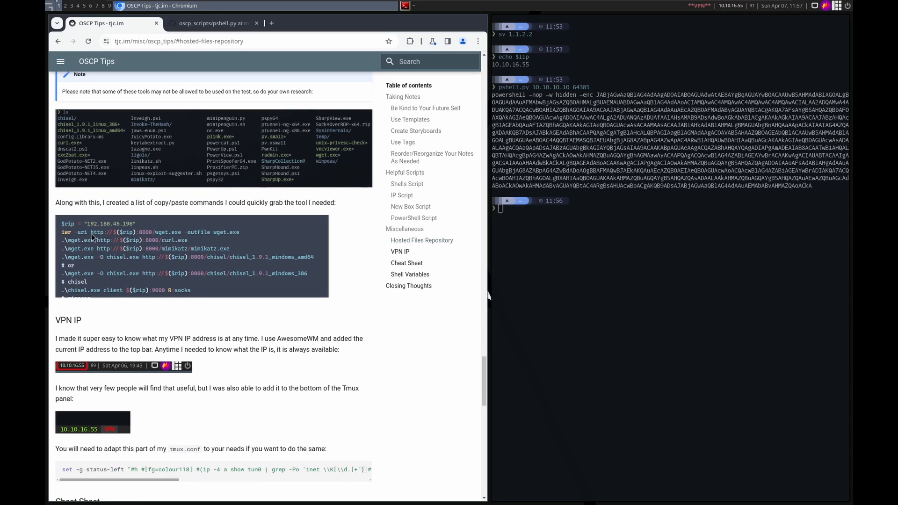
pyautogui.moveTo(181, 253)
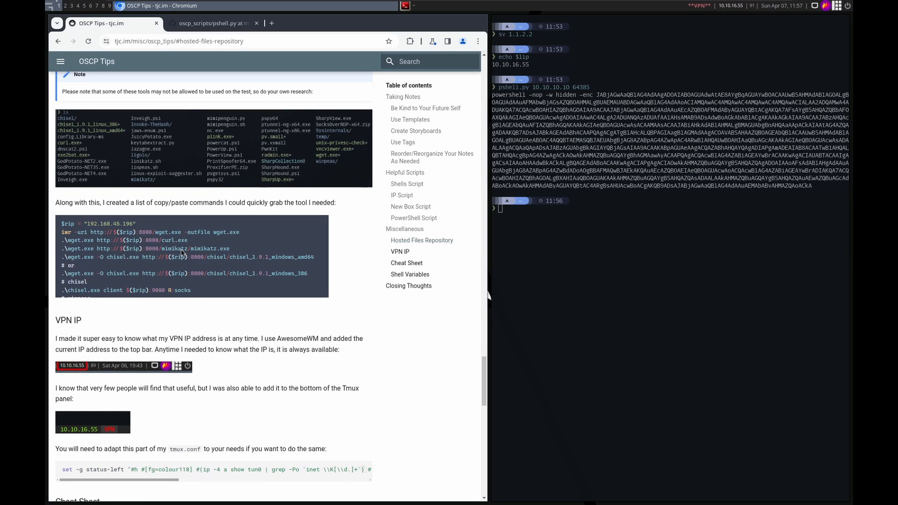
pyautogui.moveTo(231, 286)
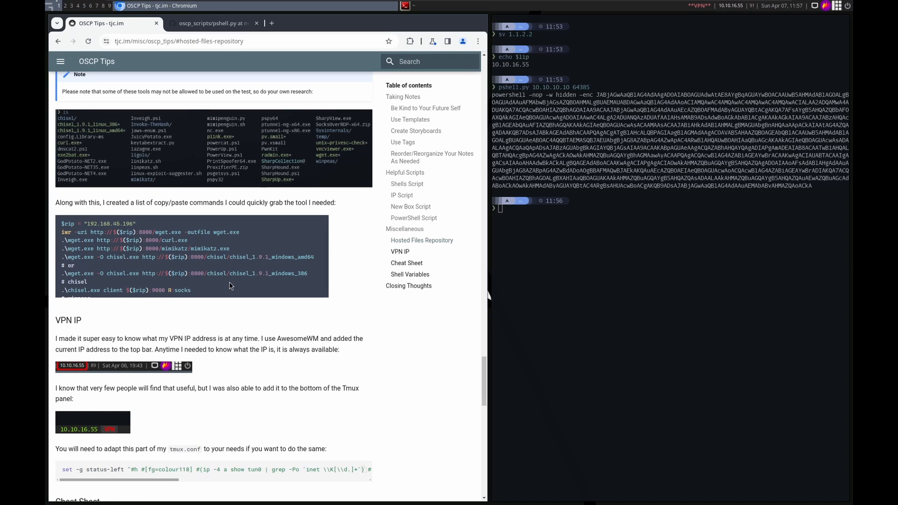
pyautogui.moveTo(156, 280)
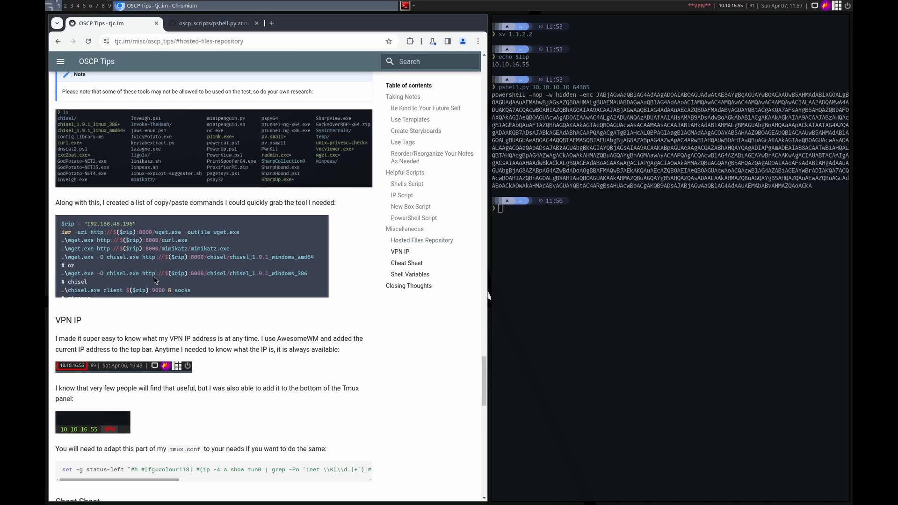
pyautogui.moveTo(124, 266)
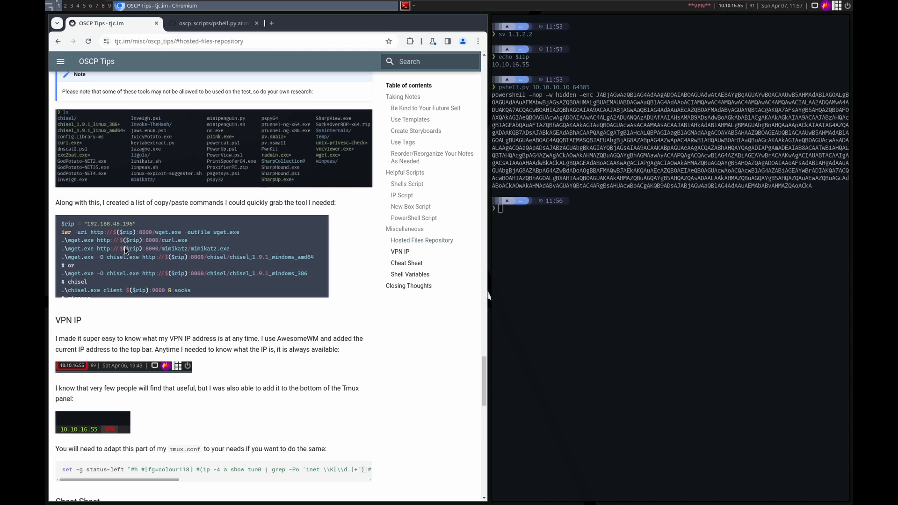
pyautogui.moveTo(163, 285)
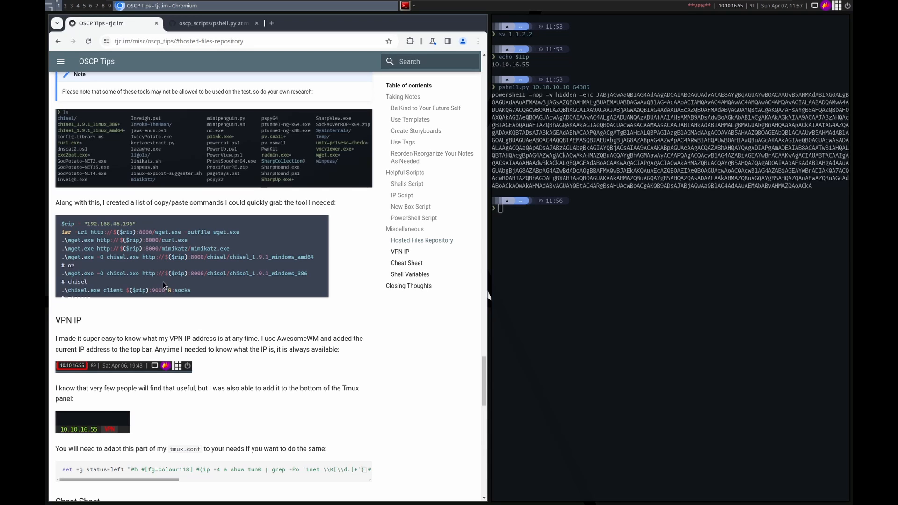
pyautogui.moveTo(121, 244)
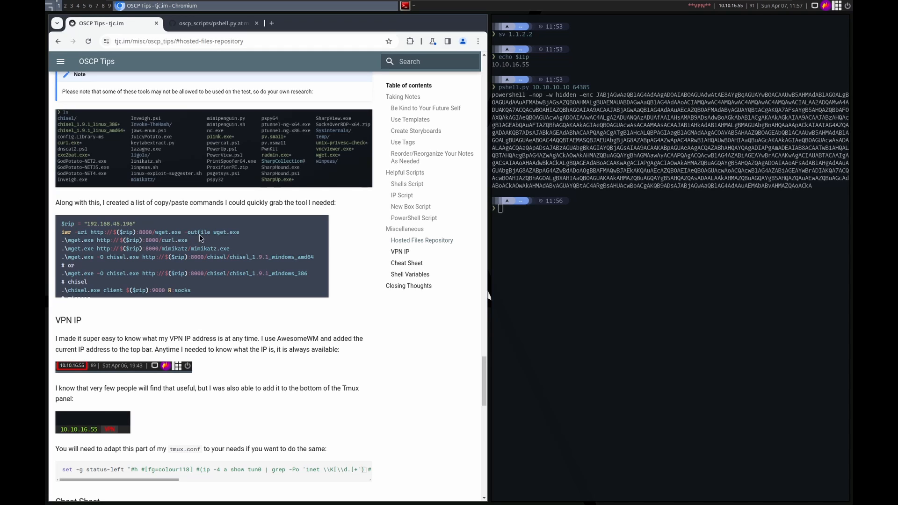
pyautogui.moveTo(206, 237)
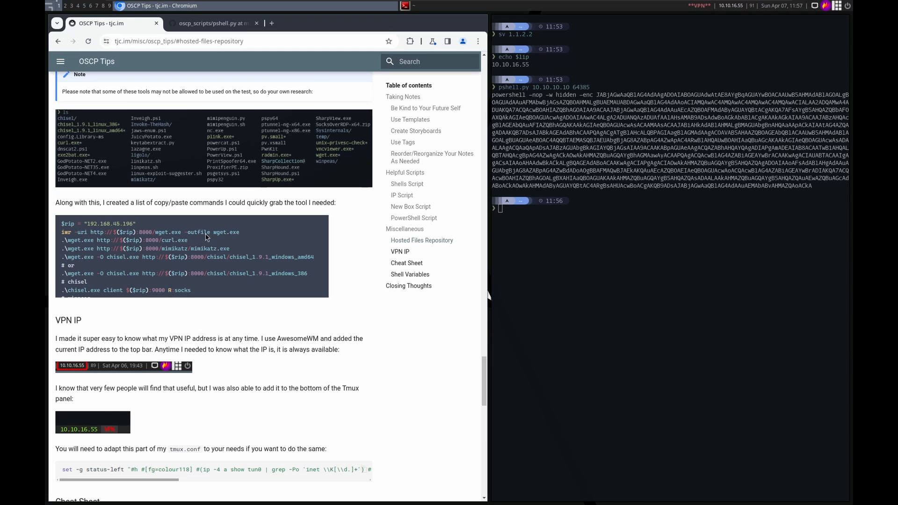
pyautogui.moveTo(241, 234)
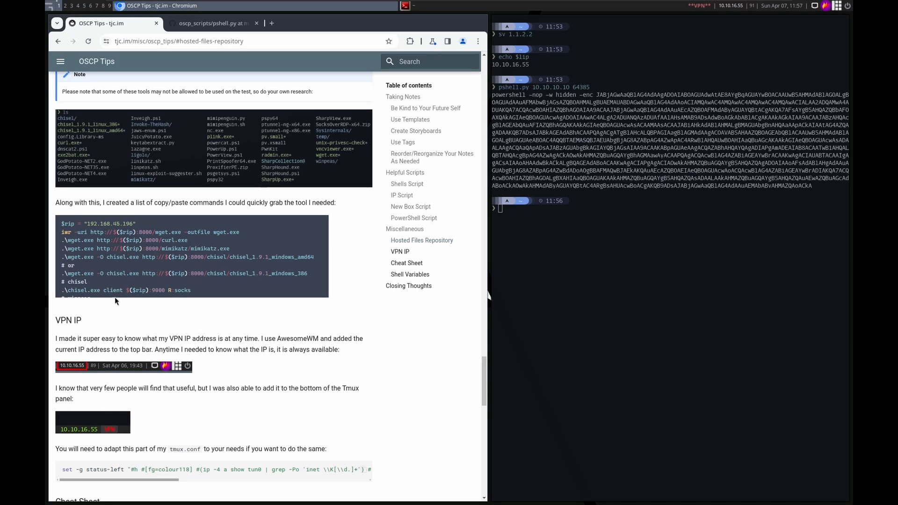
pyautogui.moveTo(168, 255)
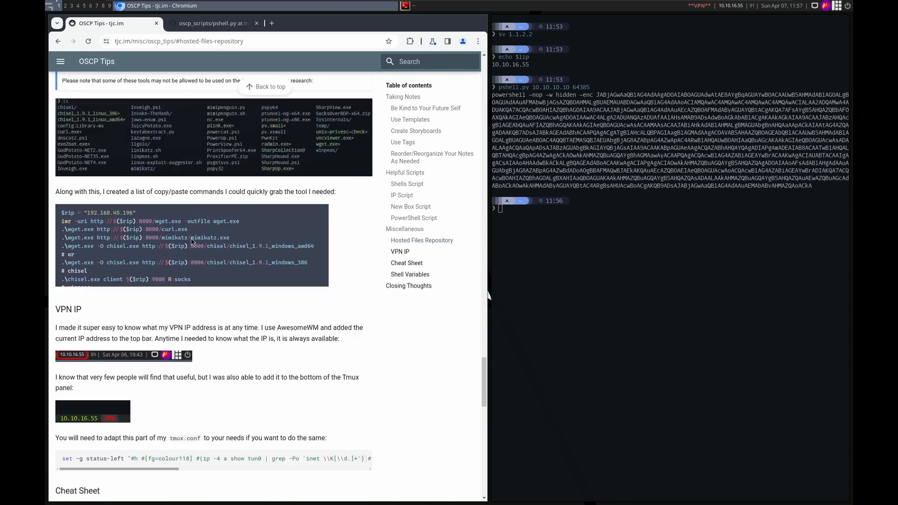
pyautogui.scroll(-3)
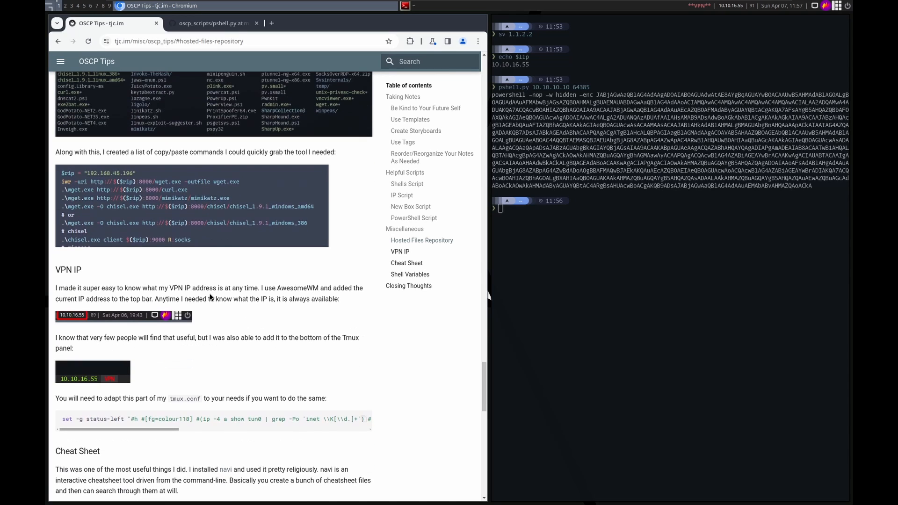
pyautogui.scroll(-3)
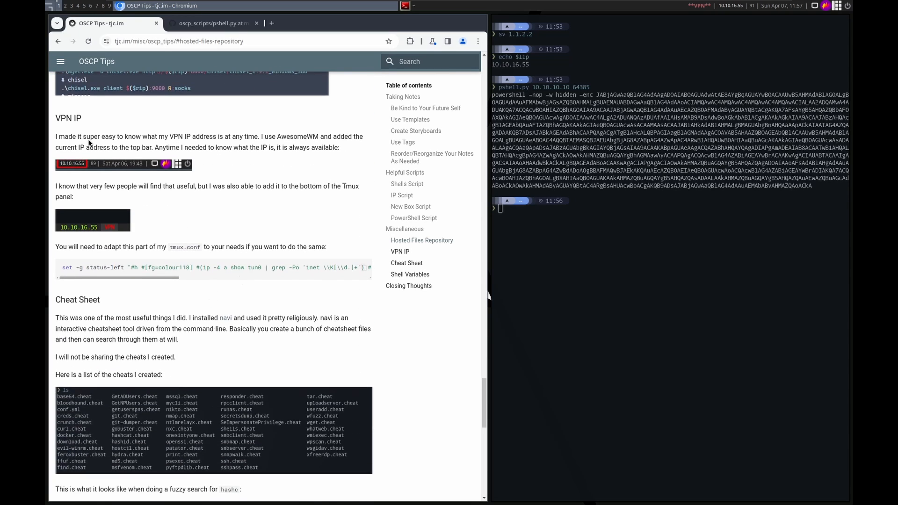
pyautogui.moveTo(95, 155)
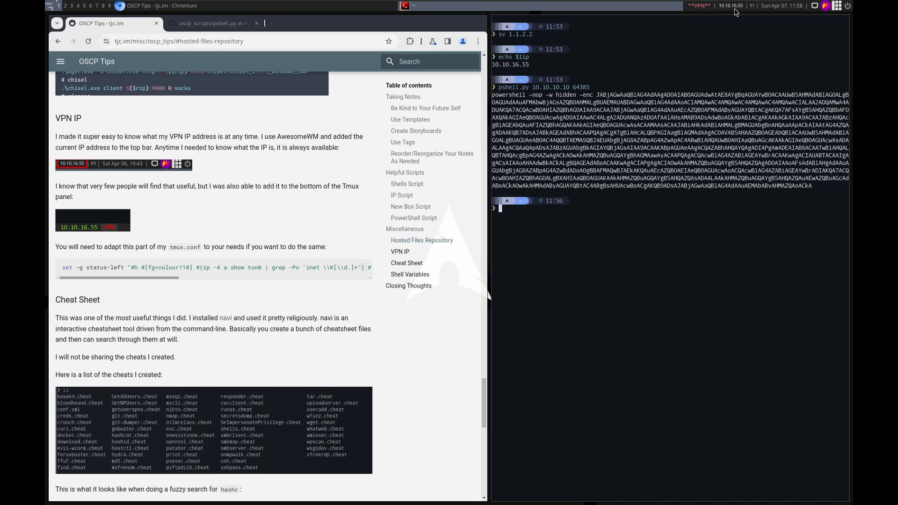
pyautogui.moveTo(715, 15)
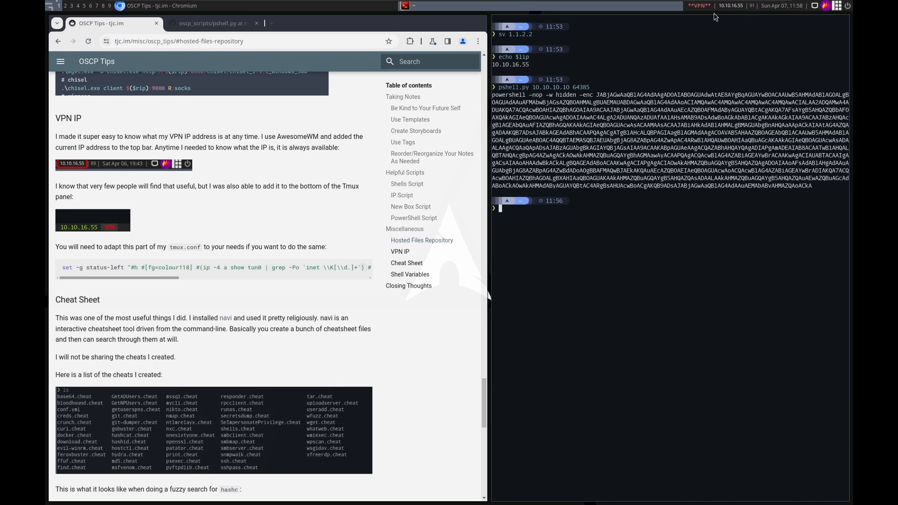
pyautogui.moveTo(630, 211)
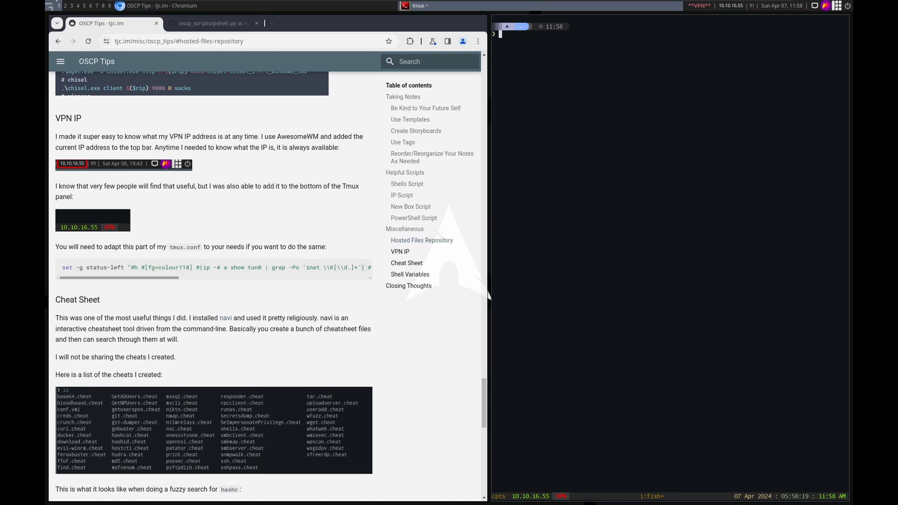
pyautogui.moveTo(533, 501)
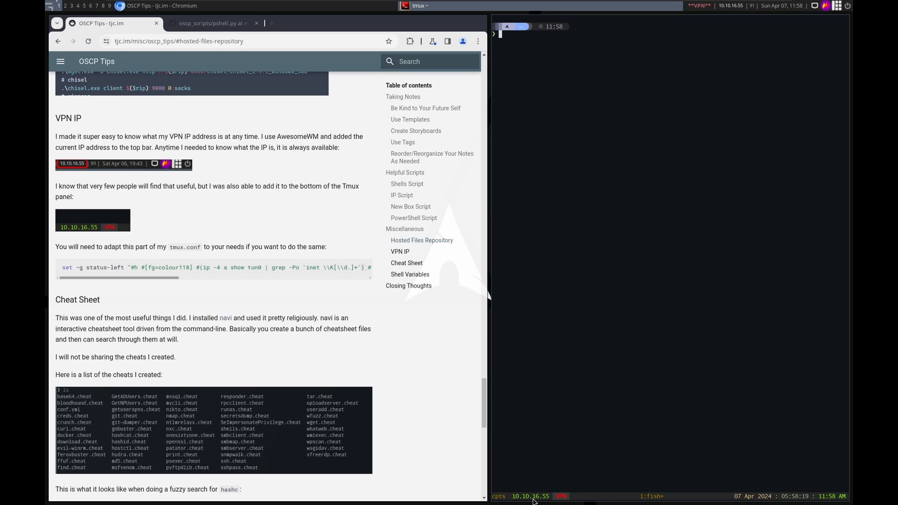
pyautogui.moveTo(541, 501)
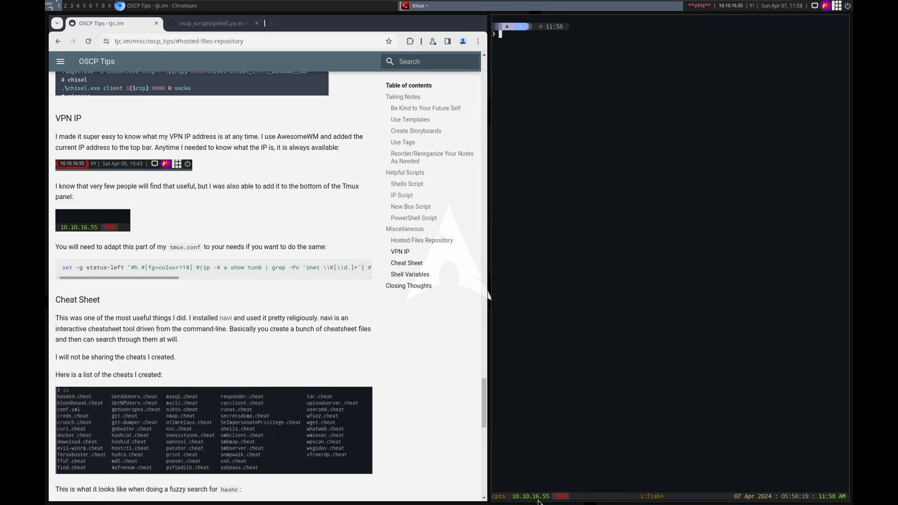
pyautogui.moveTo(641, 301)
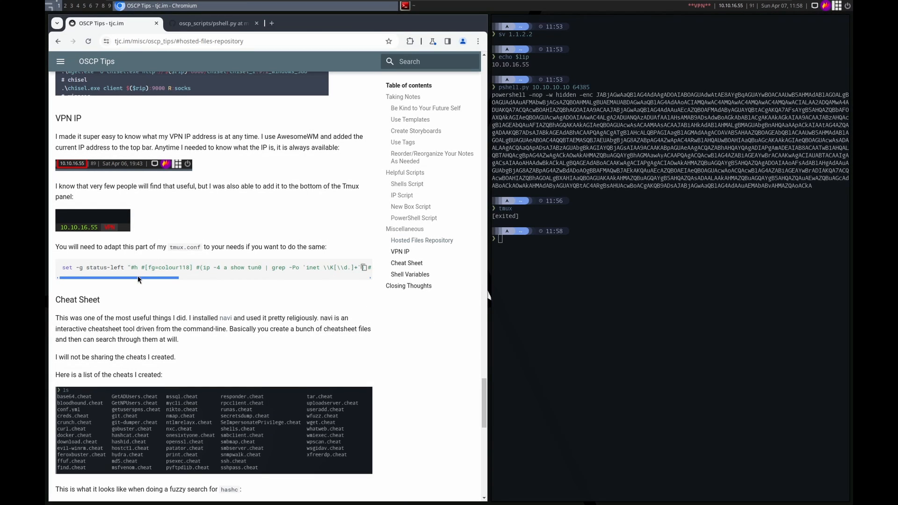
pyautogui.moveTo(138, 267)
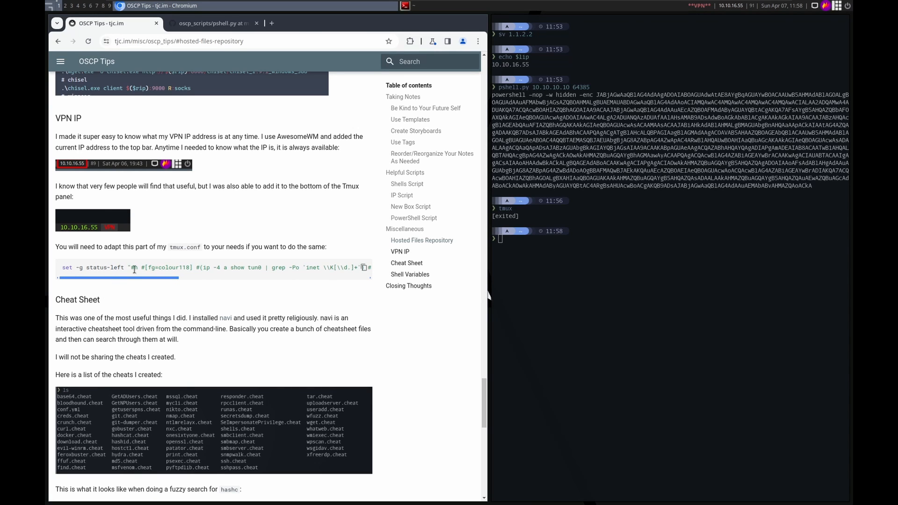
# Step: Scroll to the Cheat Sheet section with the hashc fuzzy search example and clear the terminal
pyautogui.scroll(-3)
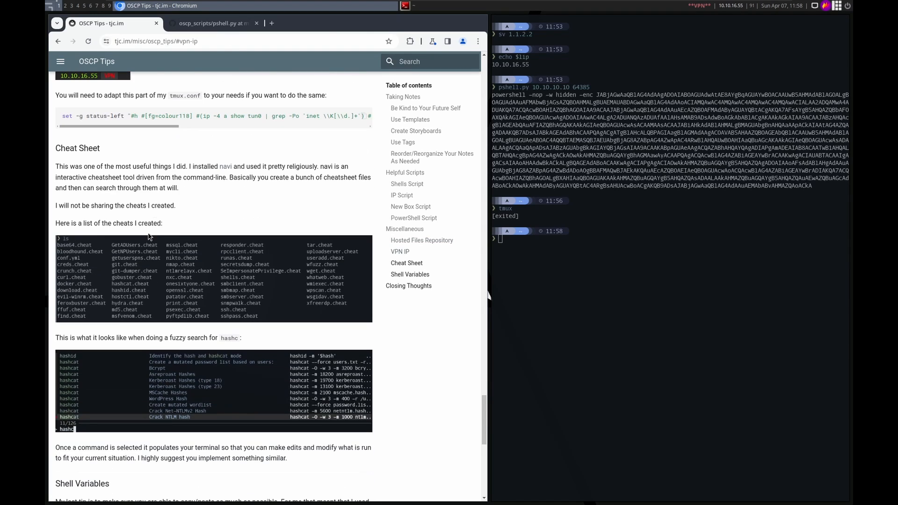
pyautogui.moveTo(142, 205)
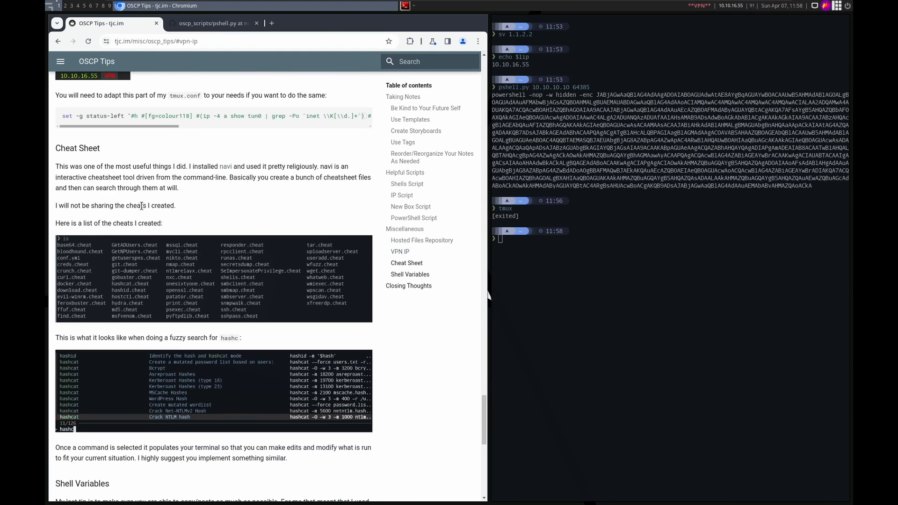
pyautogui.moveTo(225, 172)
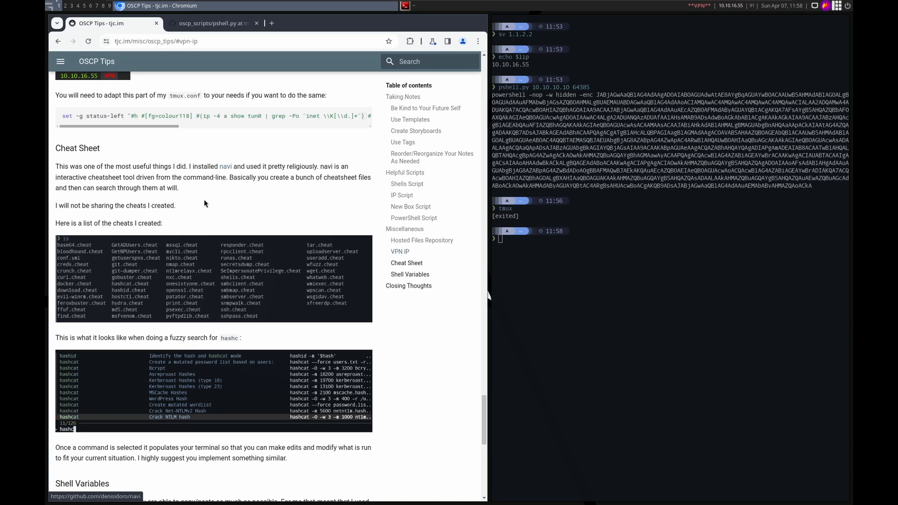
pyautogui.scroll(-3)
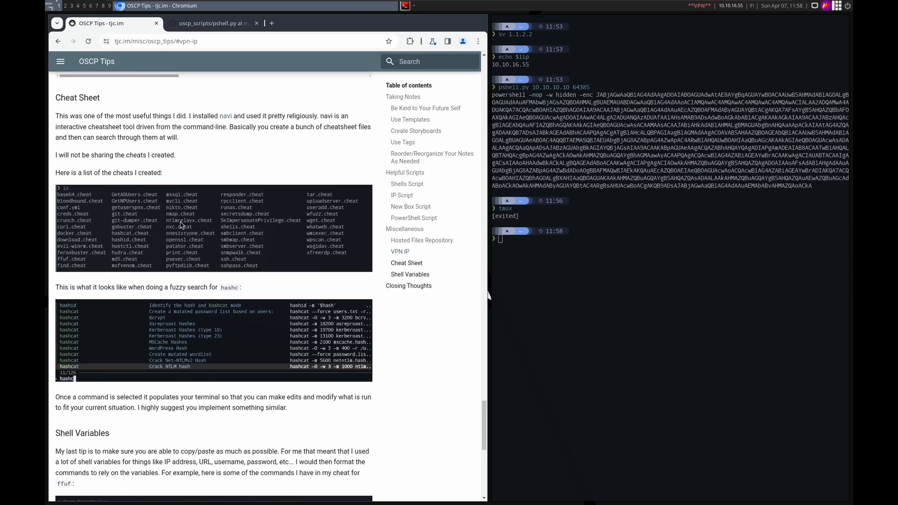
pyautogui.write('clear')
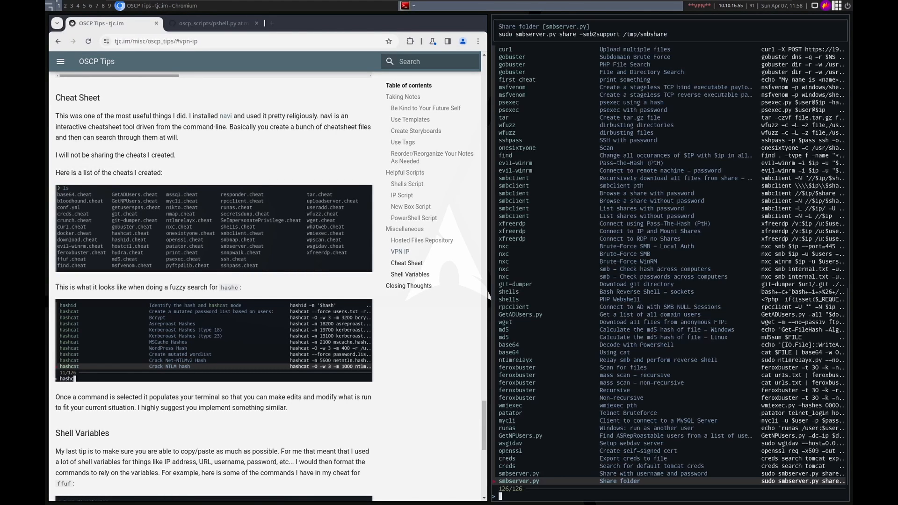
pyautogui.moveTo(627, 161)
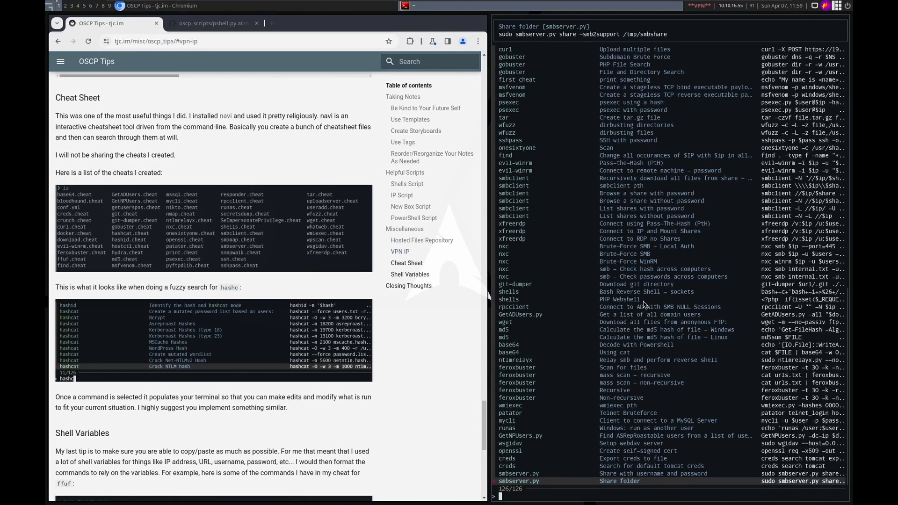
# Step: Filter navi in the terminal with 'ha' to preview the hashcat Crack NTLM hash cheat
pyautogui.write('hashc')
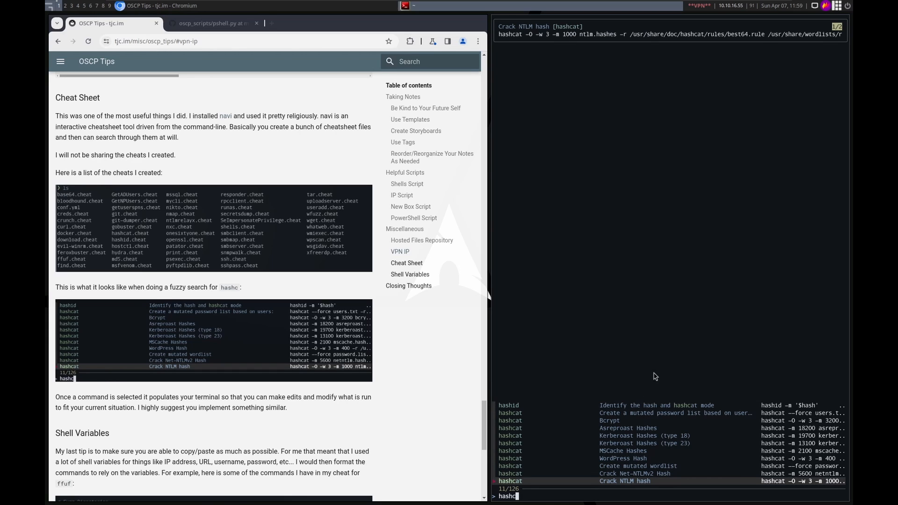
pyautogui.moveTo(631, 433)
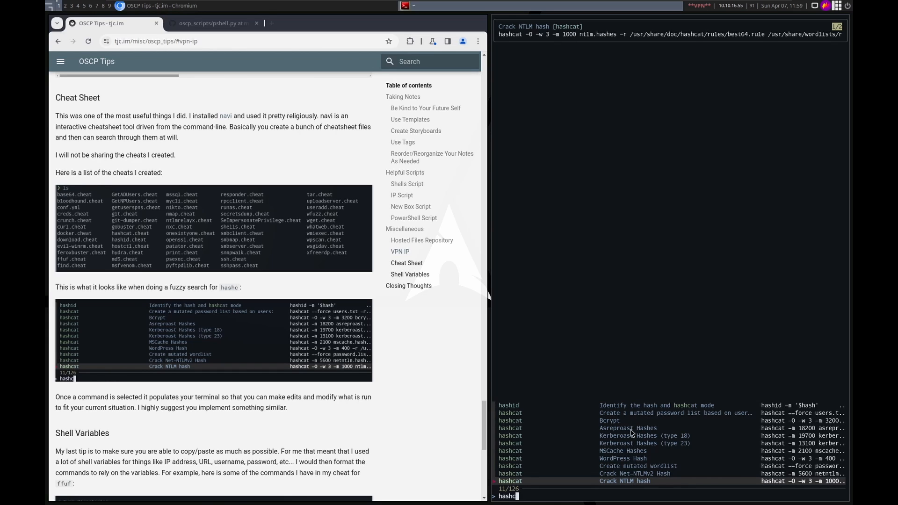
pyautogui.moveTo(627, 442)
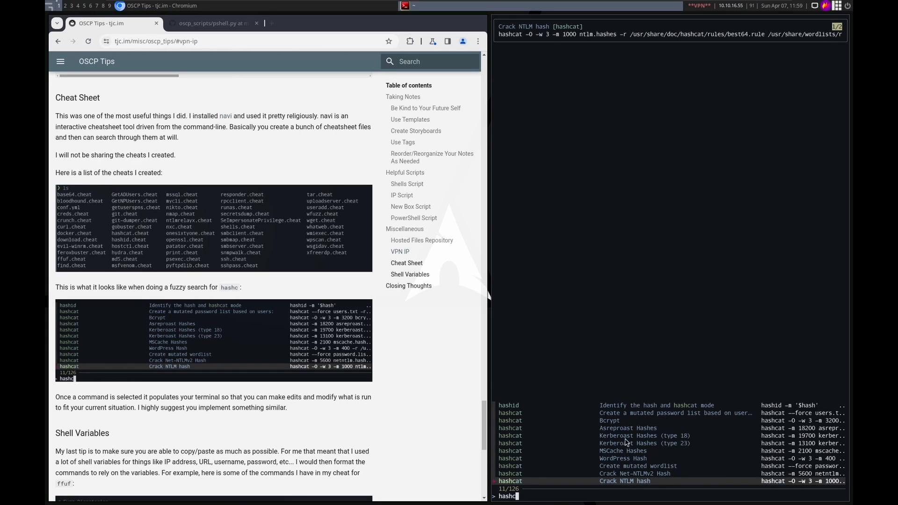
pyautogui.moveTo(515, 48)
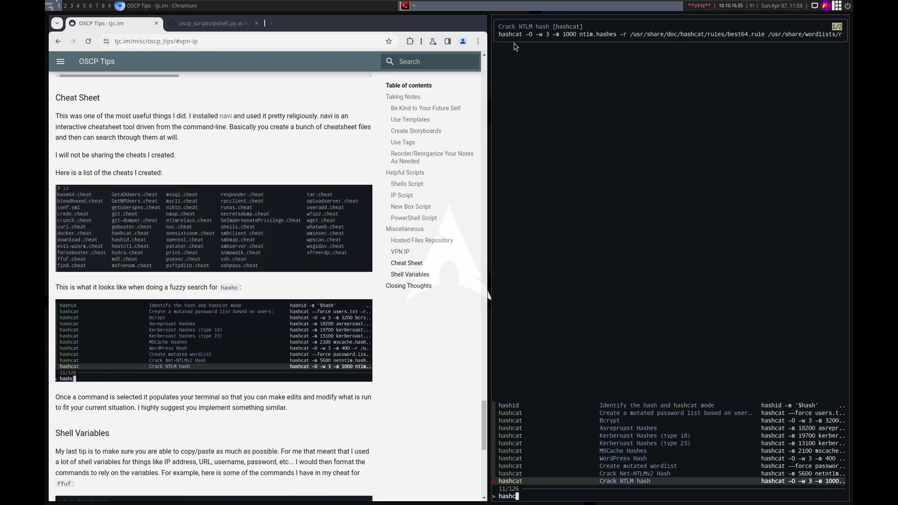
pyautogui.moveTo(784, 38)
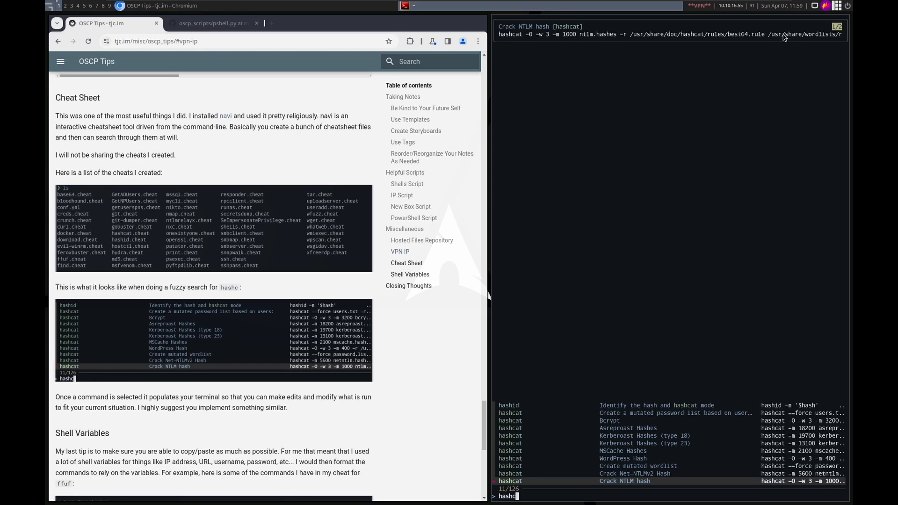
pyautogui.moveTo(657, 243)
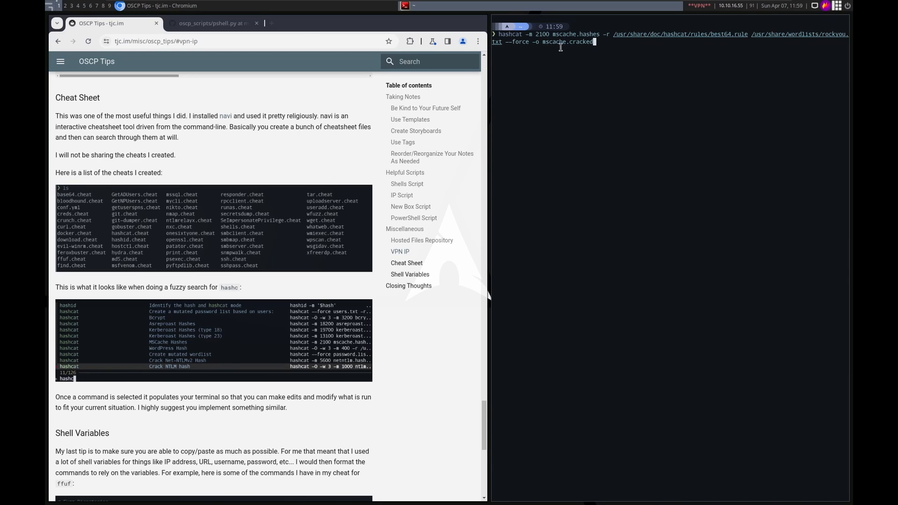
pyautogui.moveTo(555, 69)
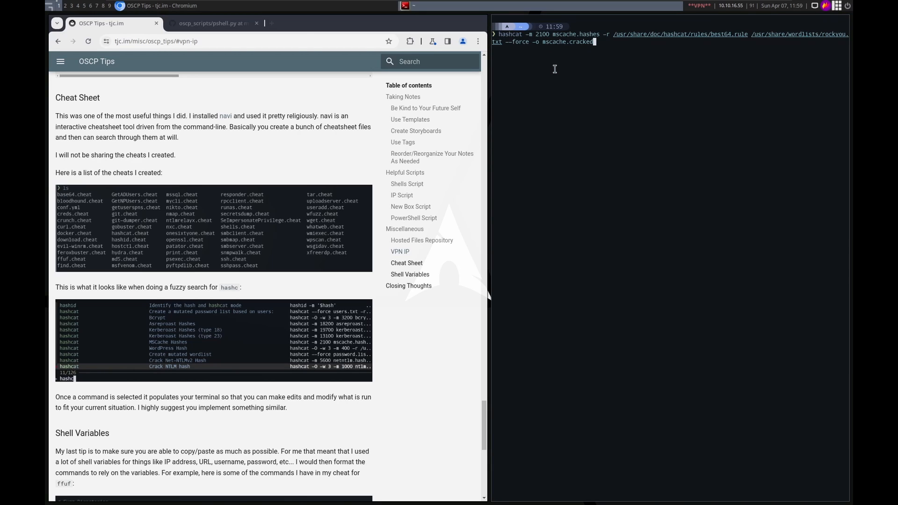
pyautogui.moveTo(576, 96)
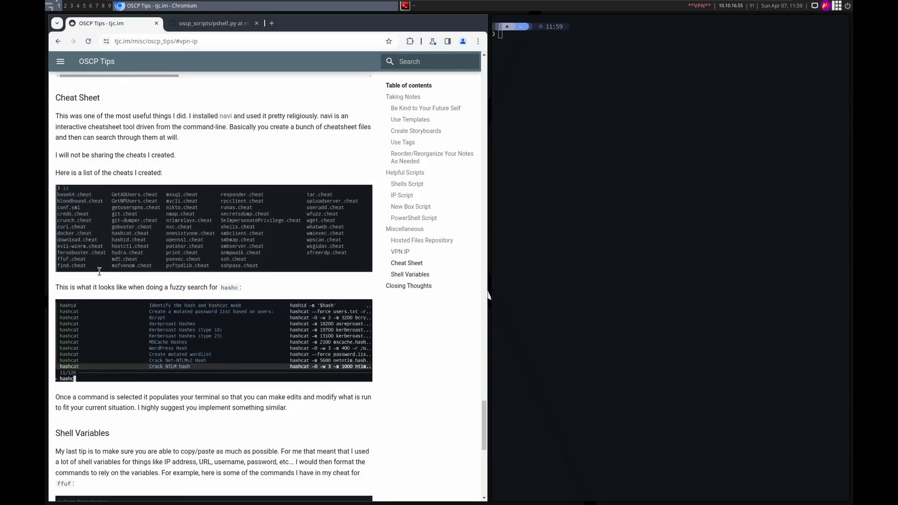
pyautogui.moveTo(304, 249)
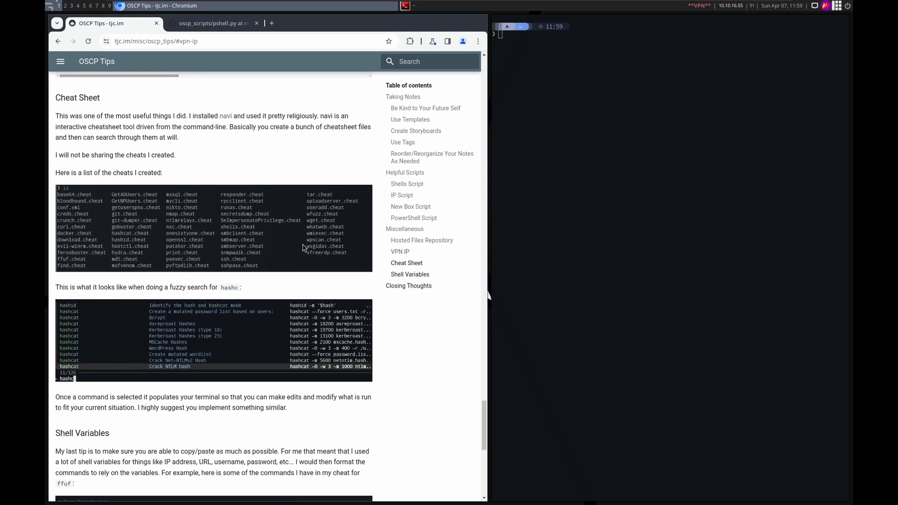
pyautogui.moveTo(235, 252)
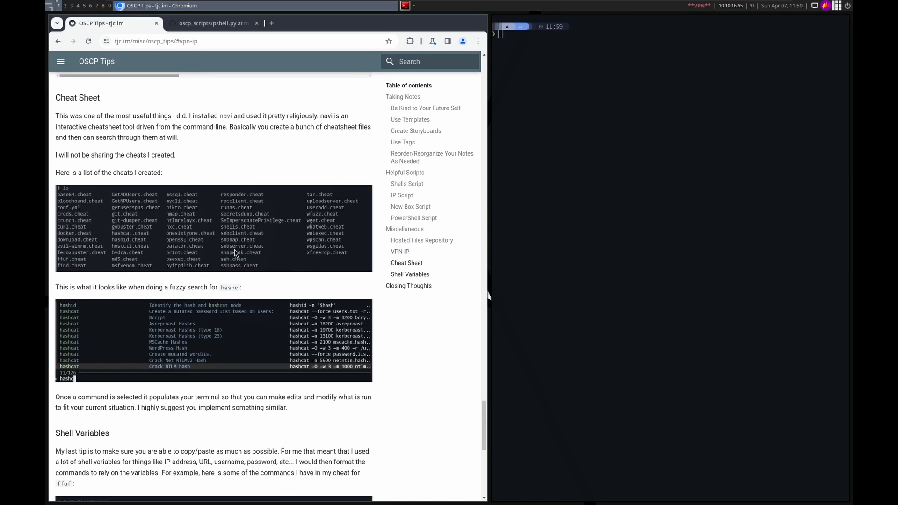
pyautogui.moveTo(232, 217)
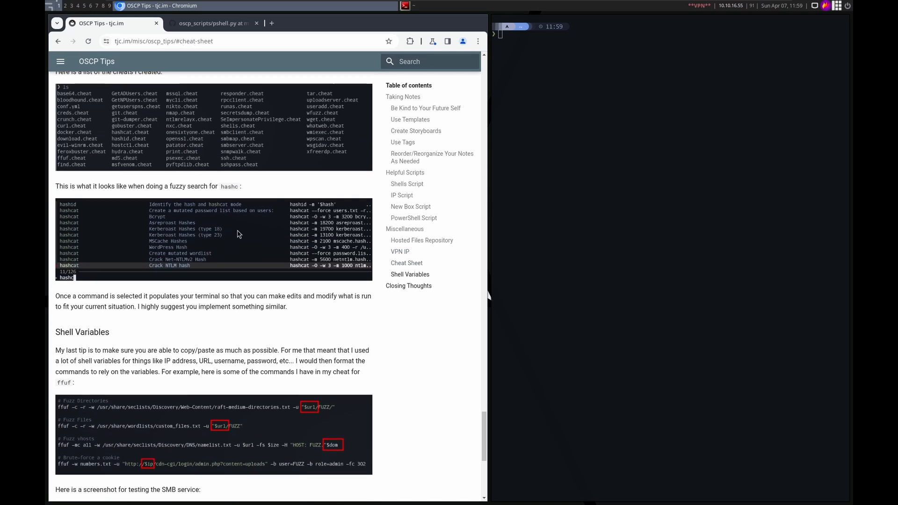
# Step: Read the Shell Variables section's ffuf commands with marked variables and the SMB testing screenshot
pyautogui.scroll(-3)
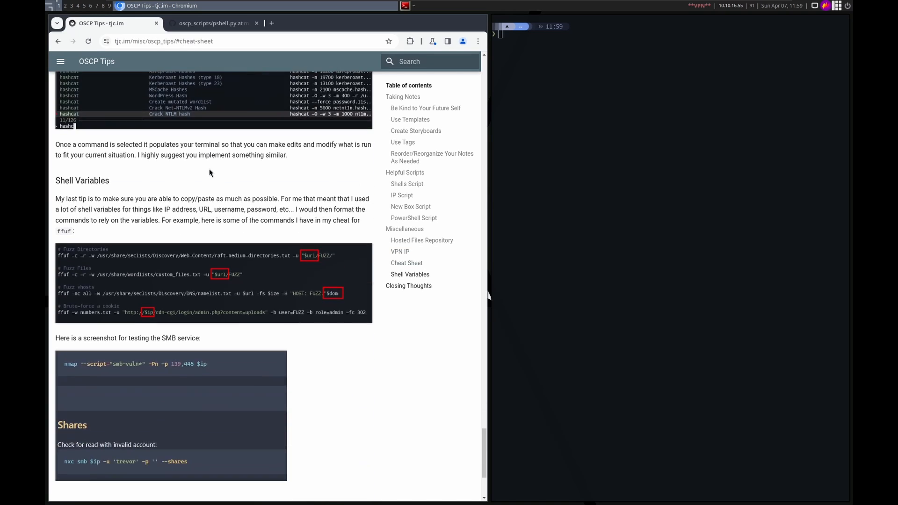
pyautogui.scroll(-3)
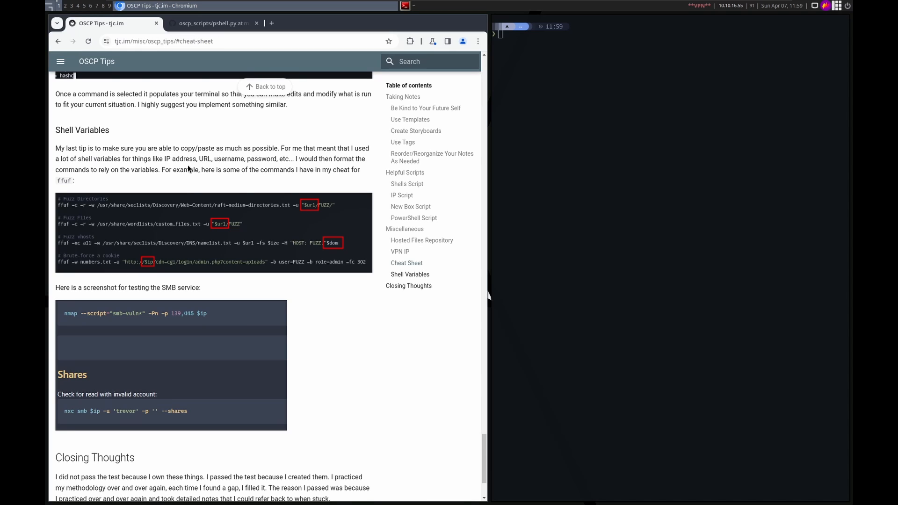
pyautogui.moveTo(228, 232)
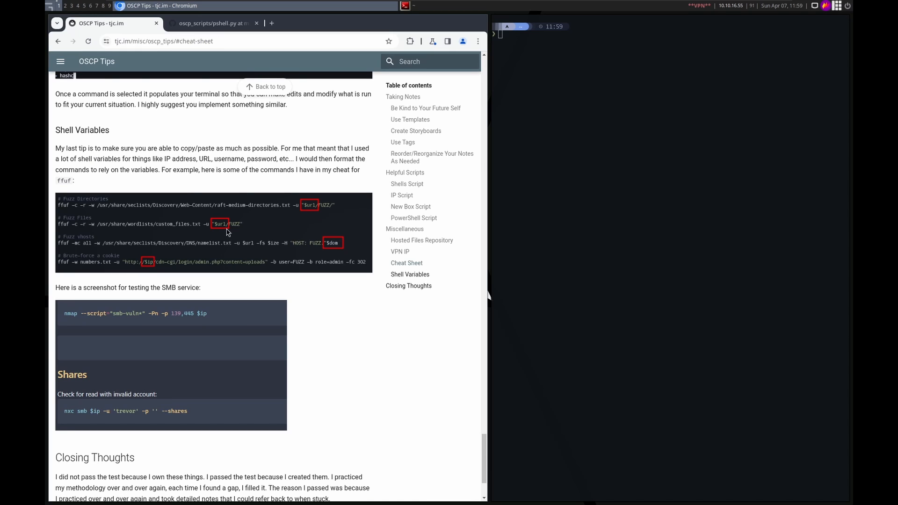
pyautogui.moveTo(305, 225)
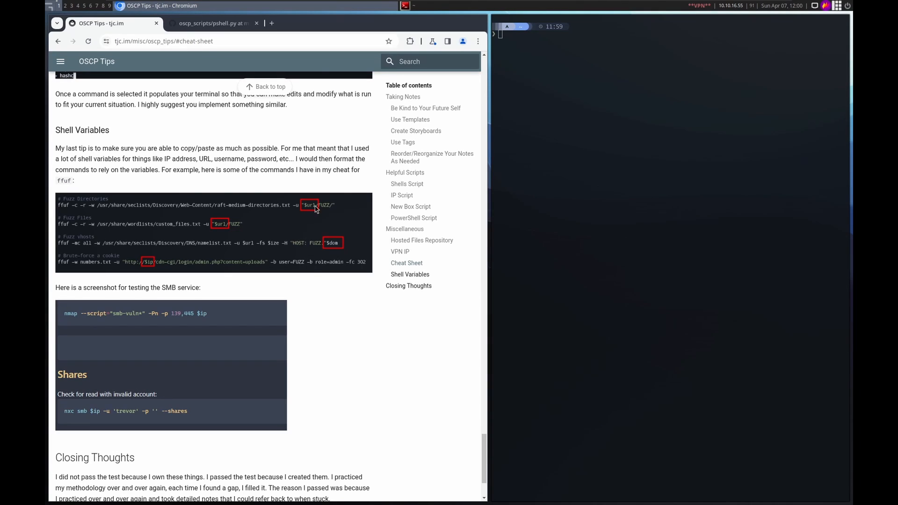
pyautogui.moveTo(104, 234)
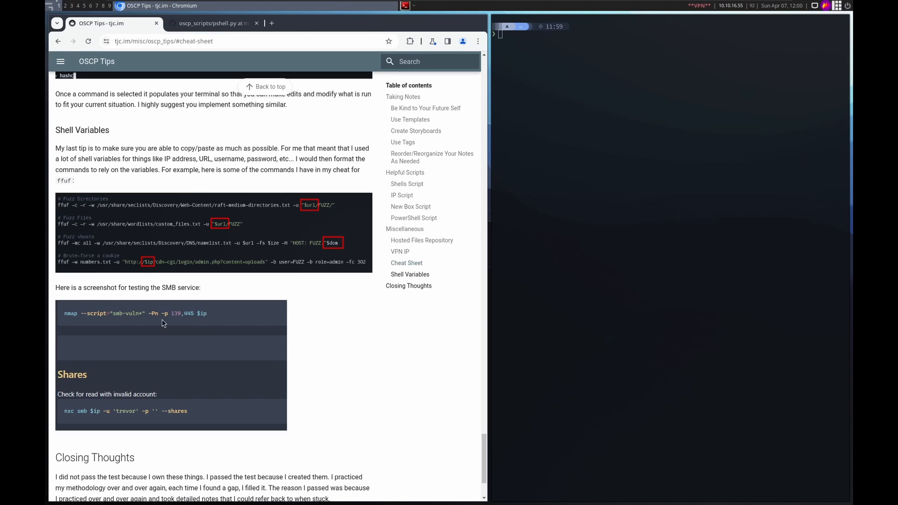
pyautogui.moveTo(192, 323)
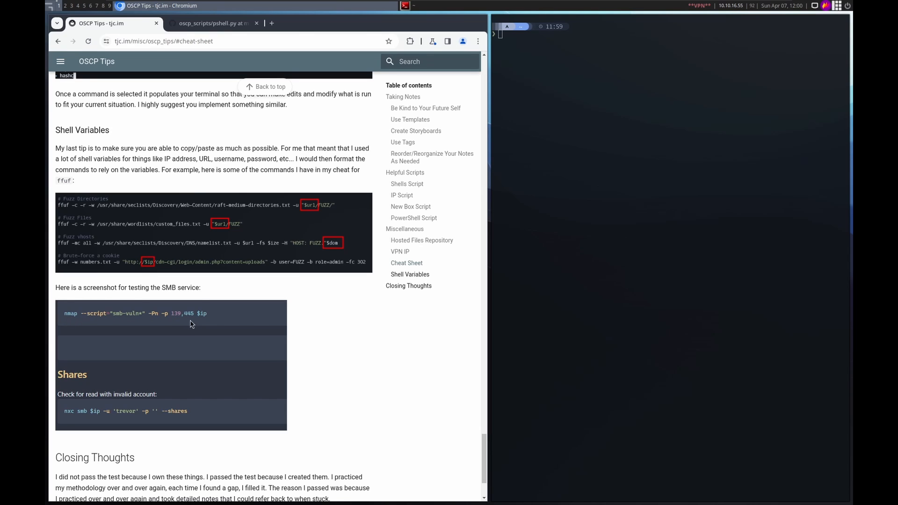
pyautogui.moveTo(198, 318)
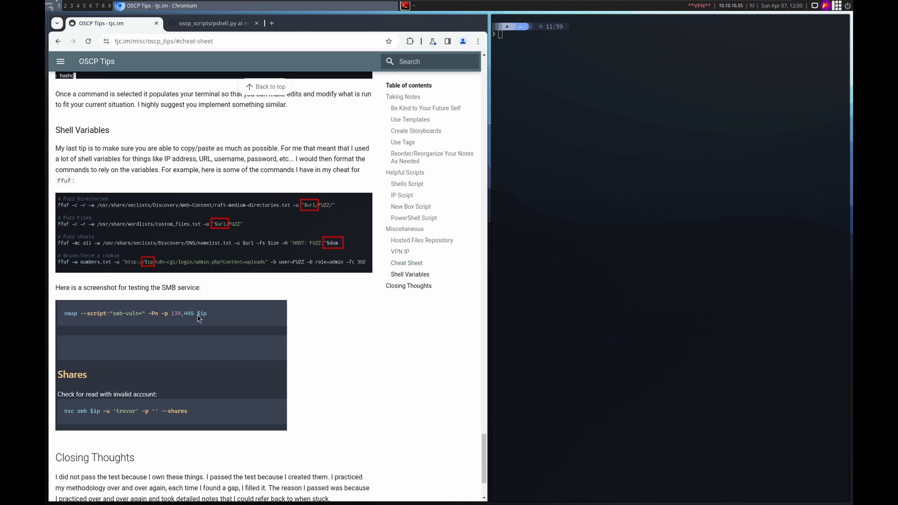
pyautogui.moveTo(208, 320)
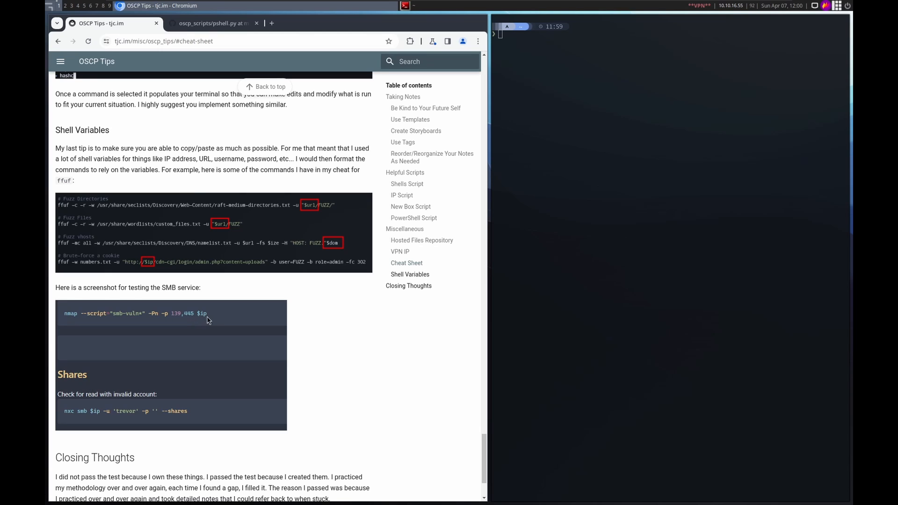
pyautogui.moveTo(211, 316)
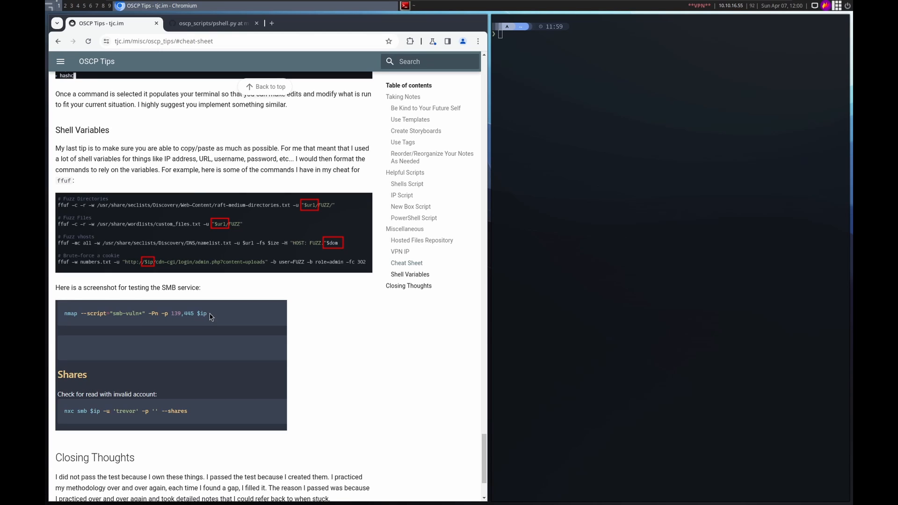
pyautogui.moveTo(308, 212)
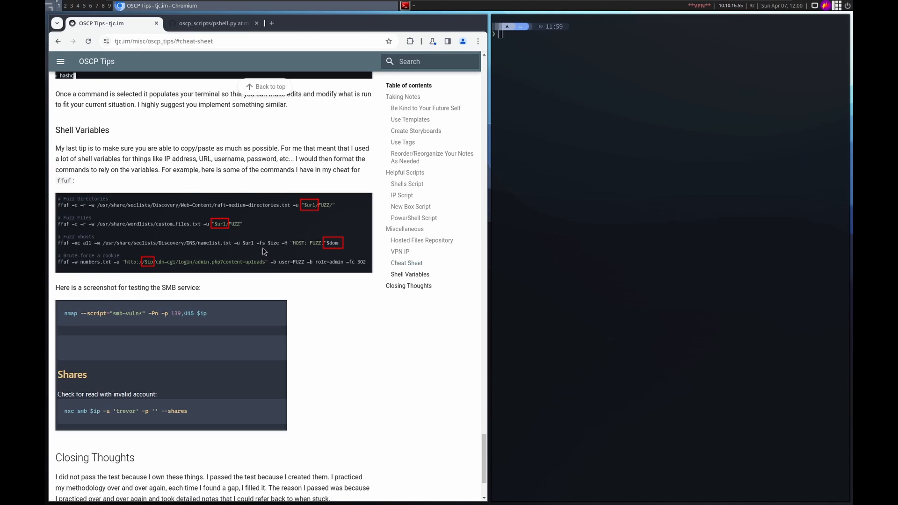
pyautogui.moveTo(276, 247)
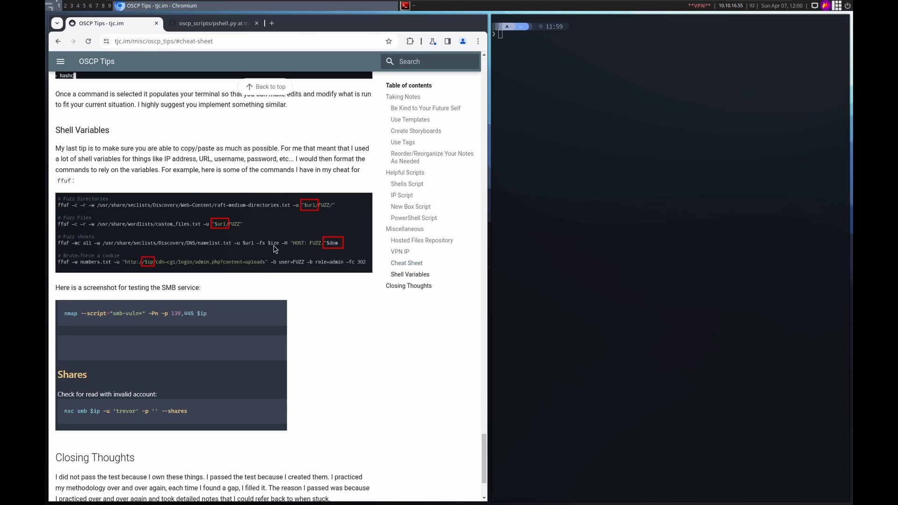
pyautogui.moveTo(330, 251)
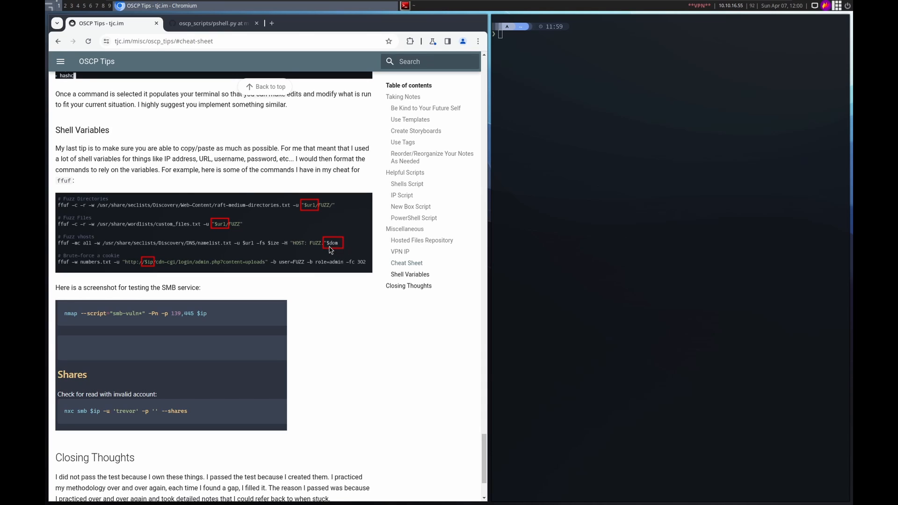
pyautogui.moveTo(252, 252)
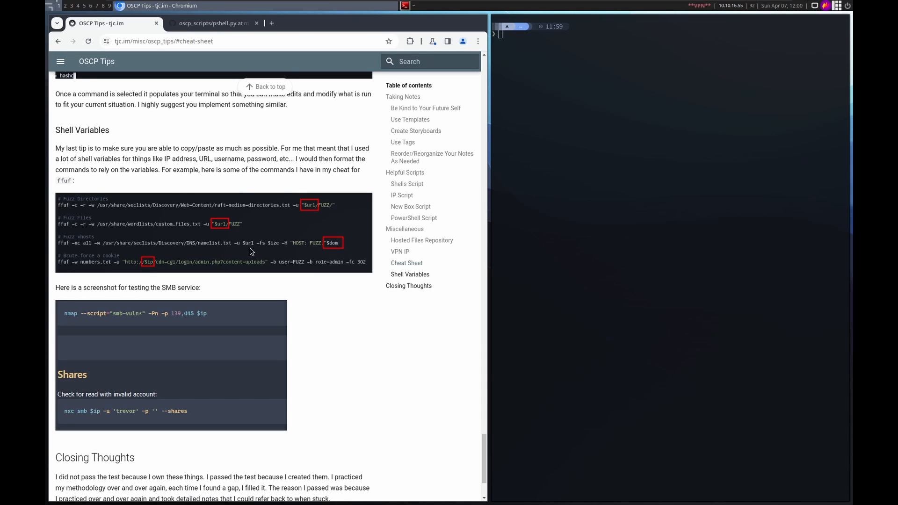
pyautogui.moveTo(243, 310)
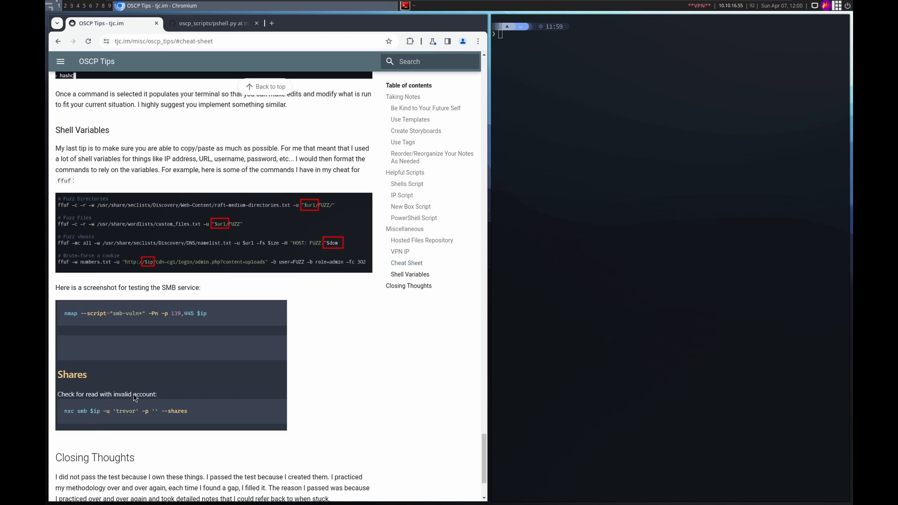
pyautogui.scroll(-3)
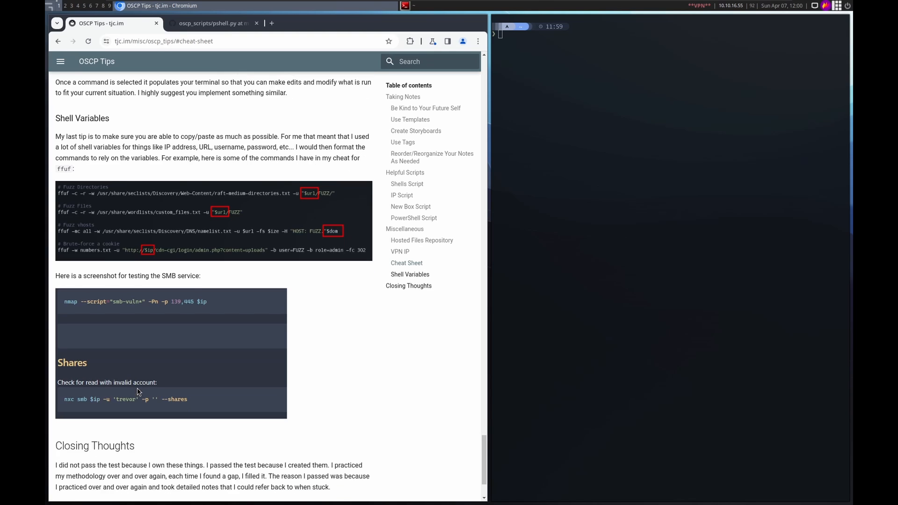
# Step: Scroll to the end of the post showing Closing Thoughts and the previous/next post links
pyautogui.scroll(-3)
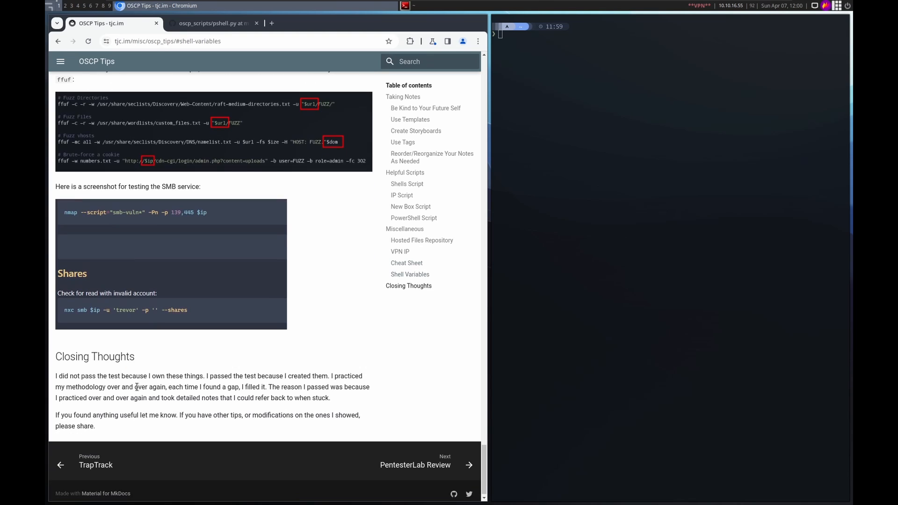
pyautogui.moveTo(268, 208)
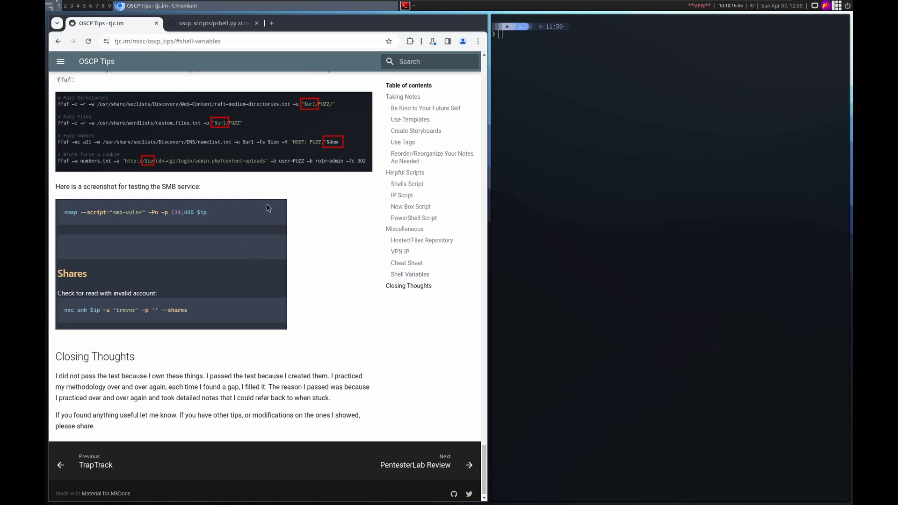
pyautogui.moveTo(247, 196)
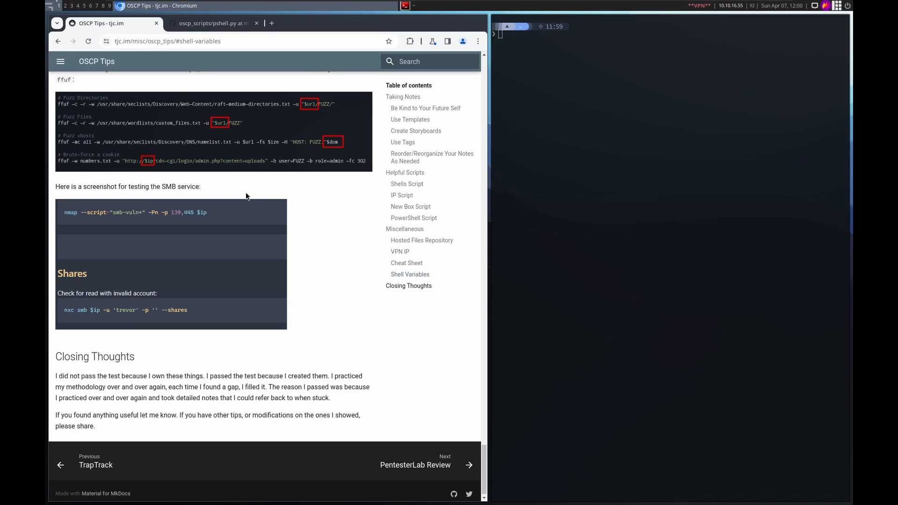
pyautogui.moveTo(161, 152)
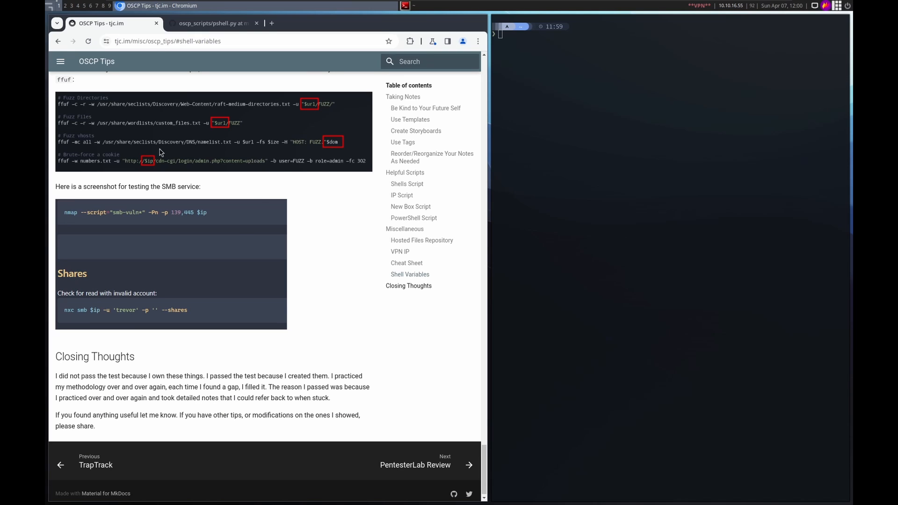
pyautogui.moveTo(234, 195)
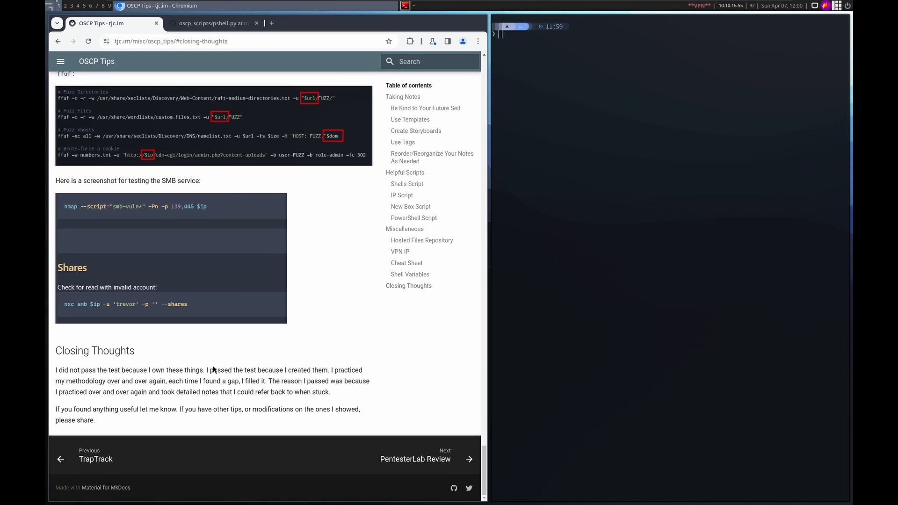
pyautogui.moveTo(187, 422)
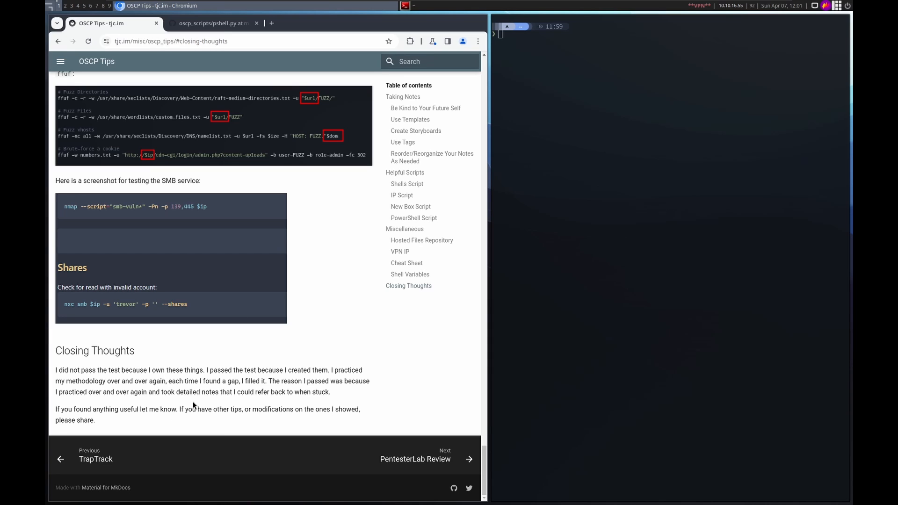
pyautogui.moveTo(240, 168)
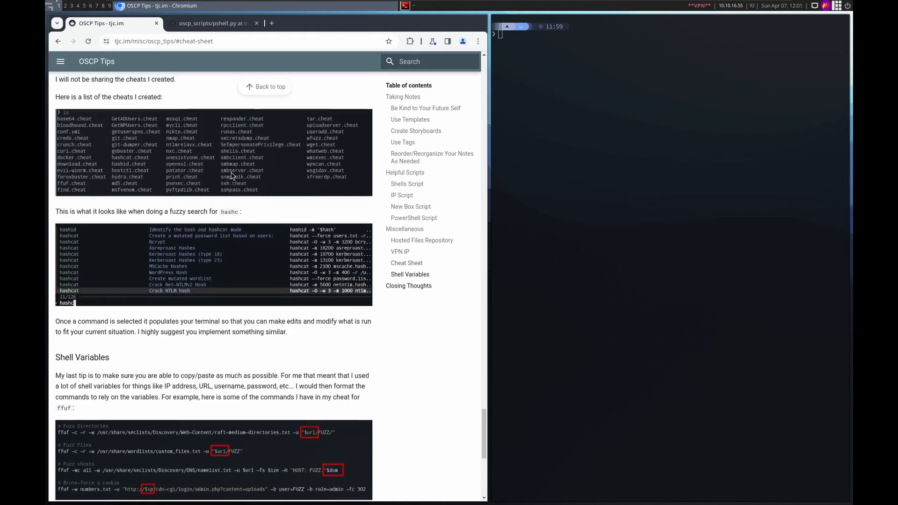
# Step: Revisit the Use Tags section, then scroll back down to Closing Thoughts at the bottom
pyautogui.click(422, 240)
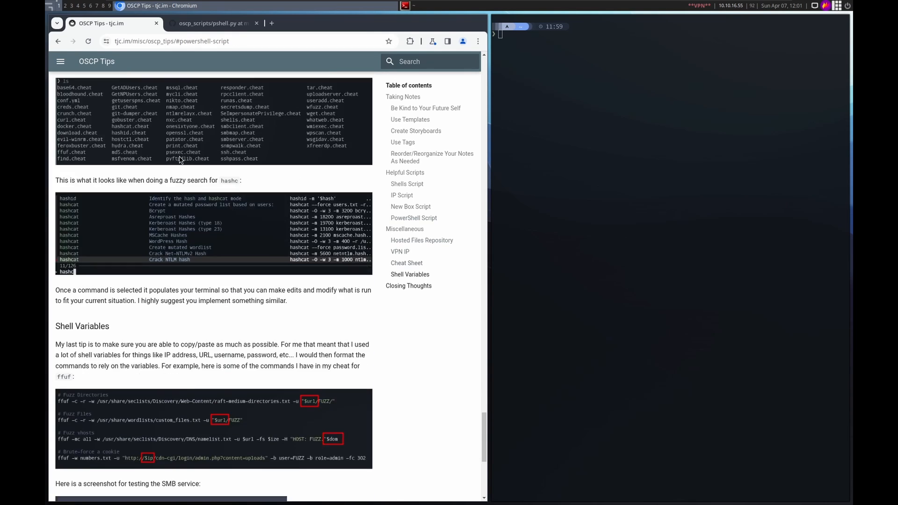
pyautogui.scroll(-3)
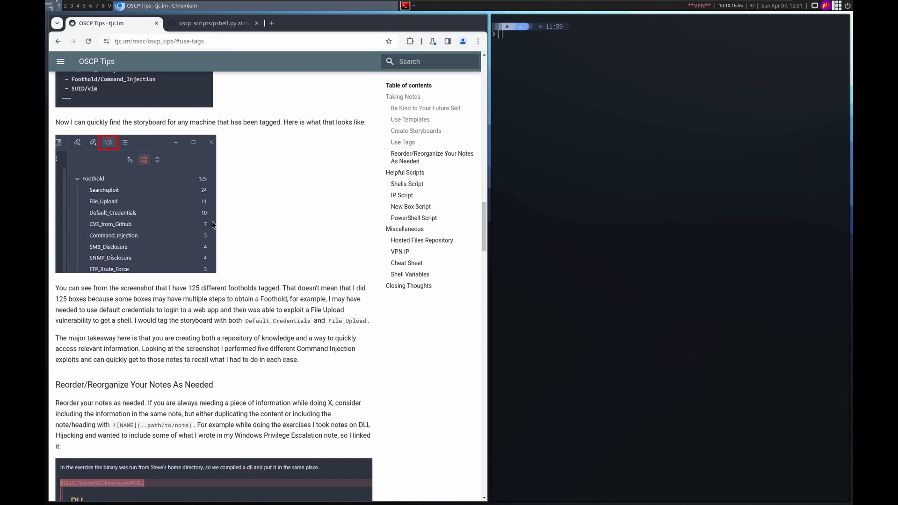
pyautogui.scroll(-3)
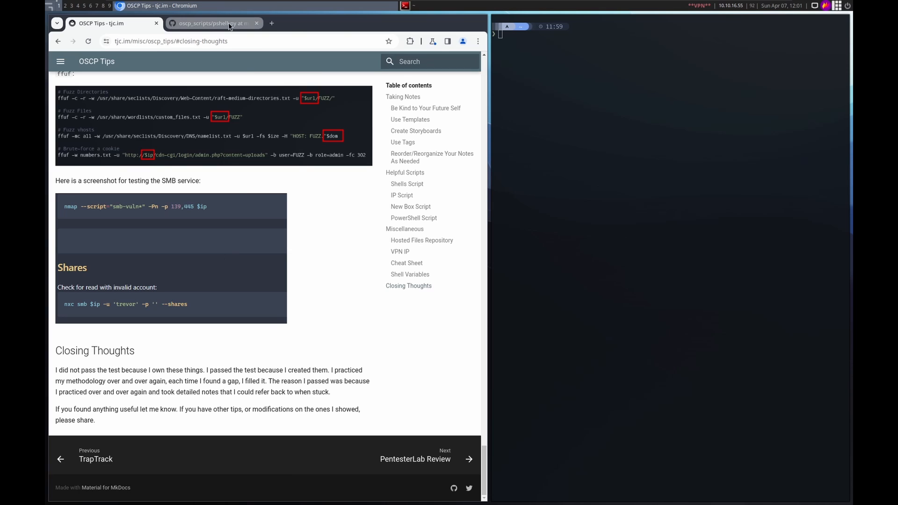
pyautogui.click(211, 23)
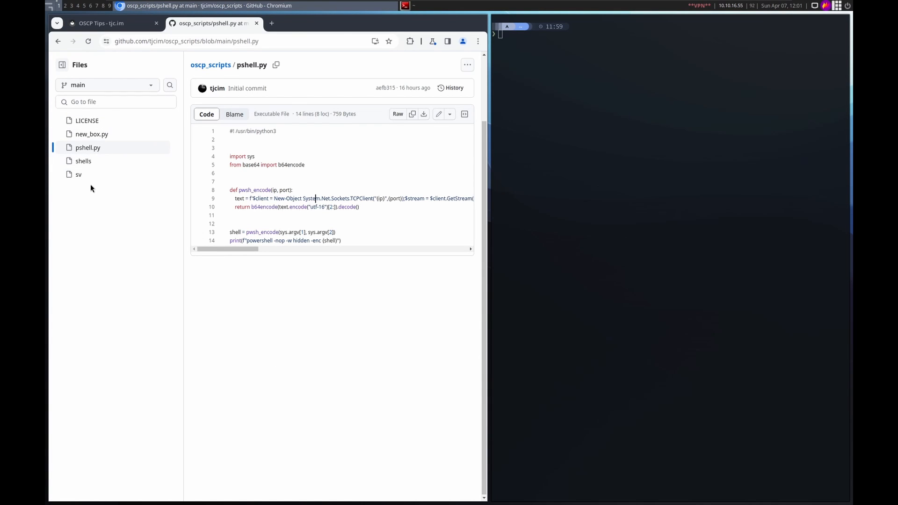
pyautogui.click(112, 24)
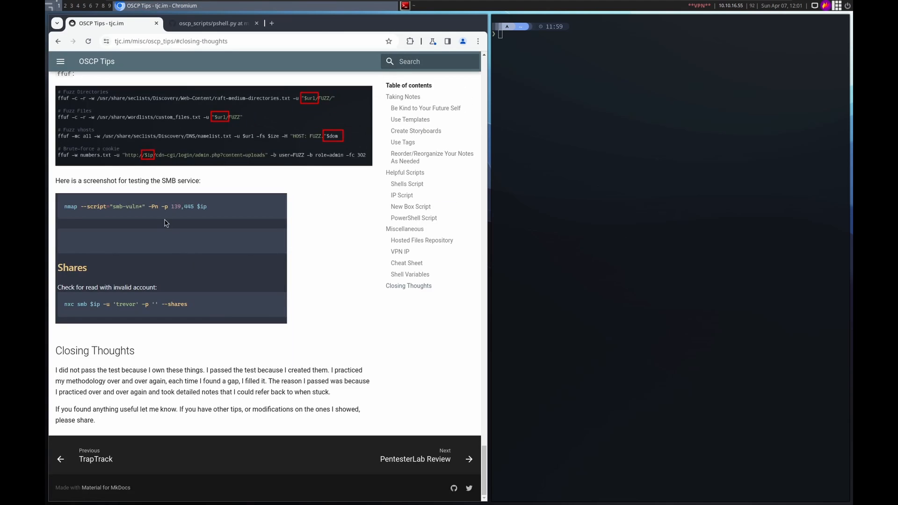
pyautogui.click(406, 263)
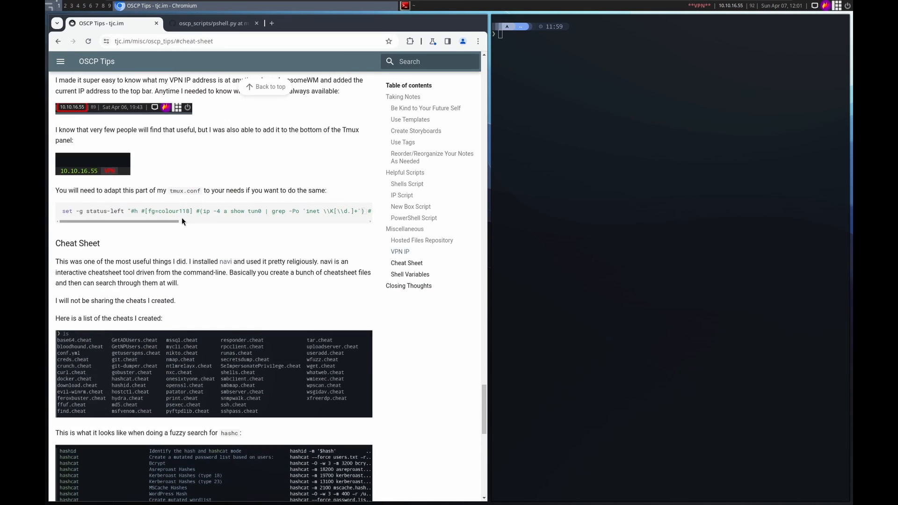
pyautogui.click(401, 251)
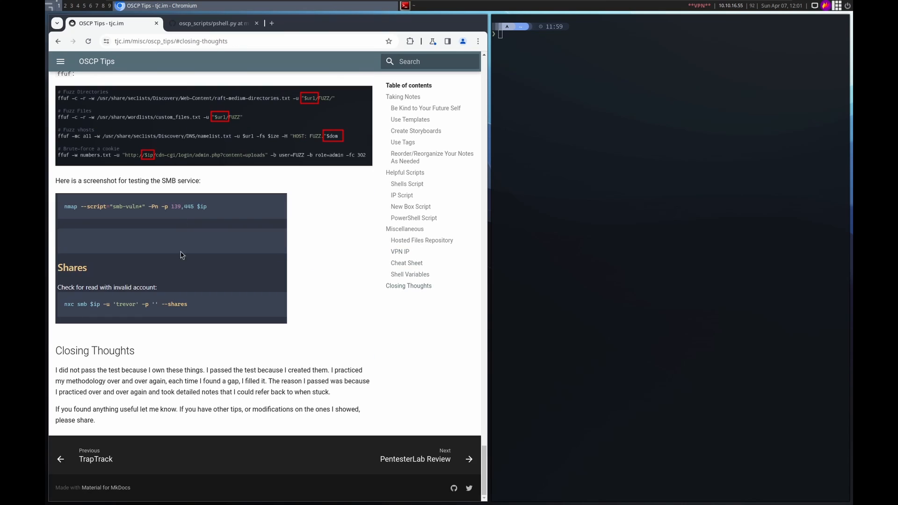
pyautogui.moveTo(260, 412)
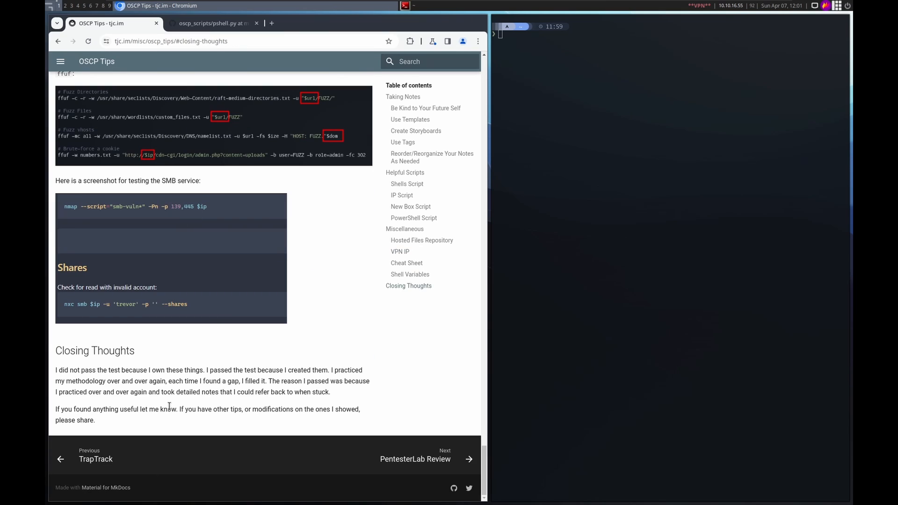
pyautogui.moveTo(163, 366)
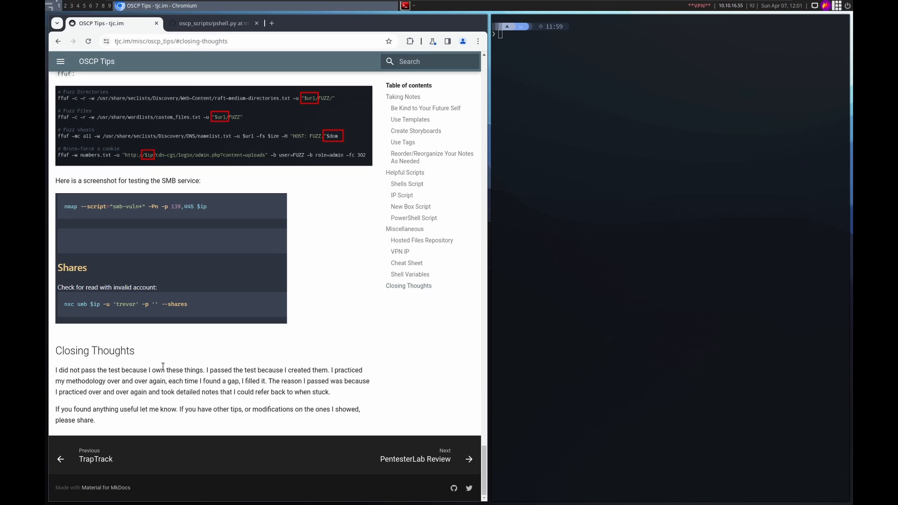
pyautogui.moveTo(184, 367)
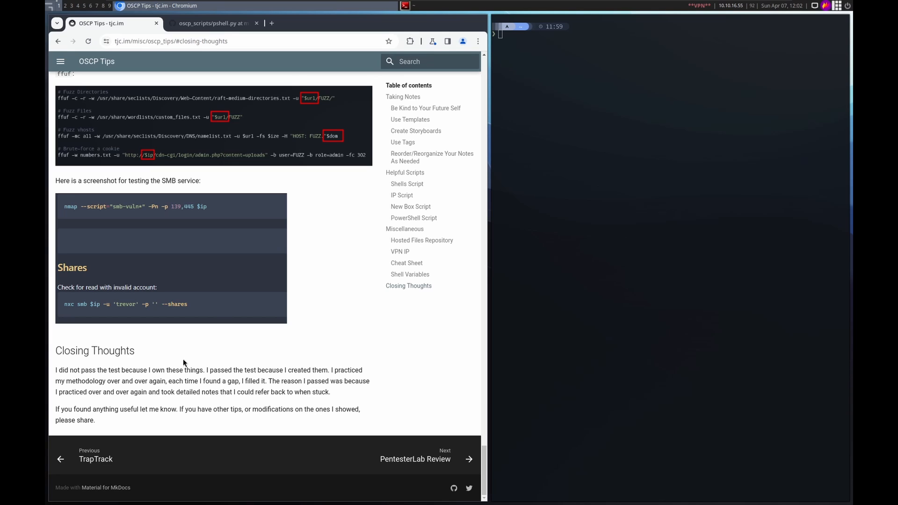
pyautogui.moveTo(214, 351)
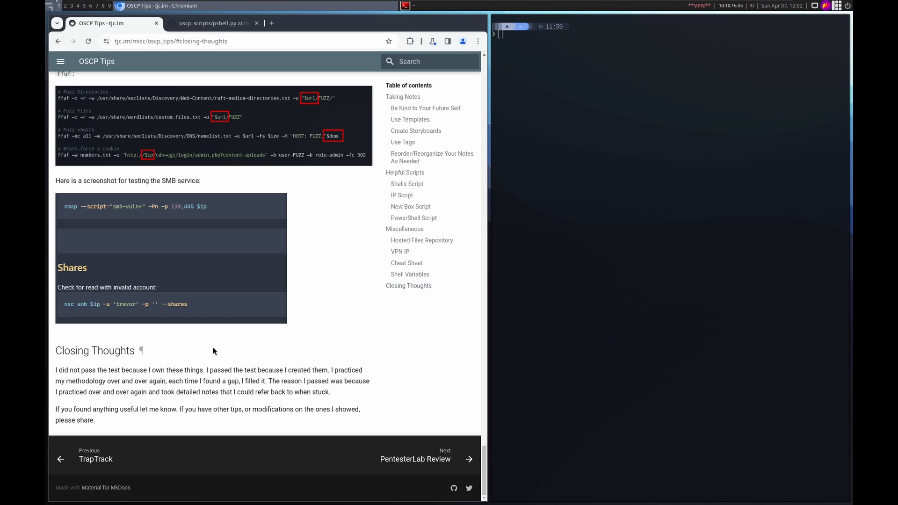
pyautogui.moveTo(215, 337)
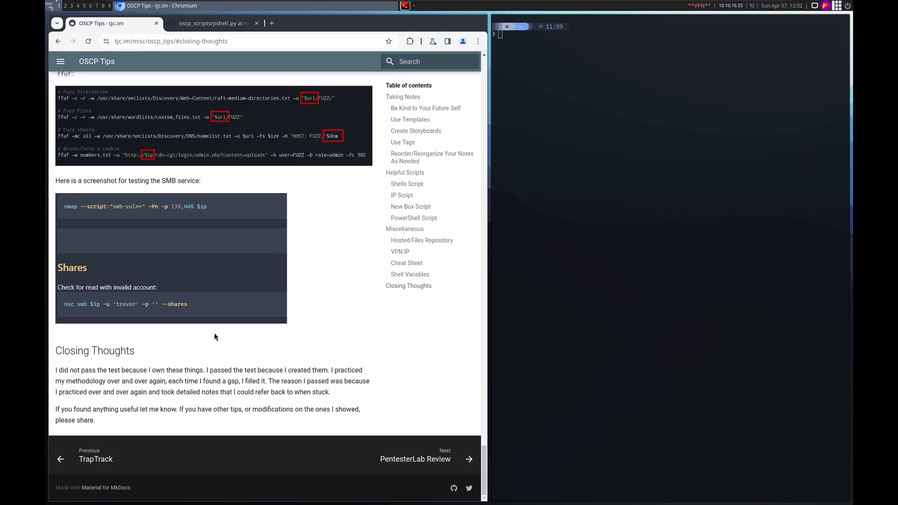